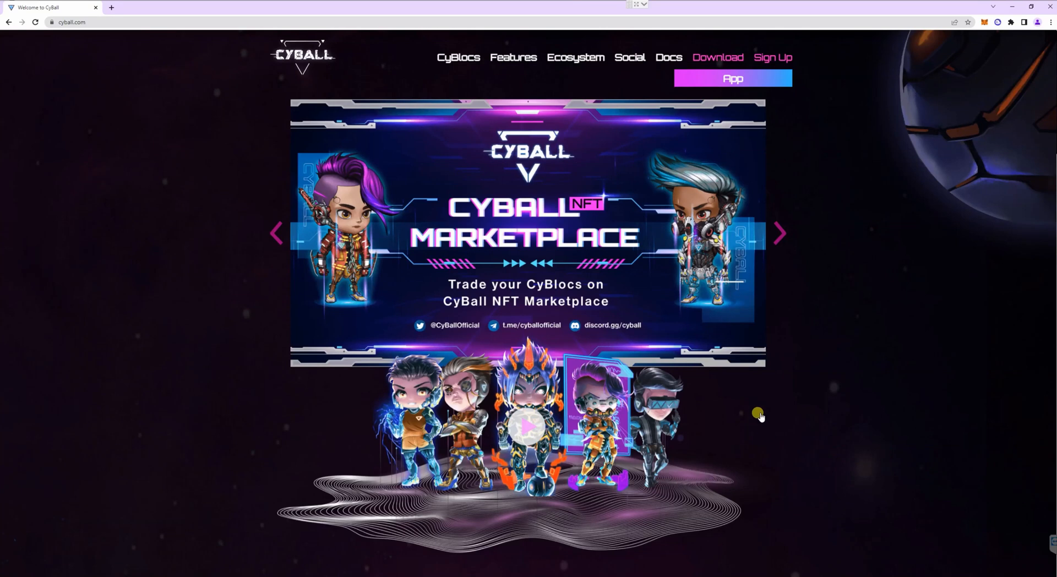
pyautogui.moveTo(818, 174)
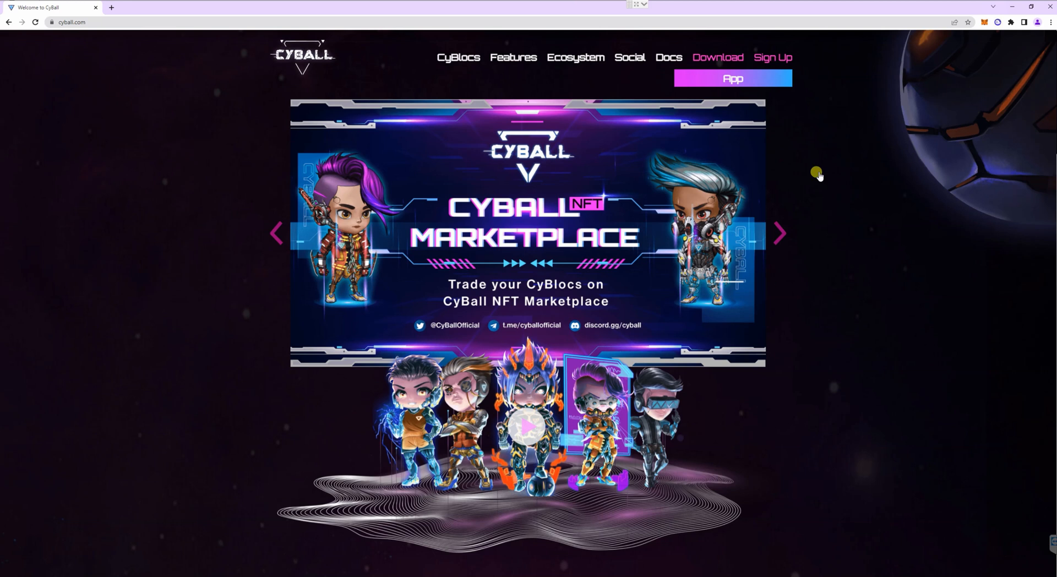
pyautogui.moveTo(831, 142)
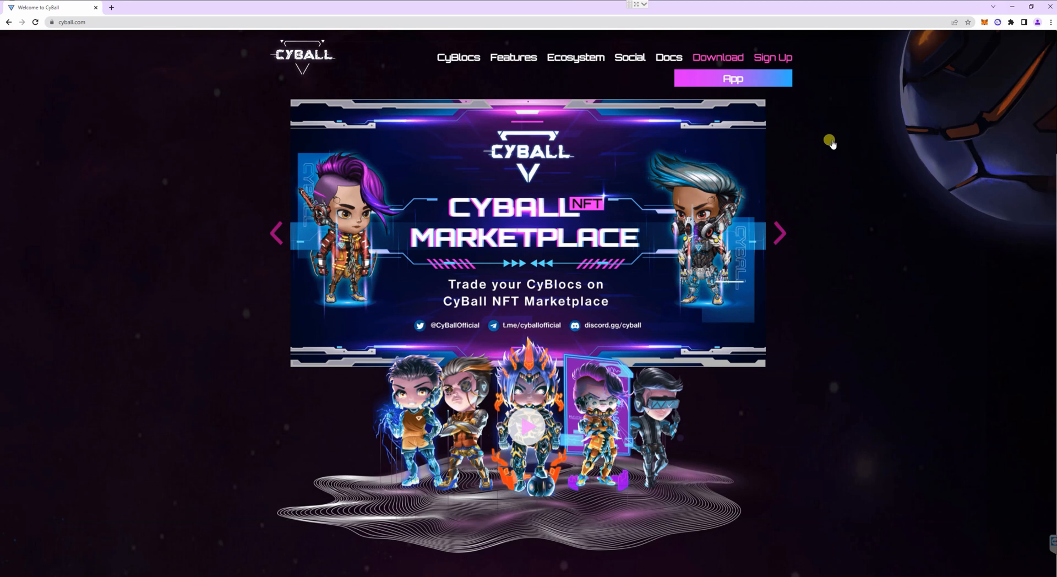
pyautogui.moveTo(791, 136)
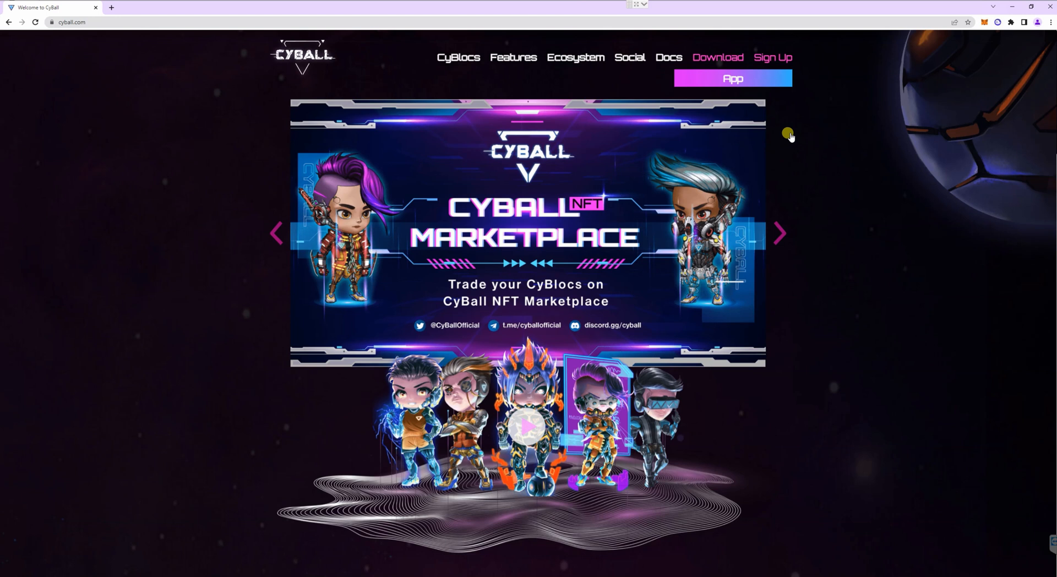
pyautogui.moveTo(781, 108)
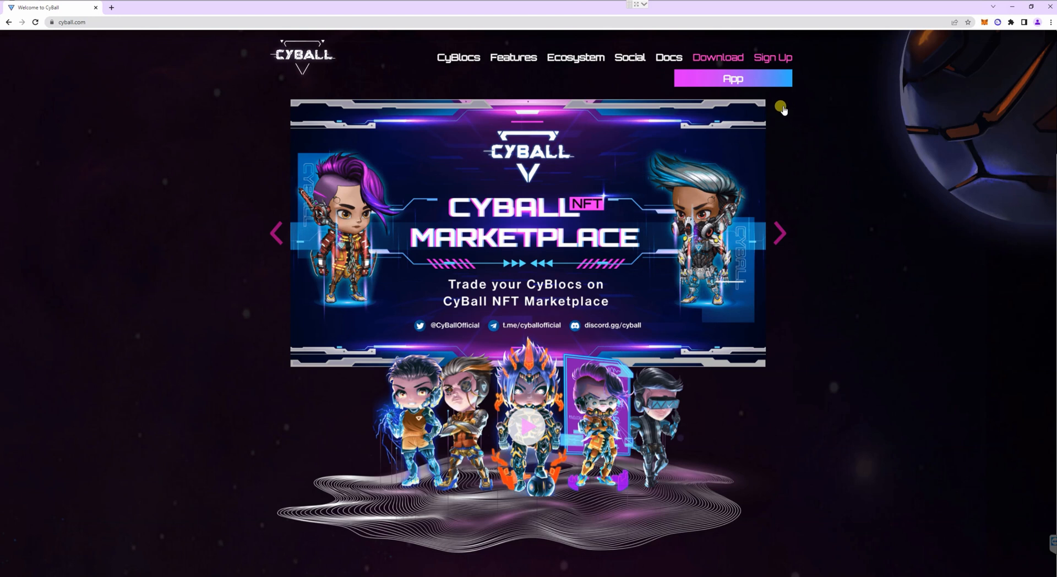
pyautogui.moveTo(687, 93)
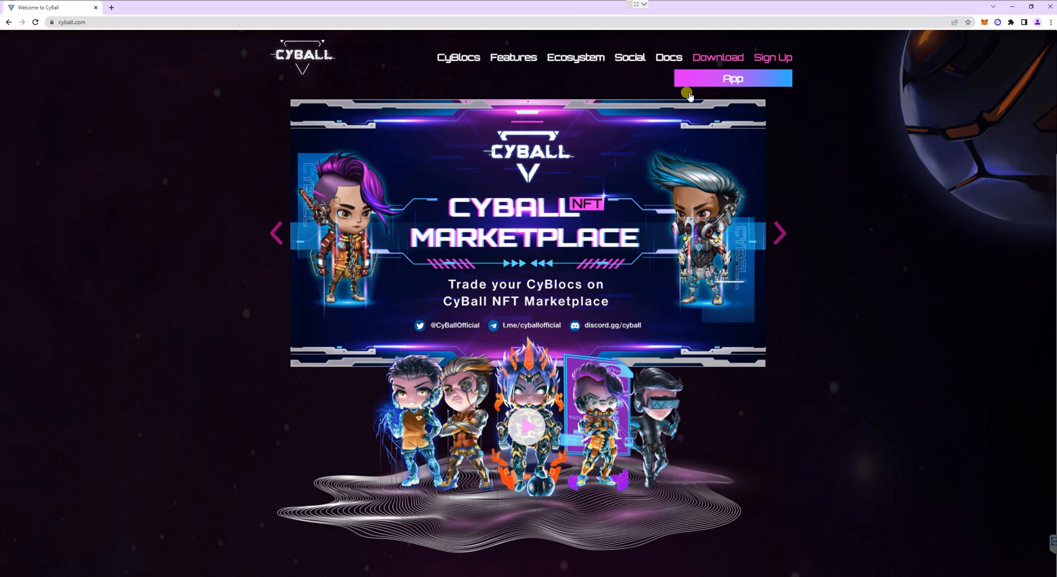
# - Launch the CyBall app and connect MetaMask, approving the switch to the BSC network
pyautogui.click(732, 79)
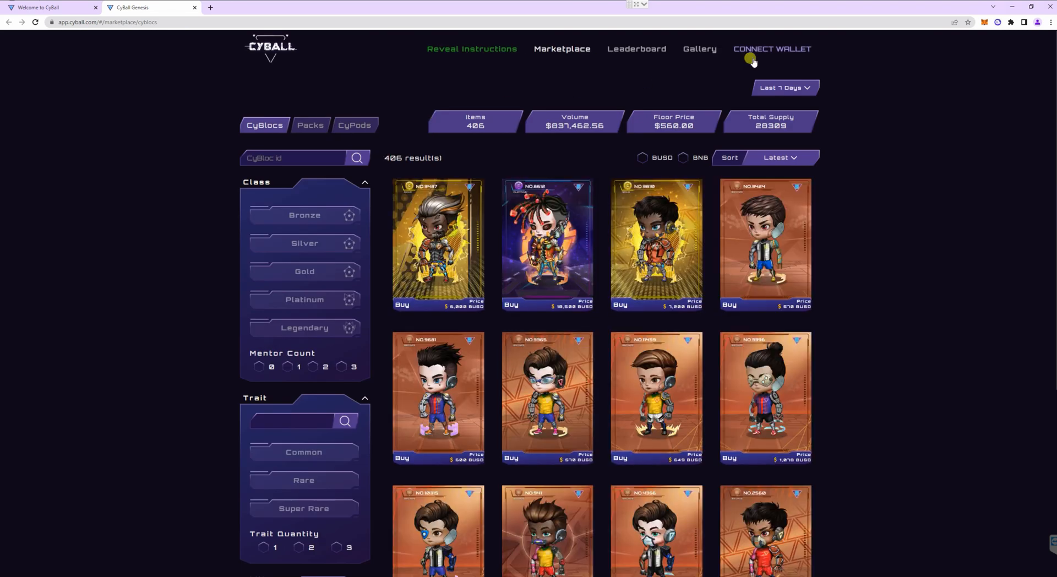
pyautogui.click(771, 48)
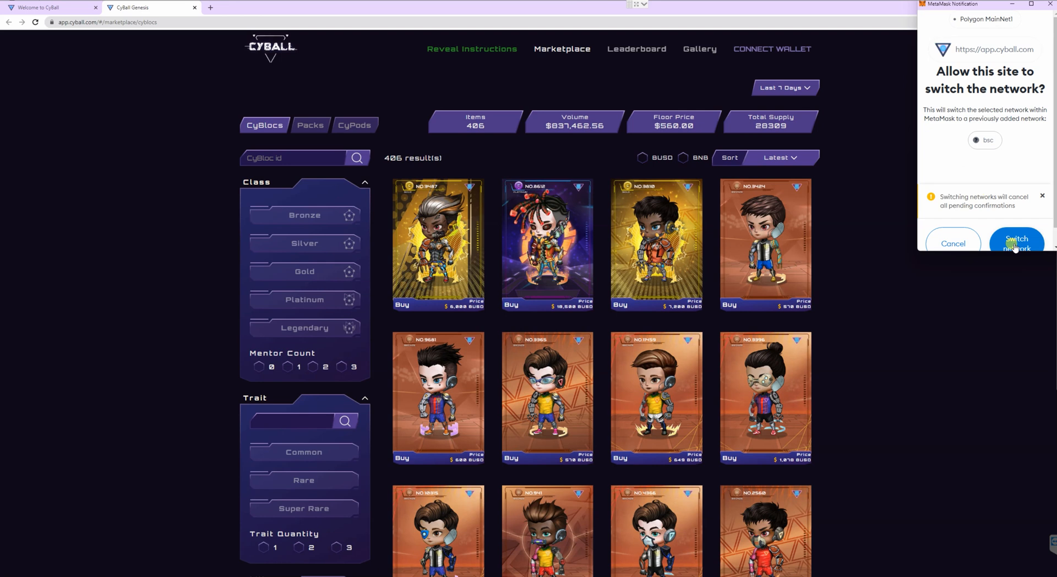
pyautogui.click(1015, 242)
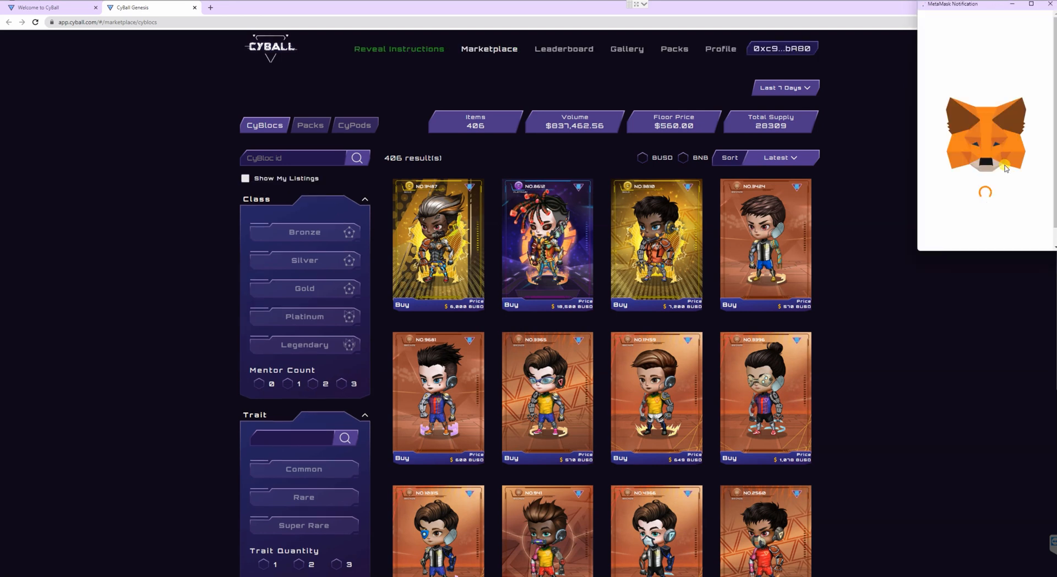
pyautogui.moveTo(966, 237)
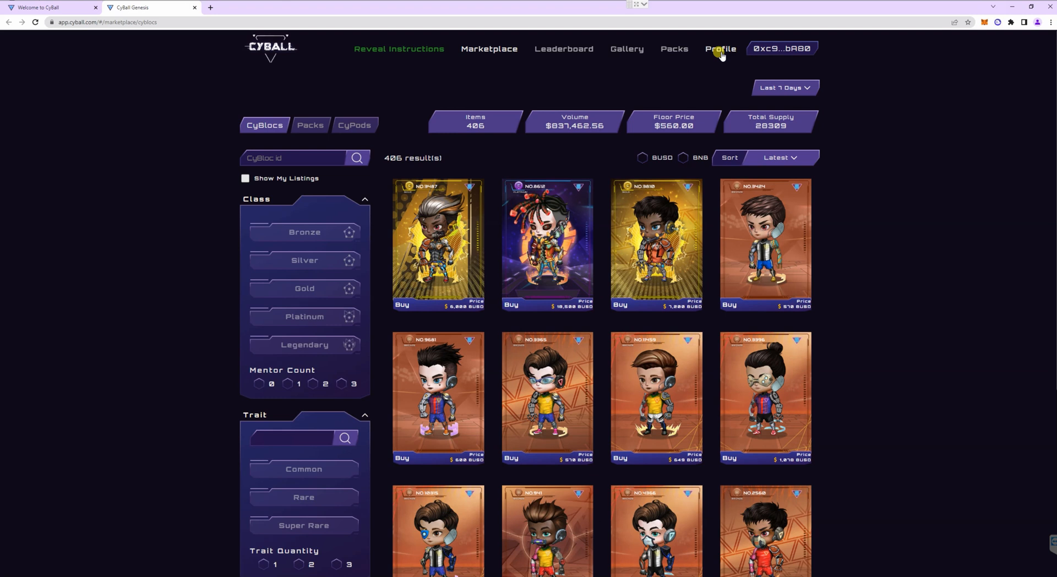
# - Sign the MetaMask login request to reach the profile's empty CyBlocs tab
pyautogui.click(719, 48)
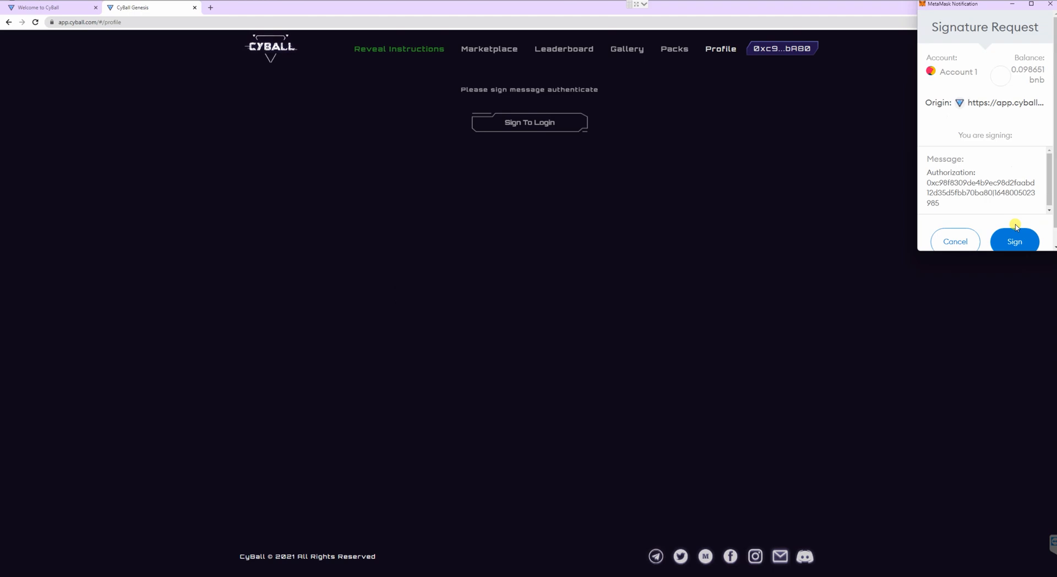
pyautogui.click(1014, 241)
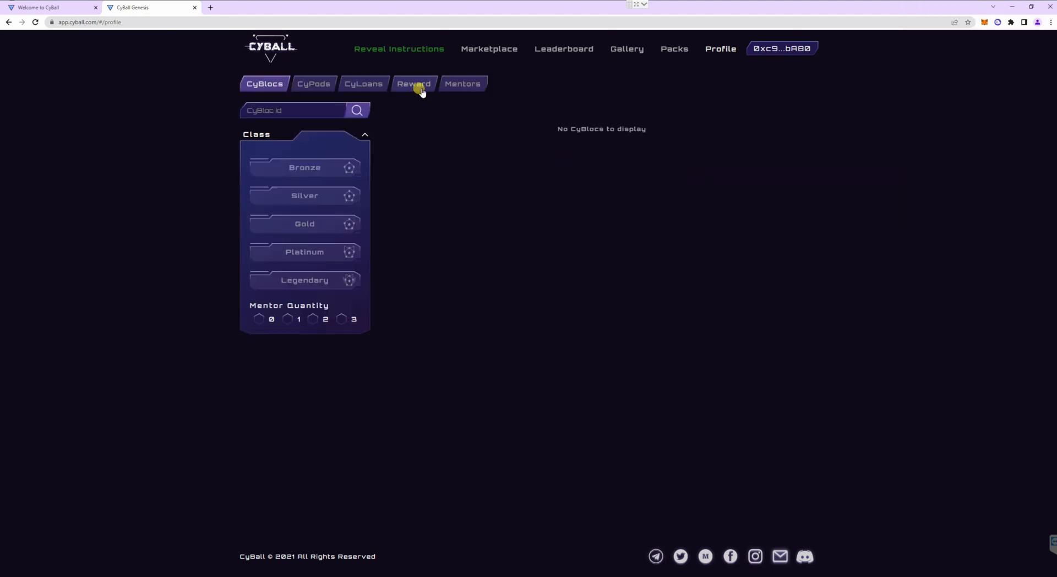
# - From the Reward tab, request the 438.75 CBT in-game reward and sign it in MetaMask
pyautogui.click(413, 83)
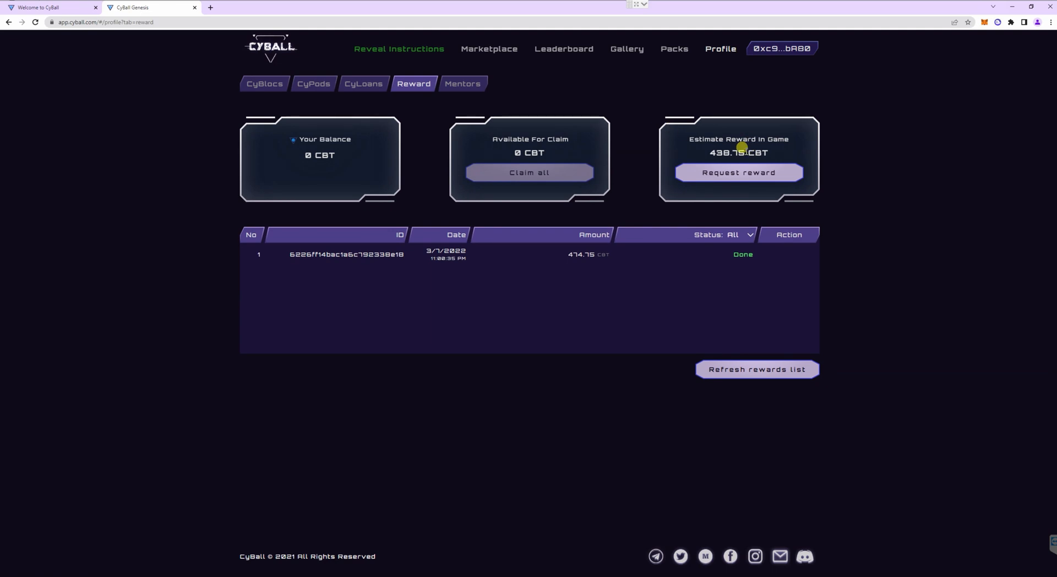
pyautogui.moveTo(738, 157)
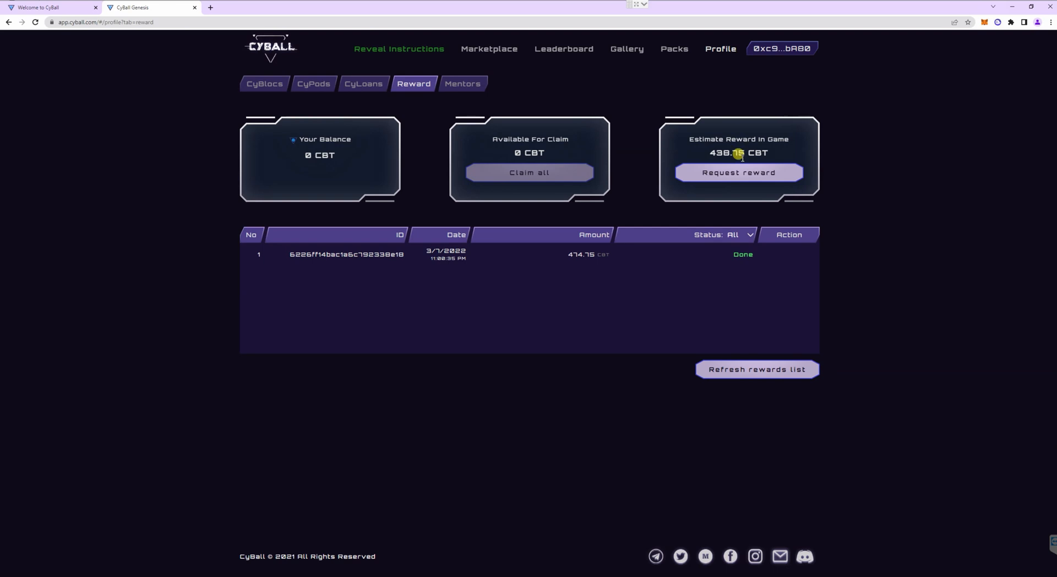
pyautogui.moveTo(733, 179)
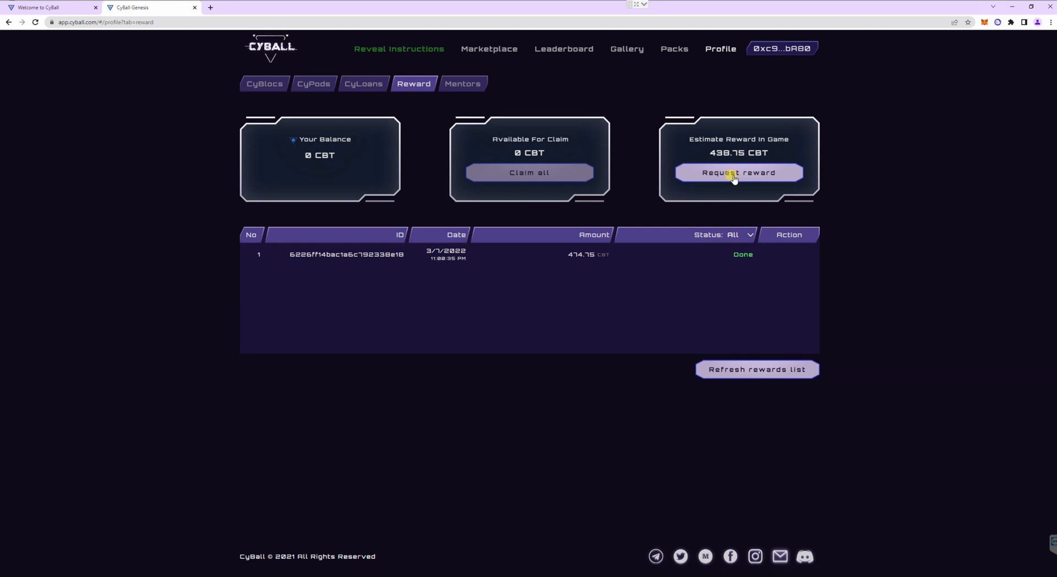
pyautogui.click(737, 173)
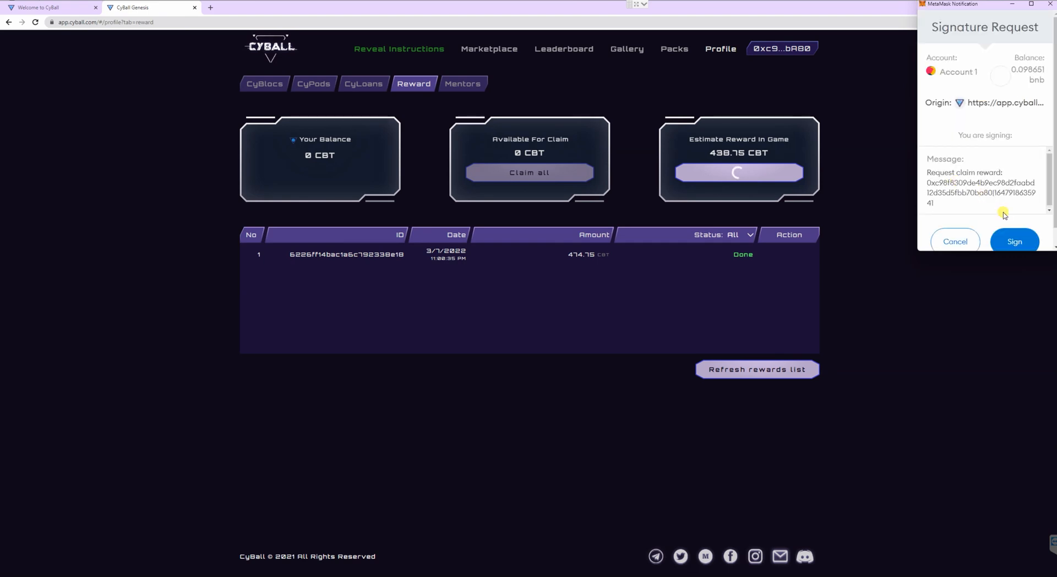
pyautogui.click(1013, 241)
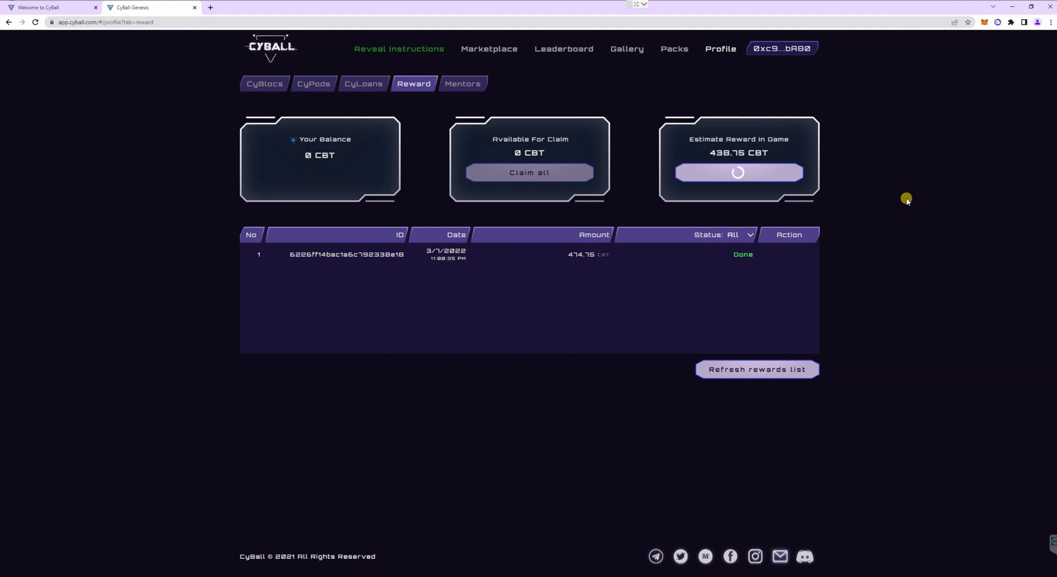
pyautogui.click(738, 173)
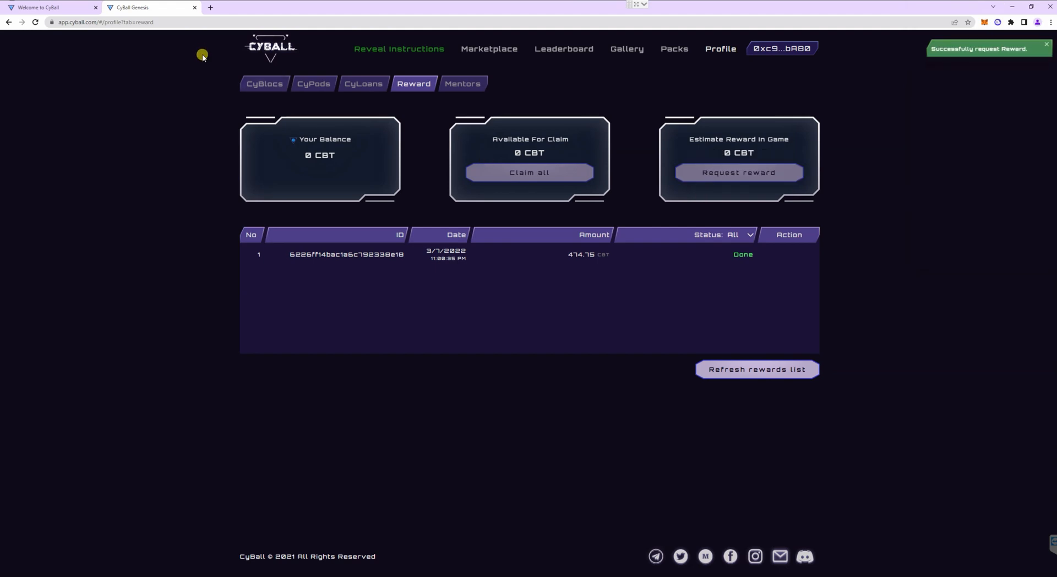
pyautogui.click(36, 22)
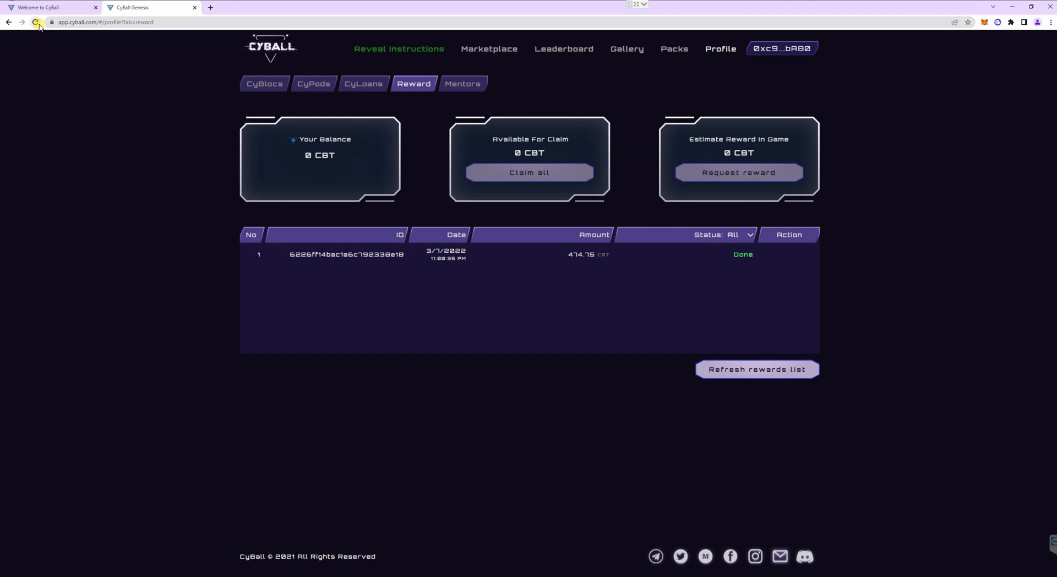
# - Reload the reward page and re-sign the login so the 438.75 CBT request shows In-Process
pyautogui.click(35, 22)
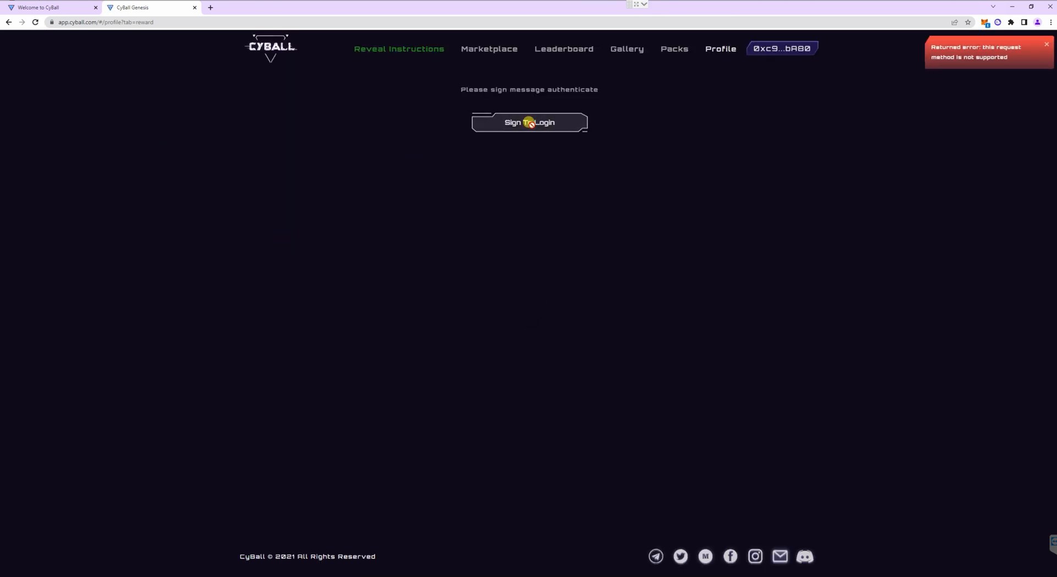
pyautogui.click(530, 123)
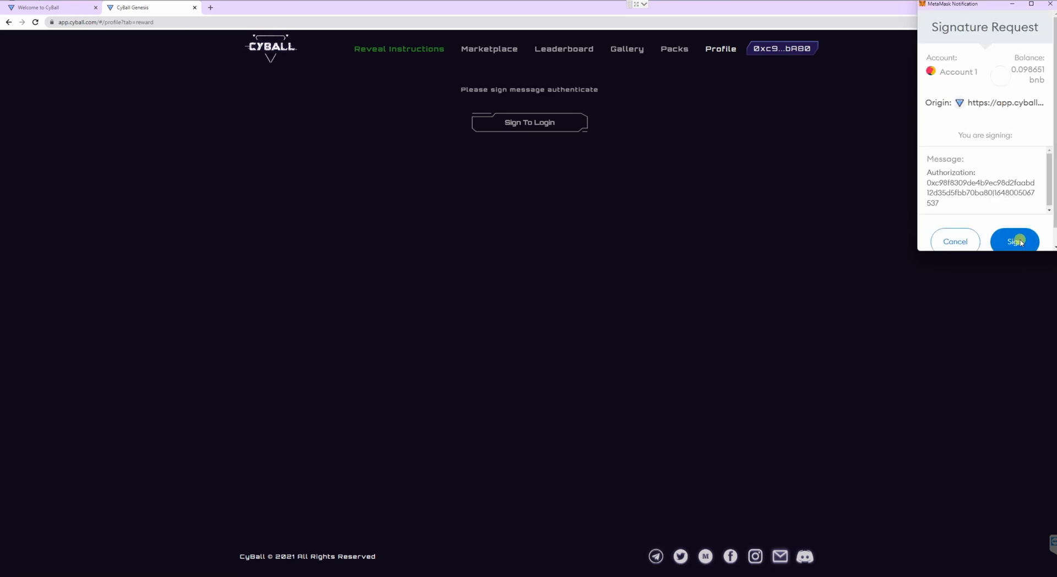
pyautogui.click(1014, 241)
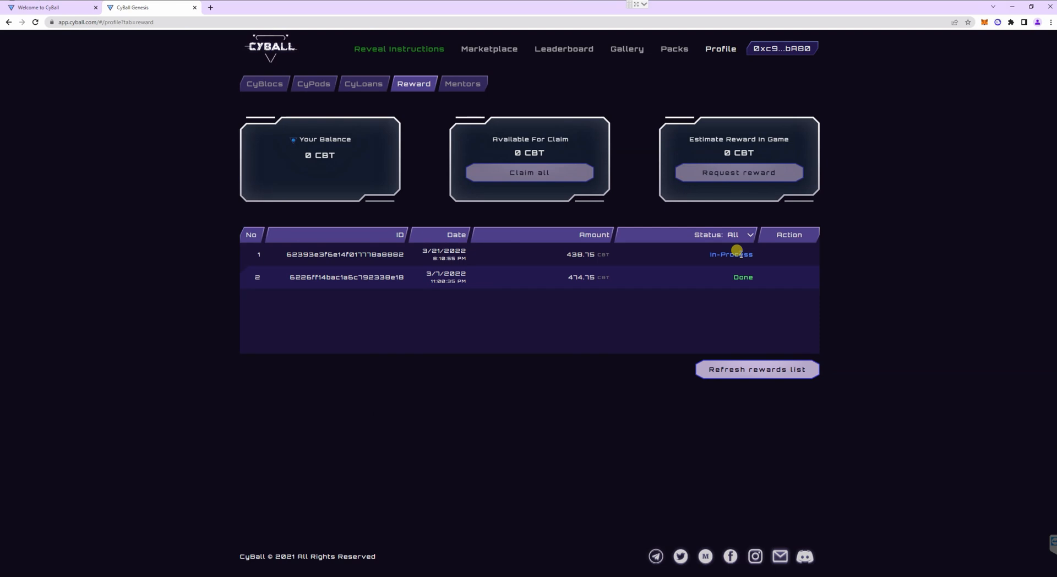
pyautogui.moveTo(731, 255)
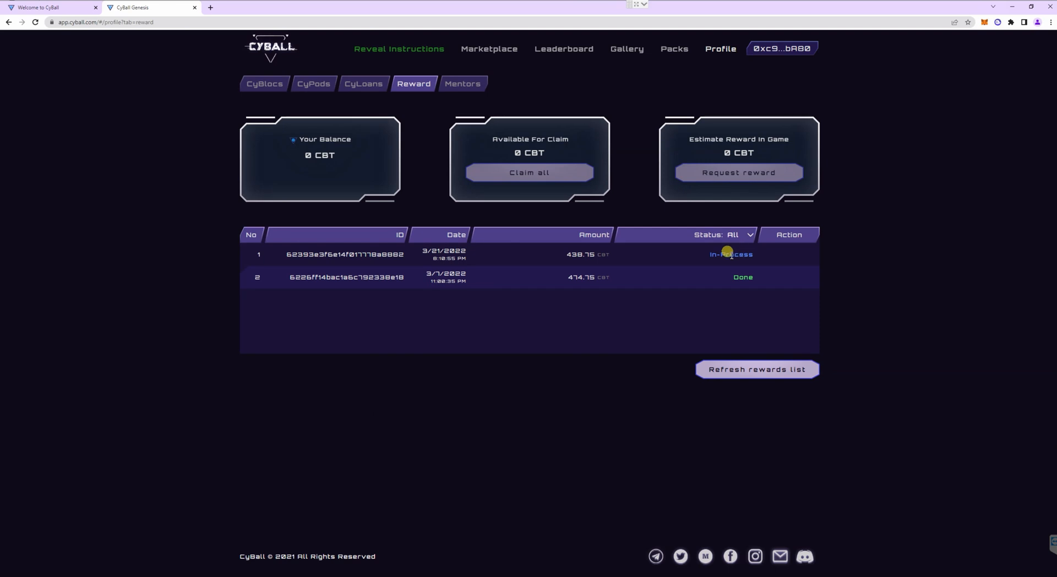
pyautogui.moveTo(538, 184)
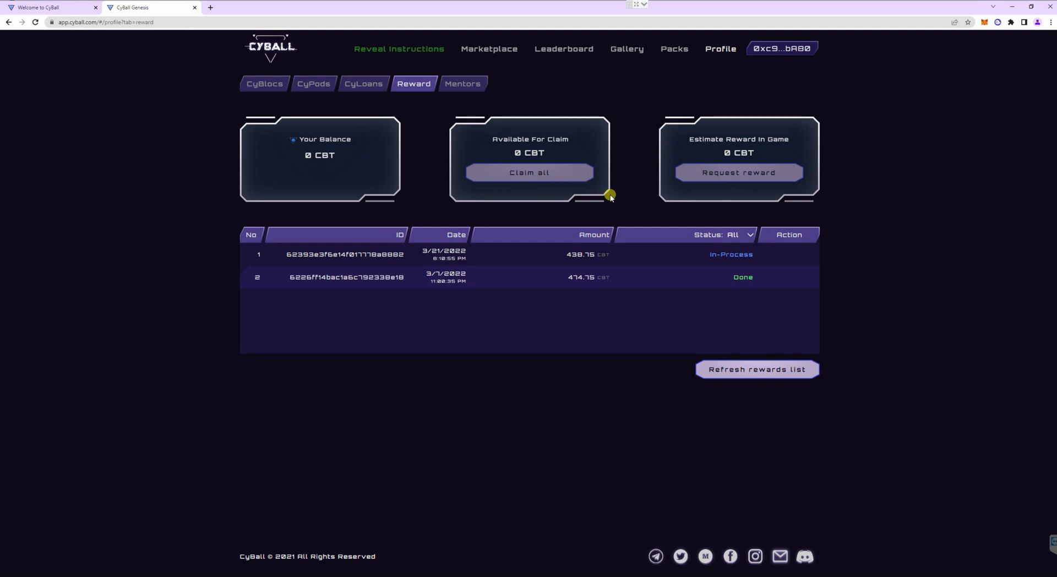
pyautogui.moveTo(695, 254)
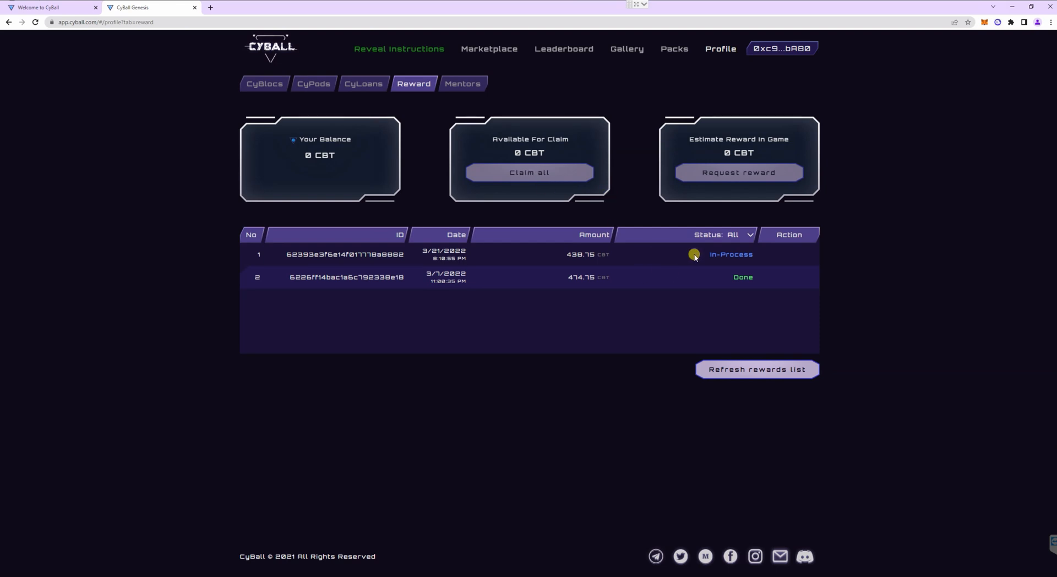
pyautogui.moveTo(730, 254)
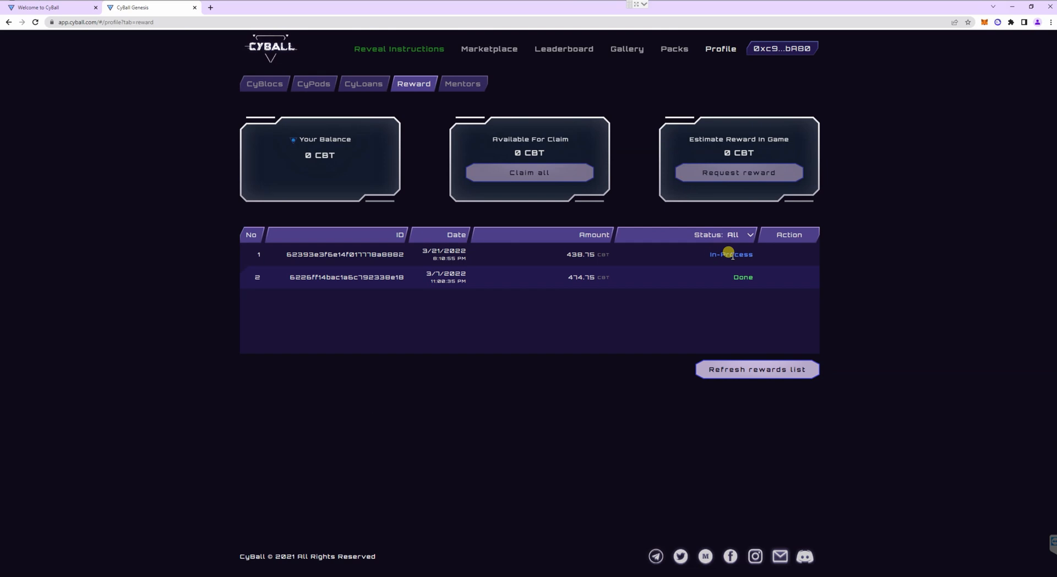
pyautogui.moveTo(724, 248)
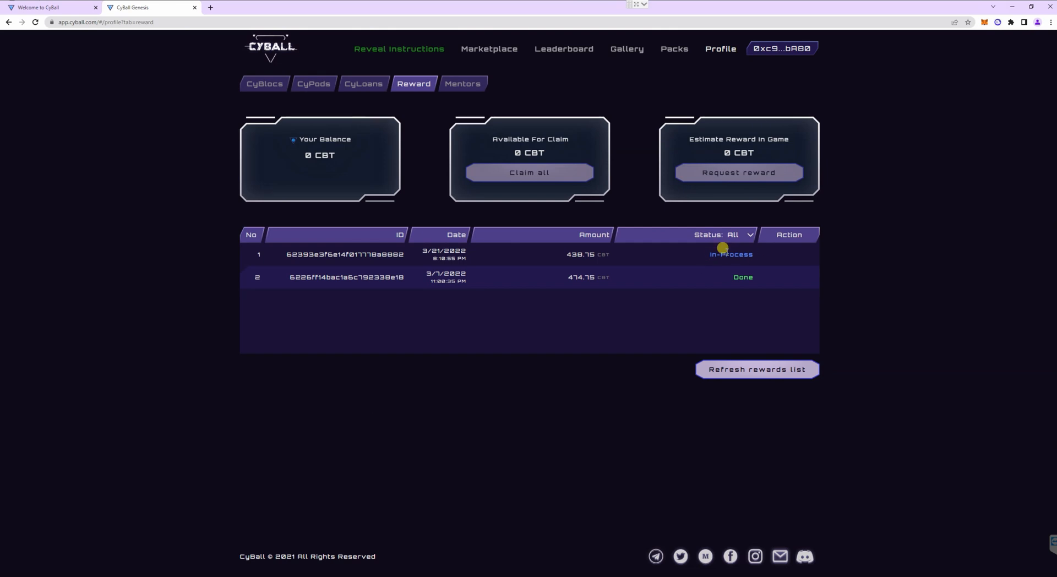
pyautogui.moveTo(733, 251)
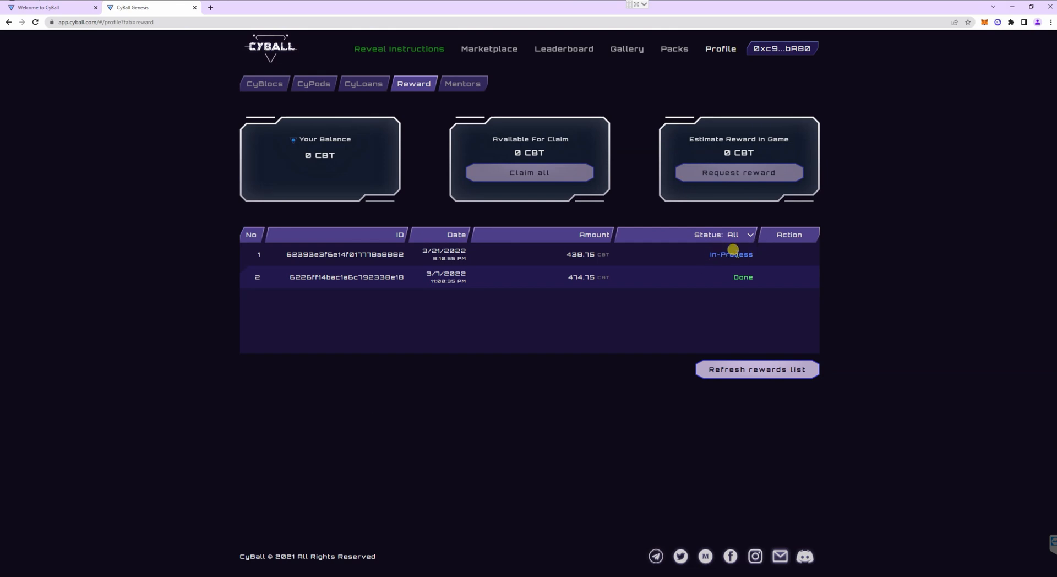
pyautogui.moveTo(818, 450)
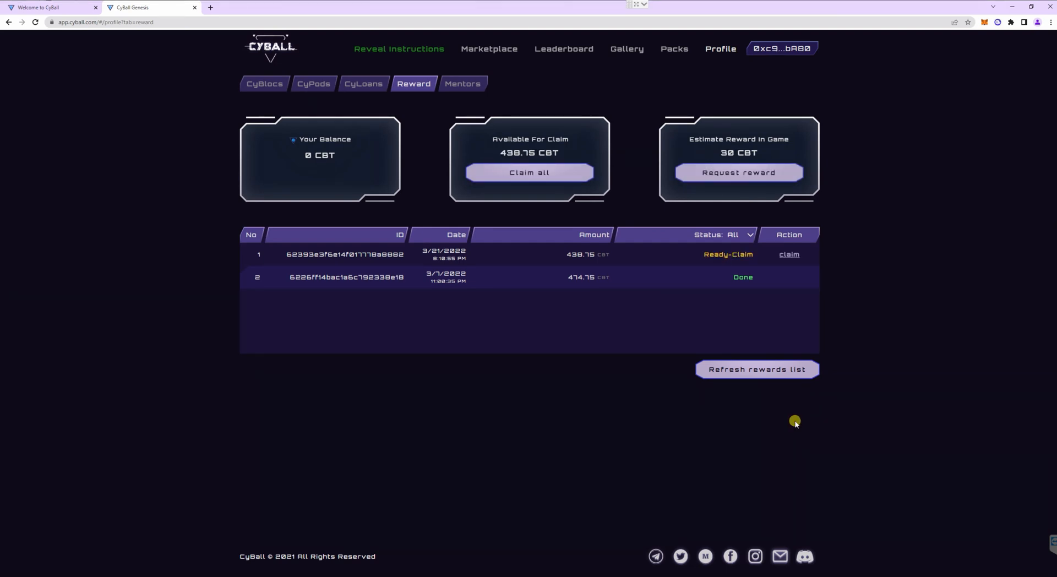
pyautogui.moveTo(659, 270)
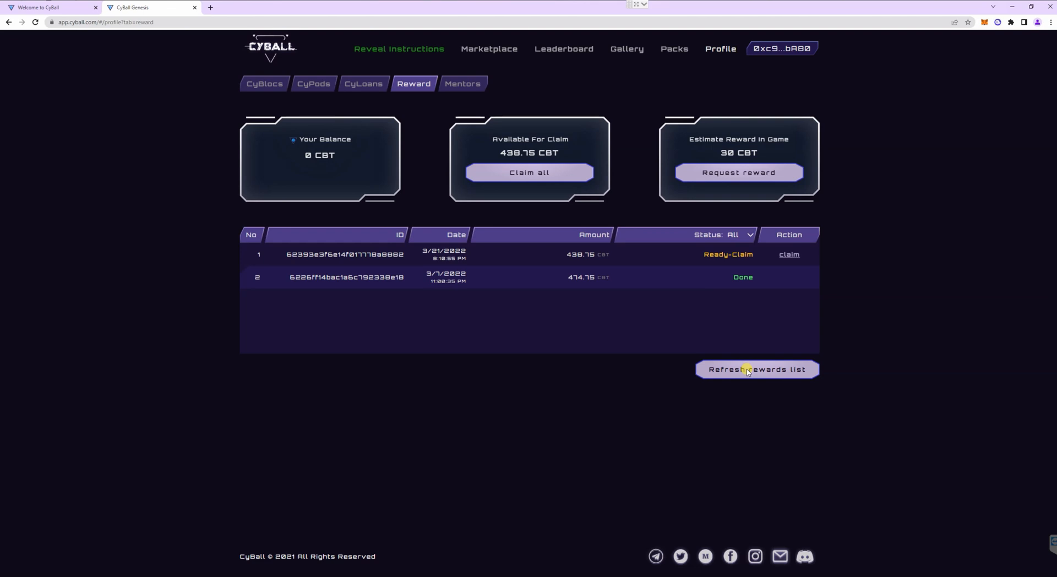
# - Refresh the reward requests to show 438.75 CBT as Ready-Claim and check MetaMask
pyautogui.click(756, 368)
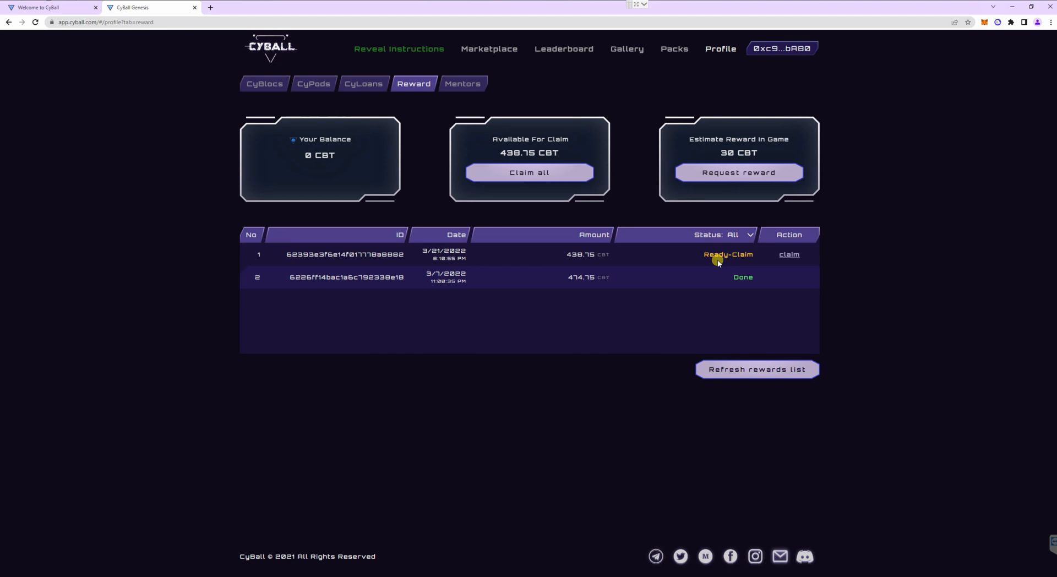
pyautogui.moveTo(795, 232)
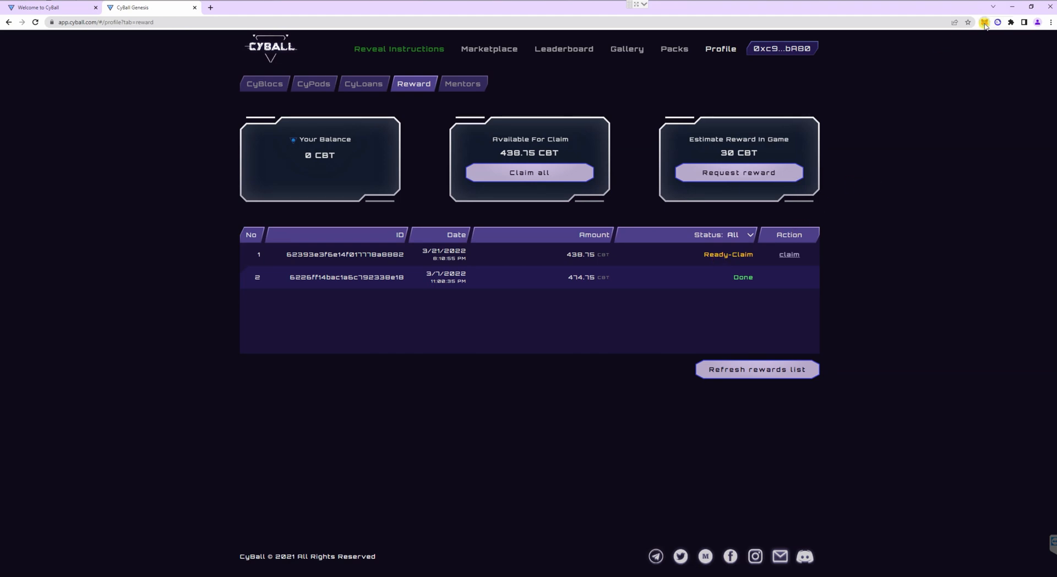
pyautogui.click(984, 22)
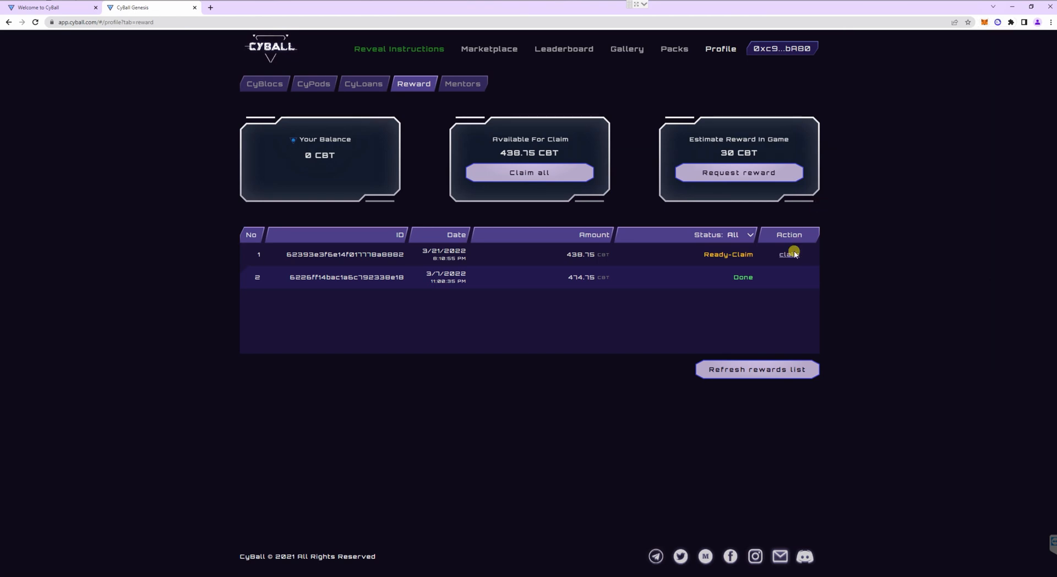
# - Claim the 438.75 CBT reward and confirm the transaction in MetaMask
pyautogui.click(786, 254)
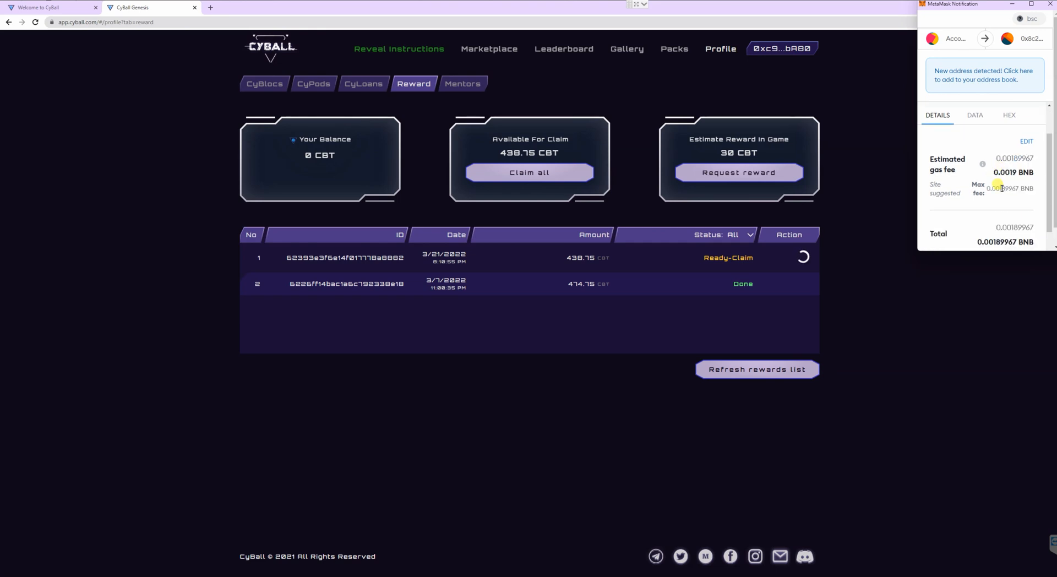
pyautogui.scroll(-3)
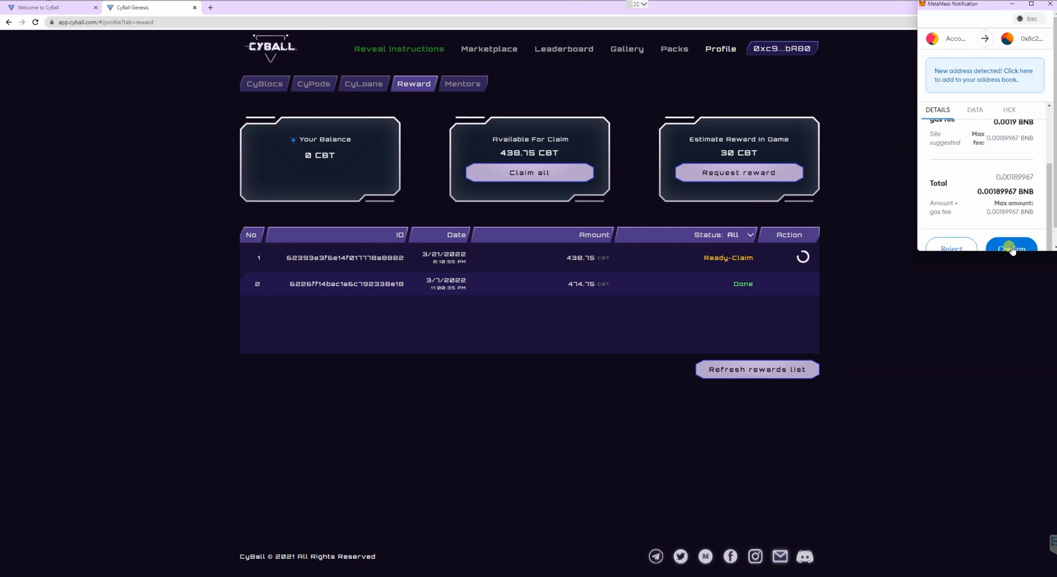
pyautogui.click(1010, 249)
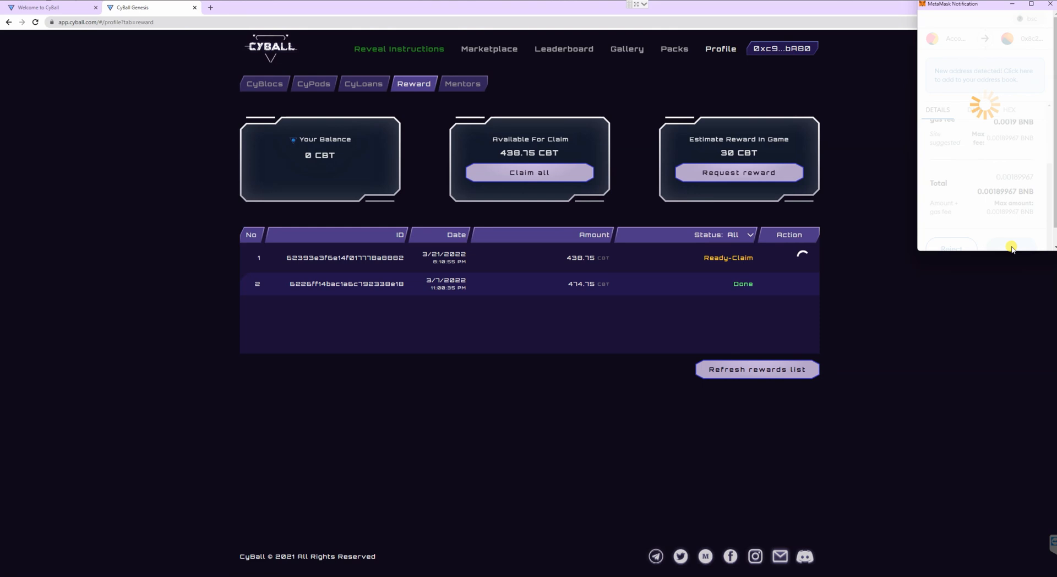
pyautogui.click(1010, 247)
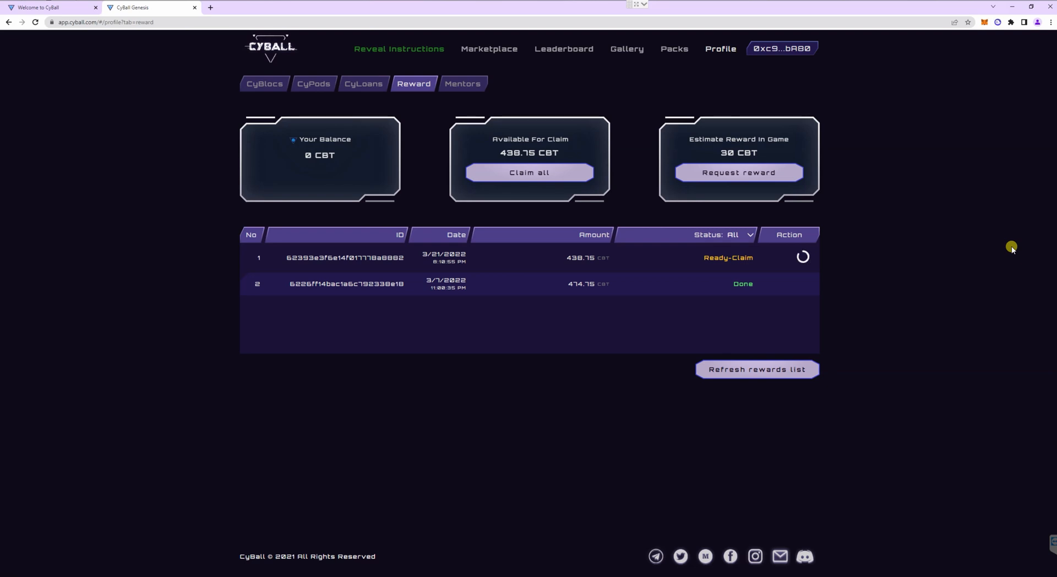
pyautogui.click(528, 173)
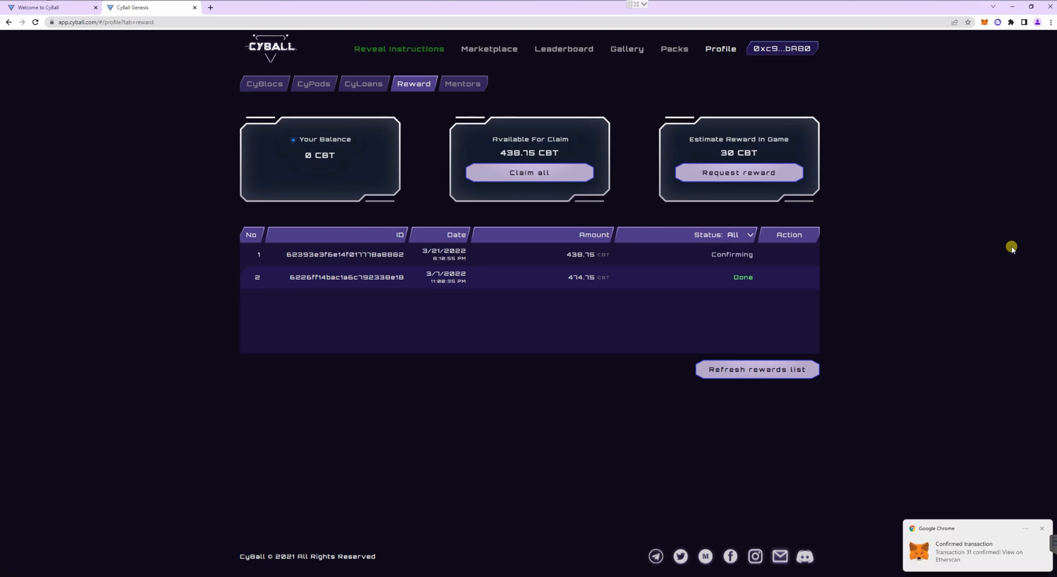
pyautogui.moveTo(896, 331)
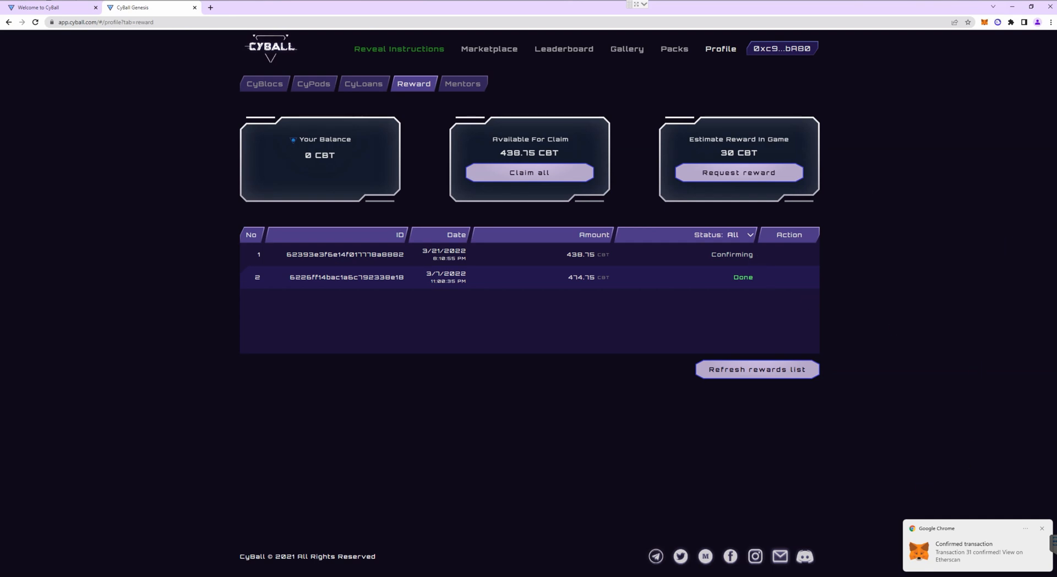
pyautogui.click(528, 173)
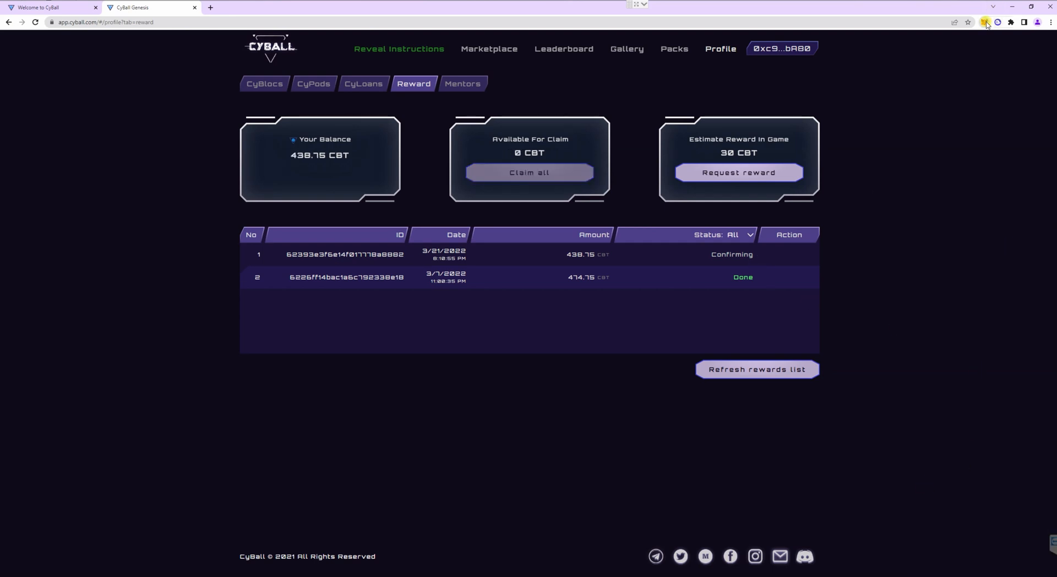
# - Verify in MetaMask Assets that the wallet now holds 438.75 CBT
pyautogui.click(985, 22)
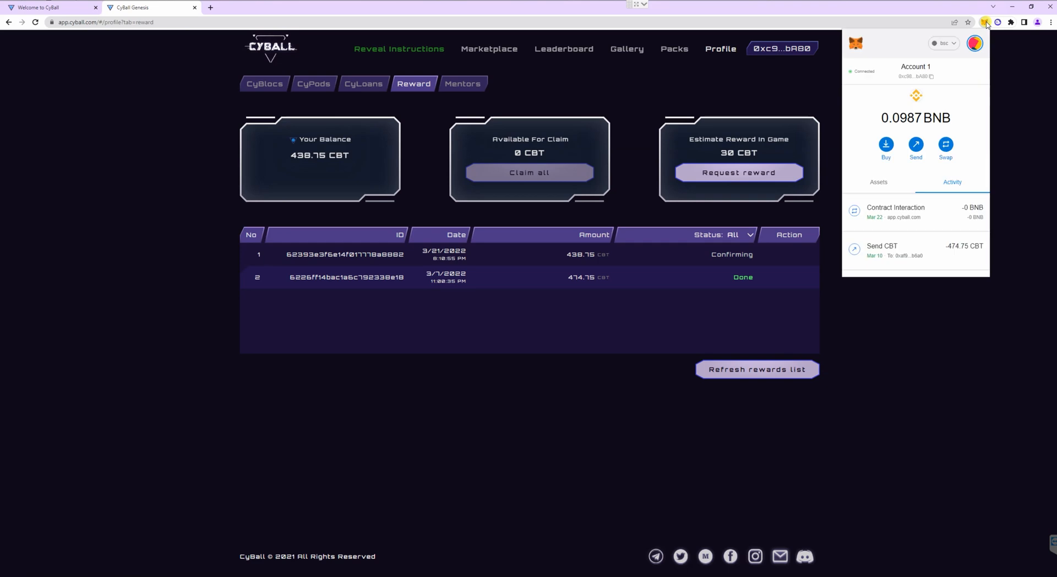
pyautogui.click(879, 182)
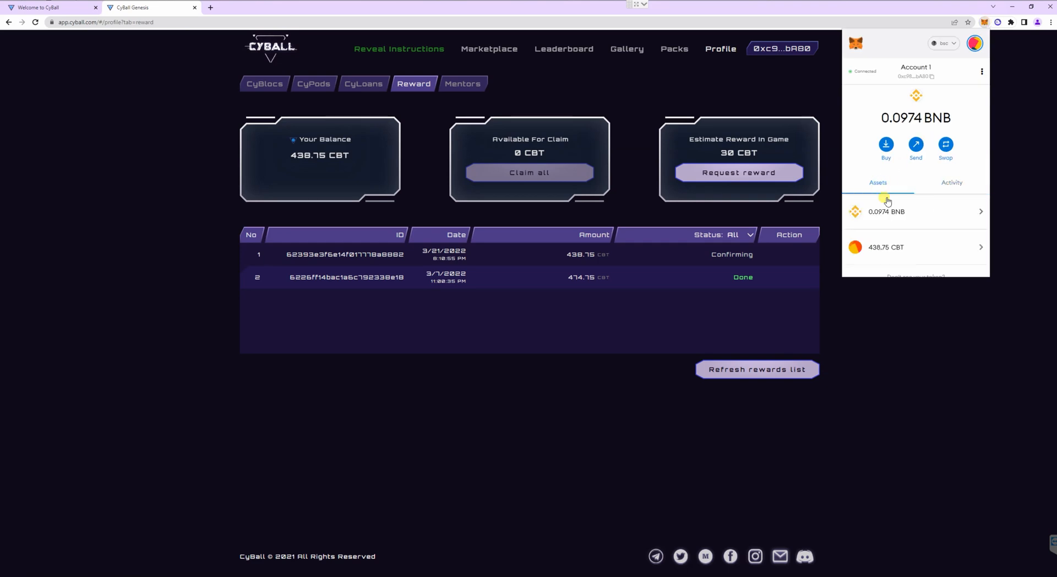
pyautogui.scroll(-3)
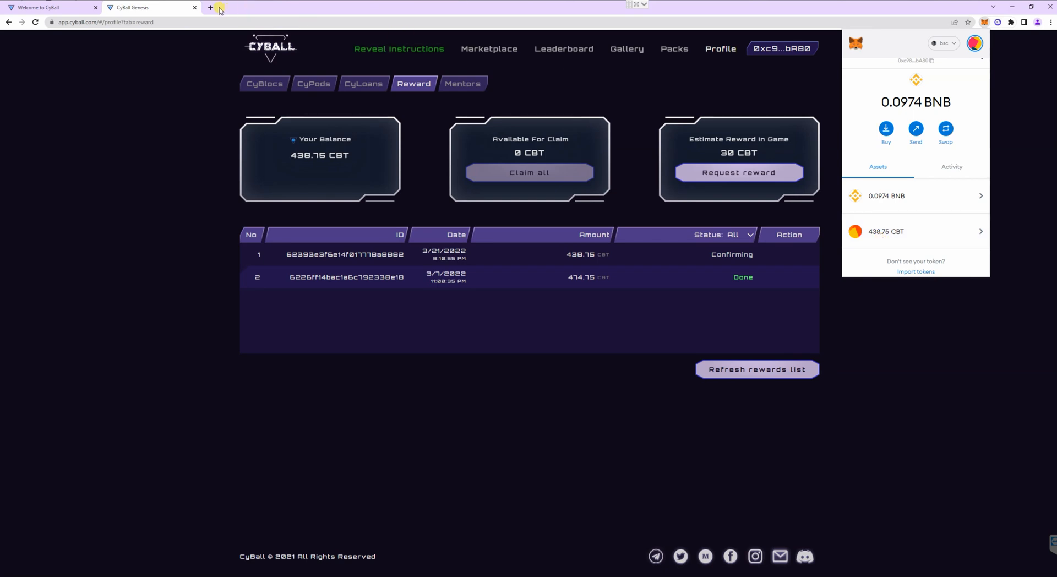
# - Search 'cbt token', open CoinGecko's CyBloc Battery Token page and copy its contract address
pyautogui.click(211, 8)
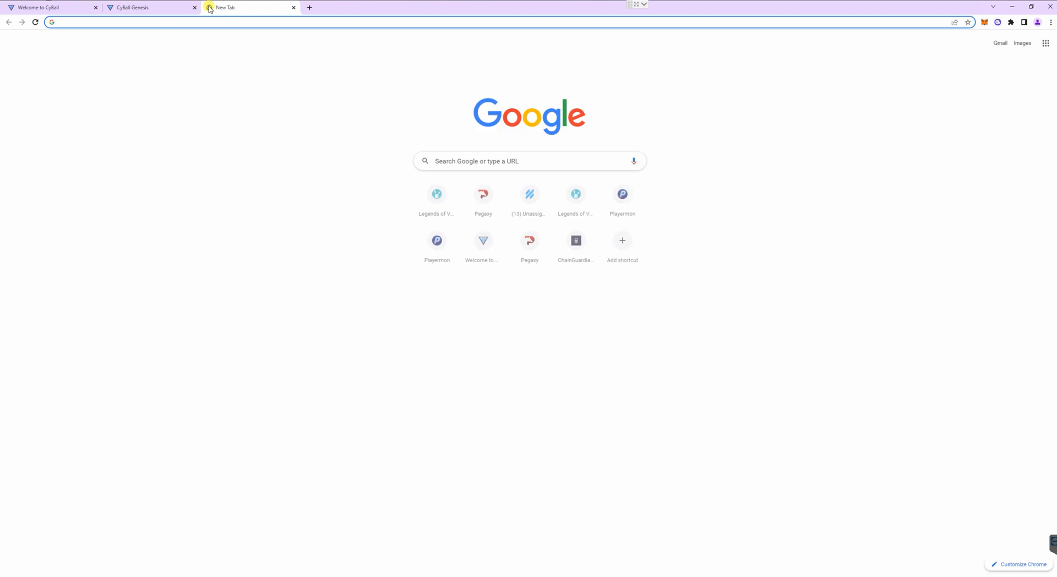
pyautogui.write('cbt')
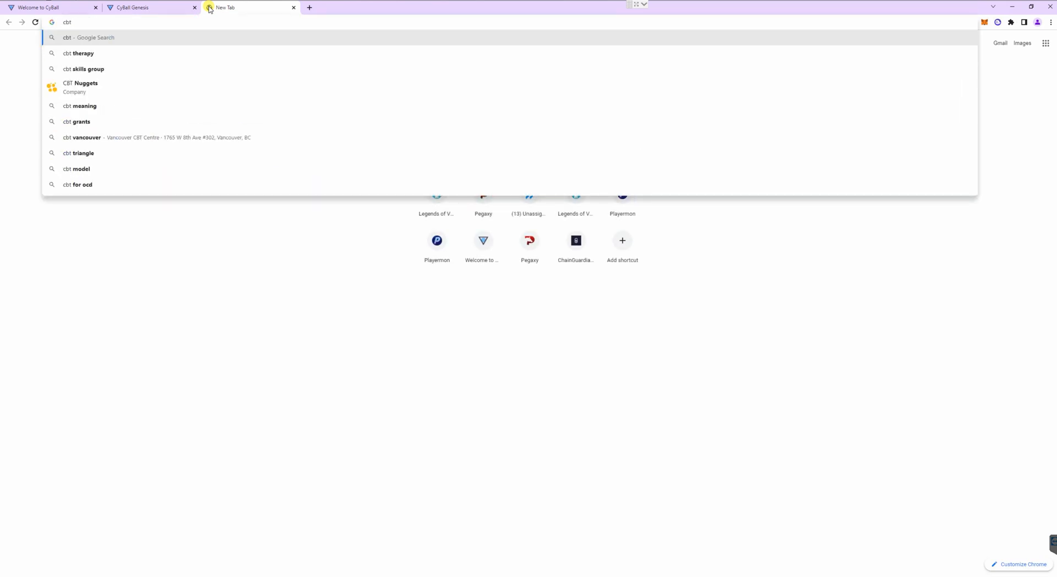
pyautogui.write('cbt token')
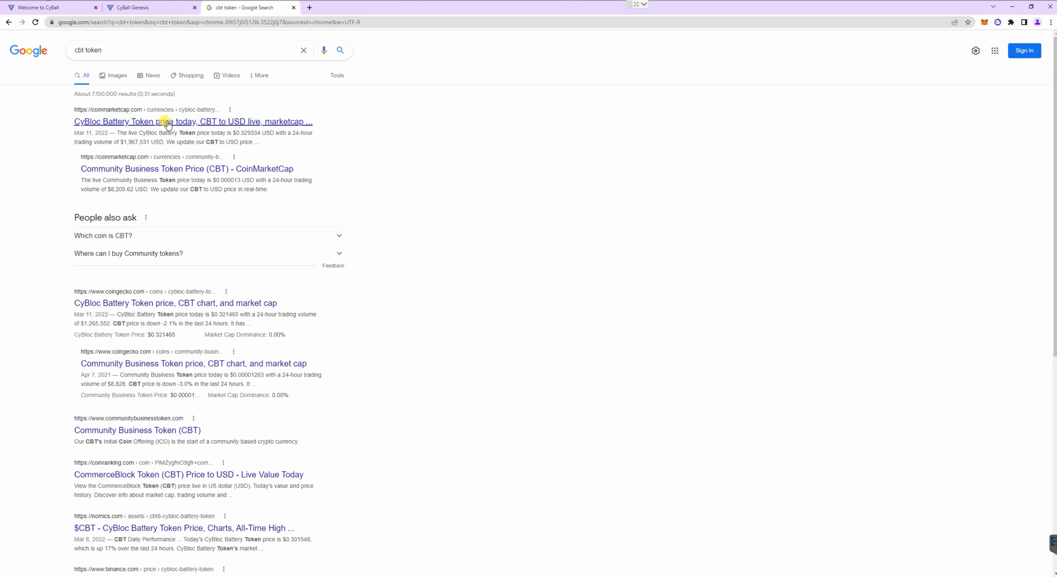
pyautogui.moveTo(158, 298)
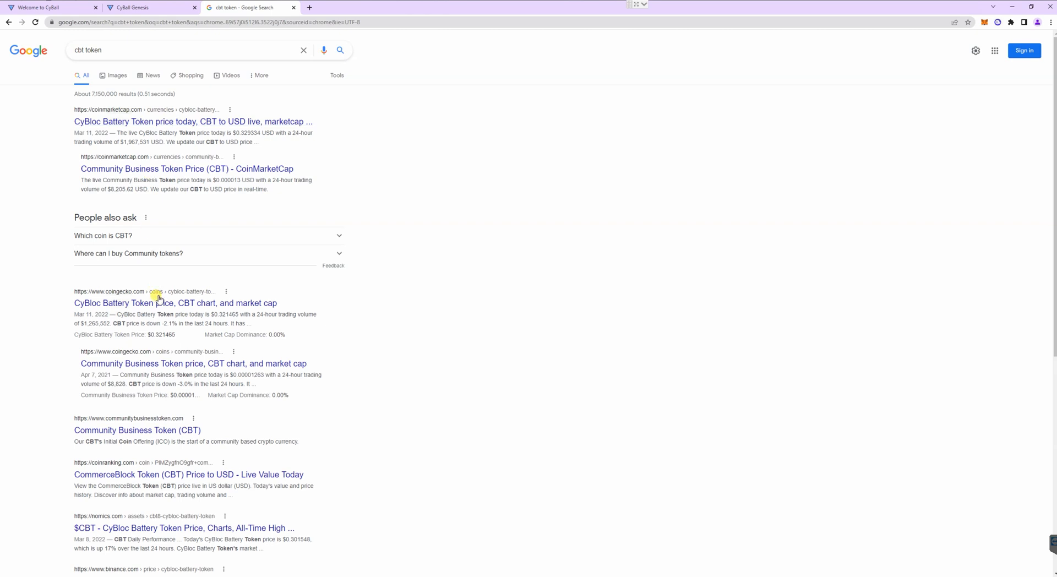
pyautogui.click(175, 303)
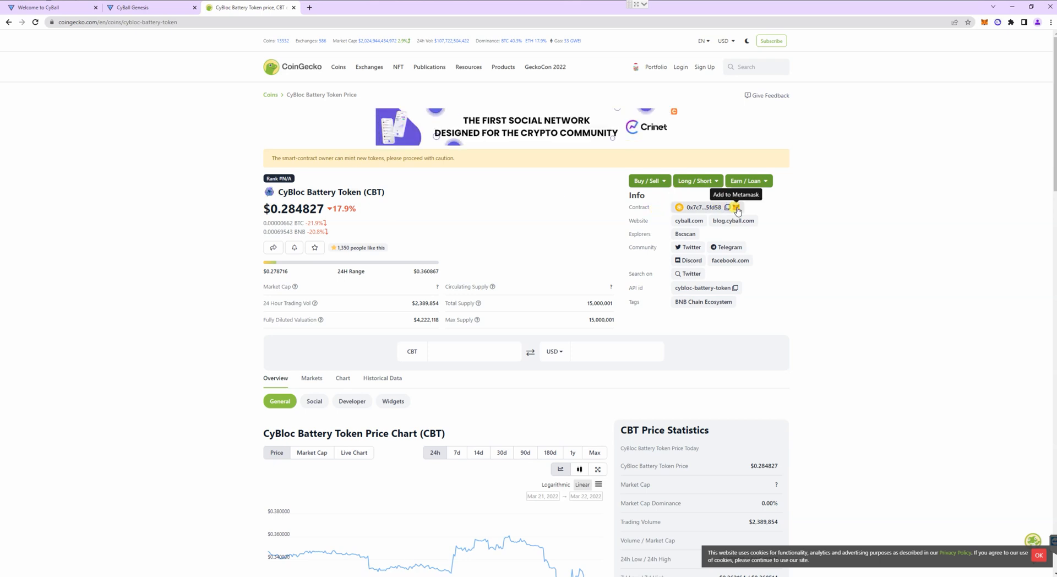
pyautogui.click(735, 206)
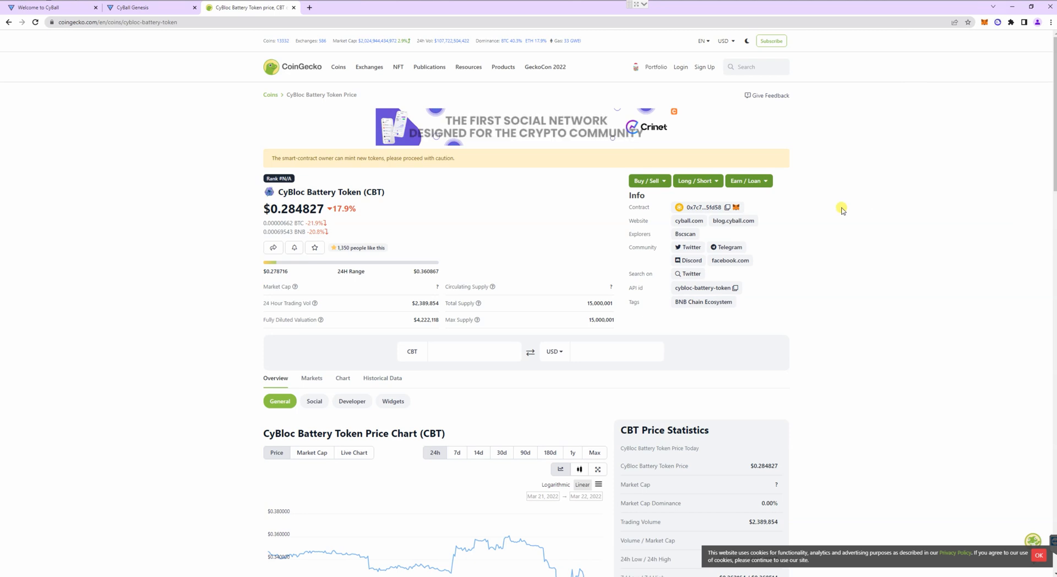
pyautogui.moveTo(728, 207)
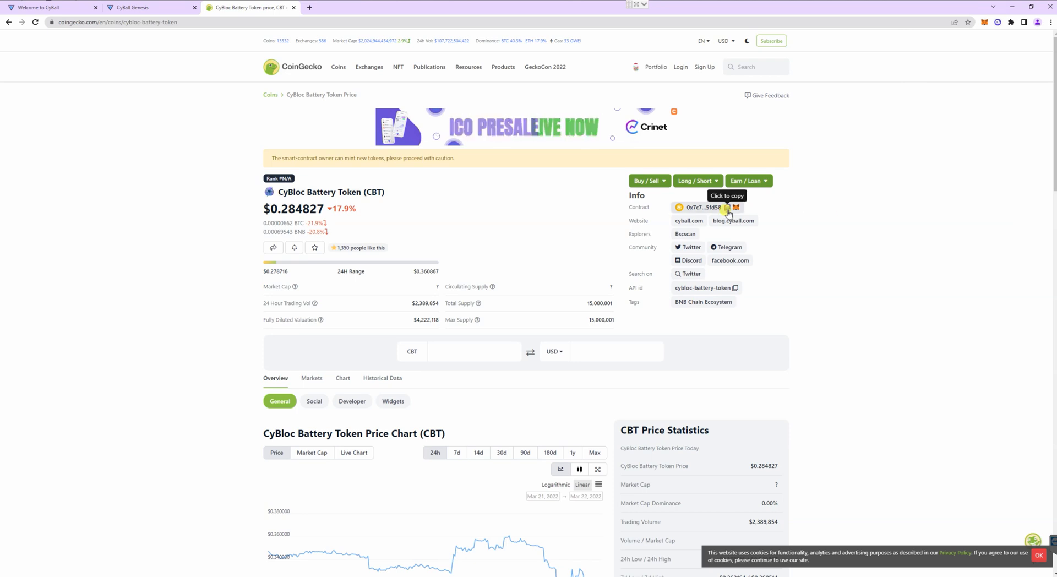
pyautogui.click(727, 207)
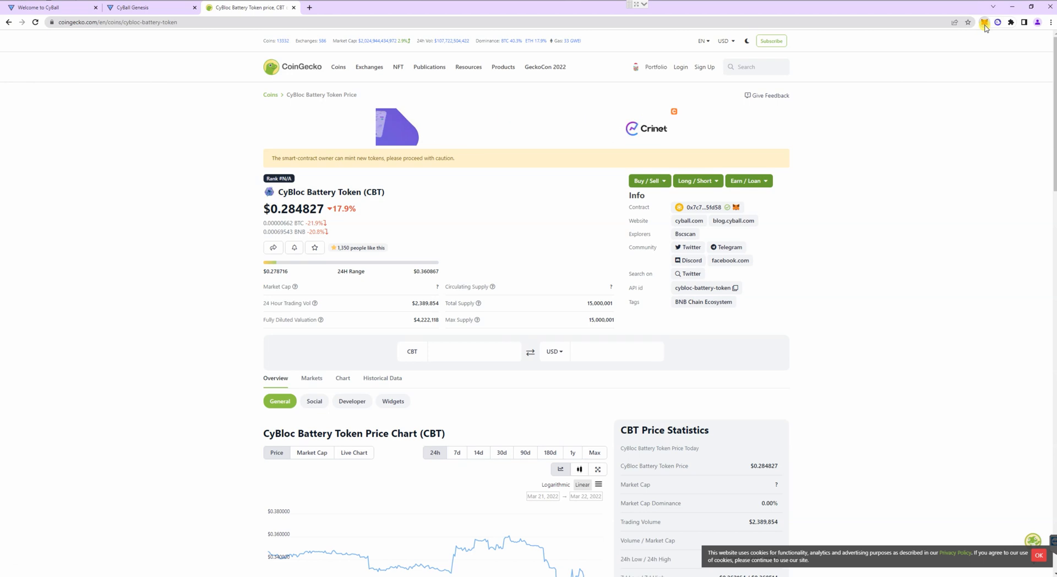
# - Paste contract 0x7c73967d…Fd58 into MetaMask Import tokens, confirming CBT is already added
pyautogui.click(984, 22)
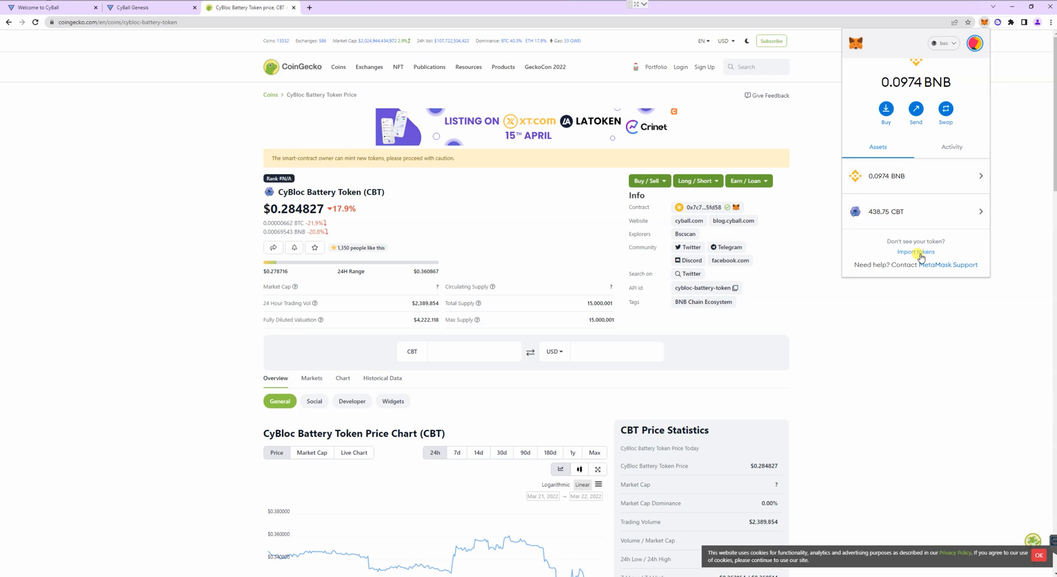
pyautogui.click(914, 251)
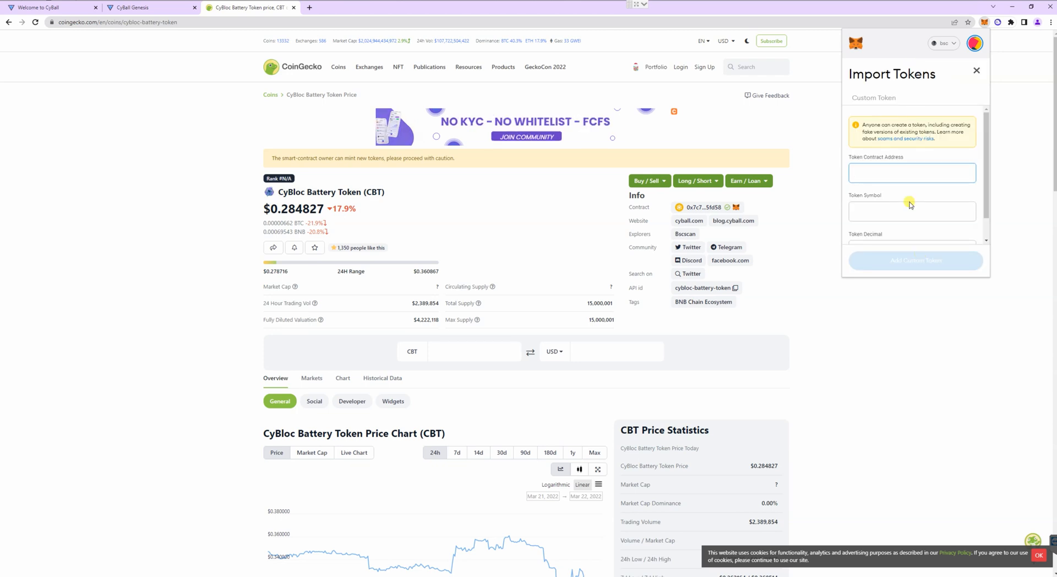
pyautogui.write('0x7c73967dC8c804Ea028247f5A953052f0CD5Fd58')
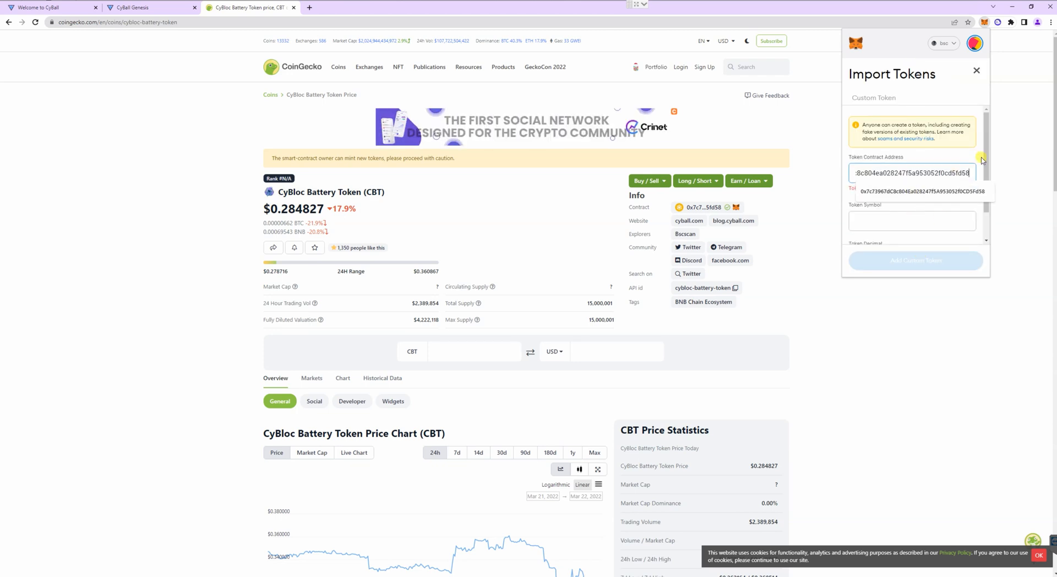
pyautogui.click(922, 191)
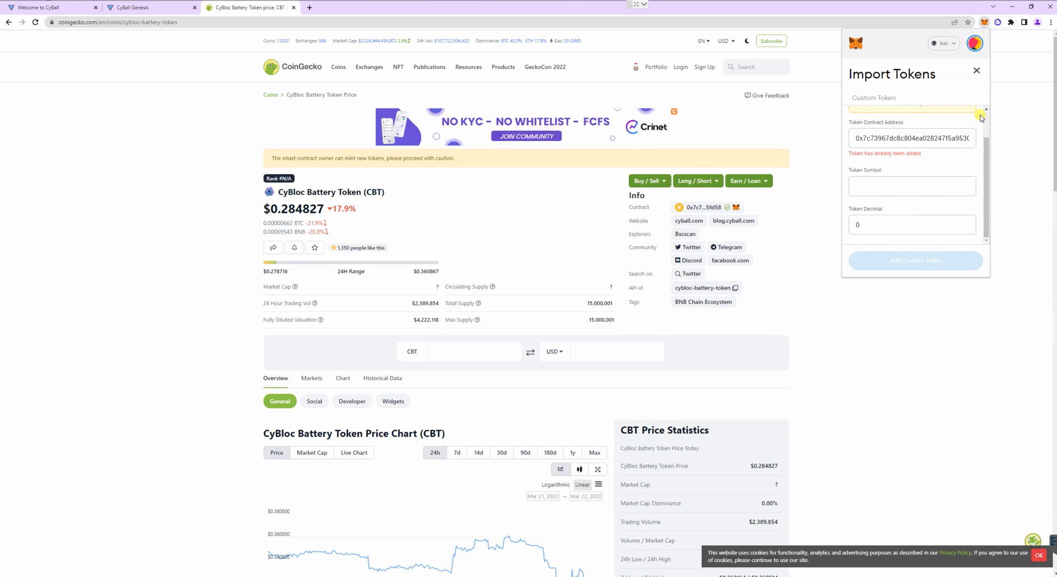
pyautogui.click(976, 71)
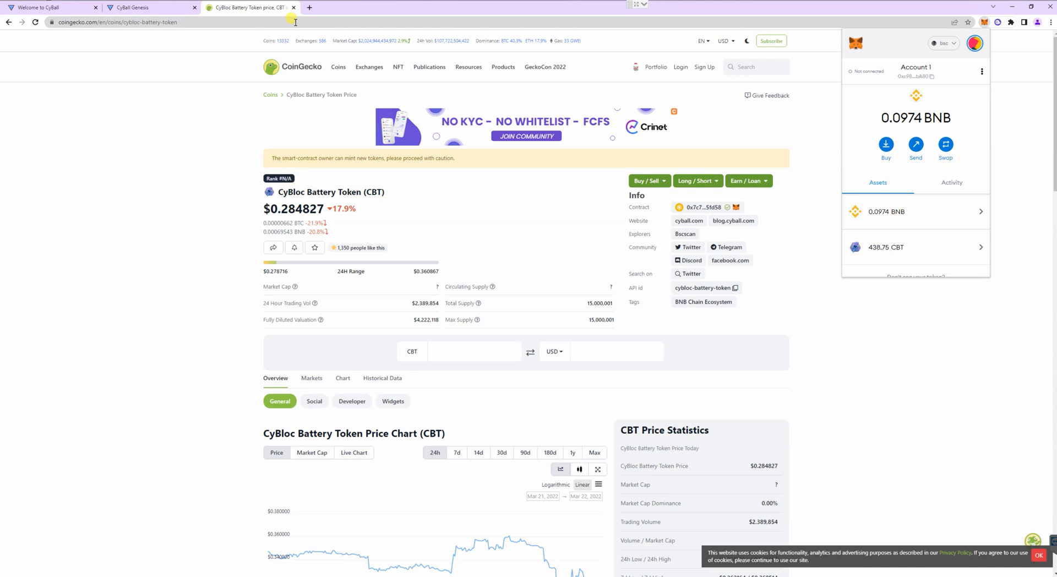
pyautogui.write('pan')
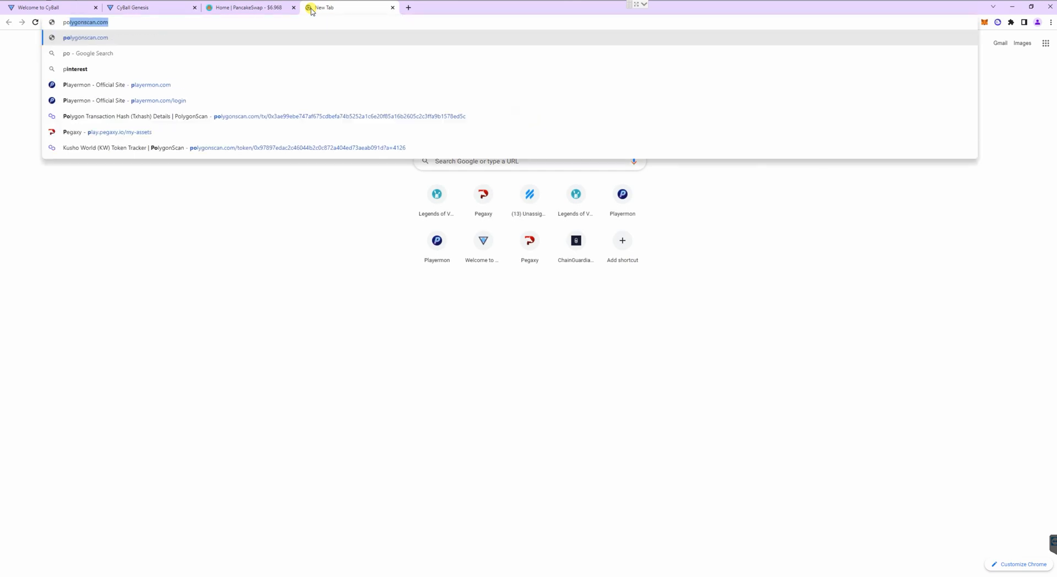
# - Search 'poocoin', open the PooCoin BSC Charts site, then return to the PancakeSwap tab
pyautogui.write('poocoin')
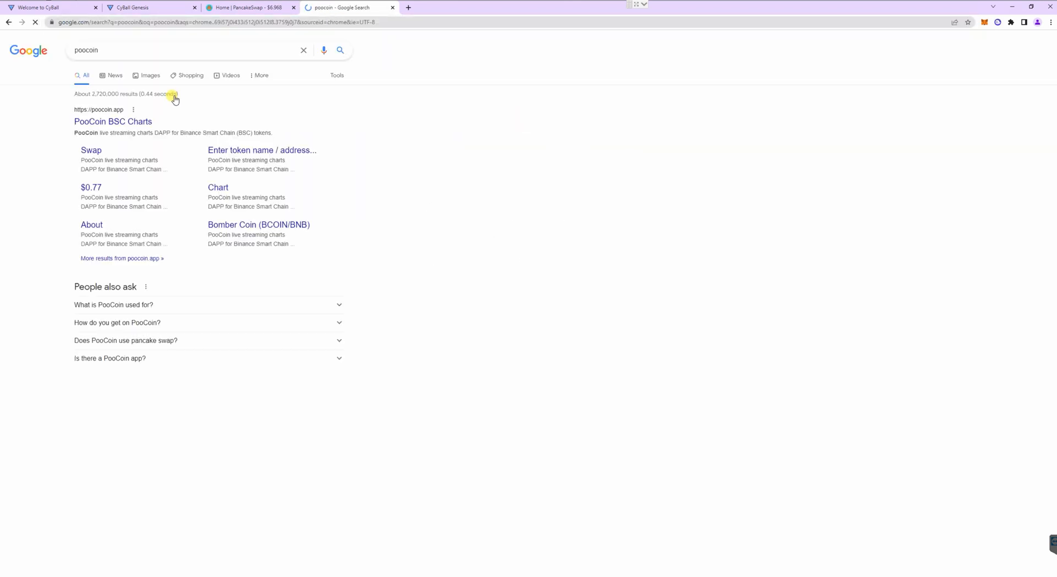
pyautogui.click(114, 121)
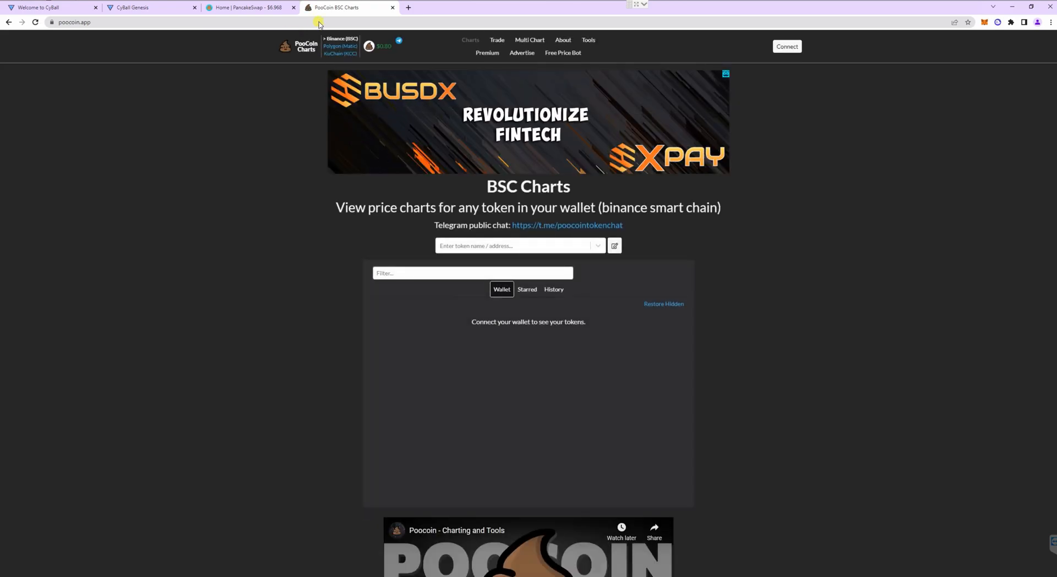
pyautogui.click(250, 8)
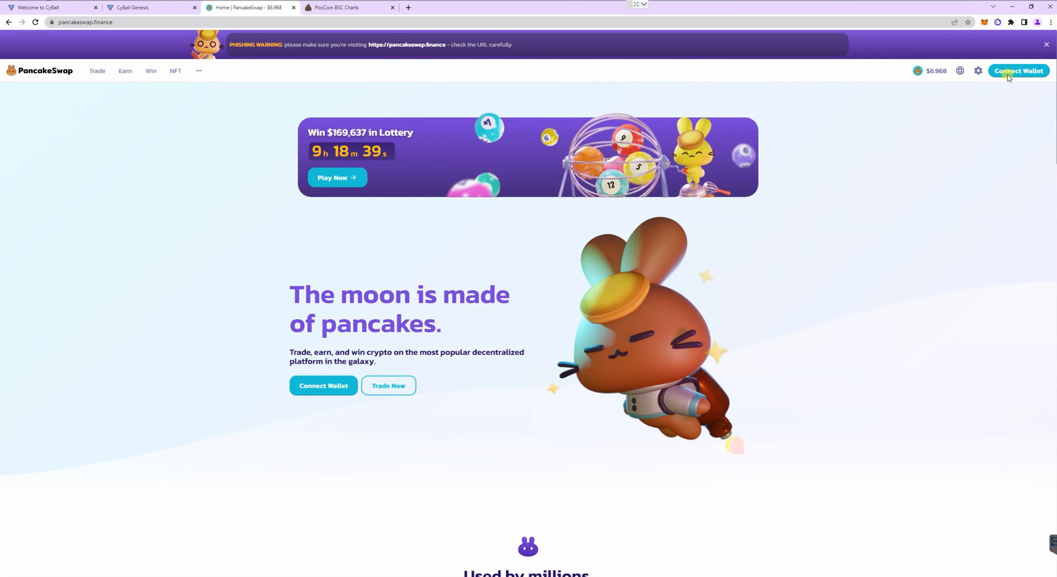
# - Connect MetaMask Account 1 to PancakeSwap and go to Trade > Swap showing BNB to CAKE
pyautogui.click(1017, 70)
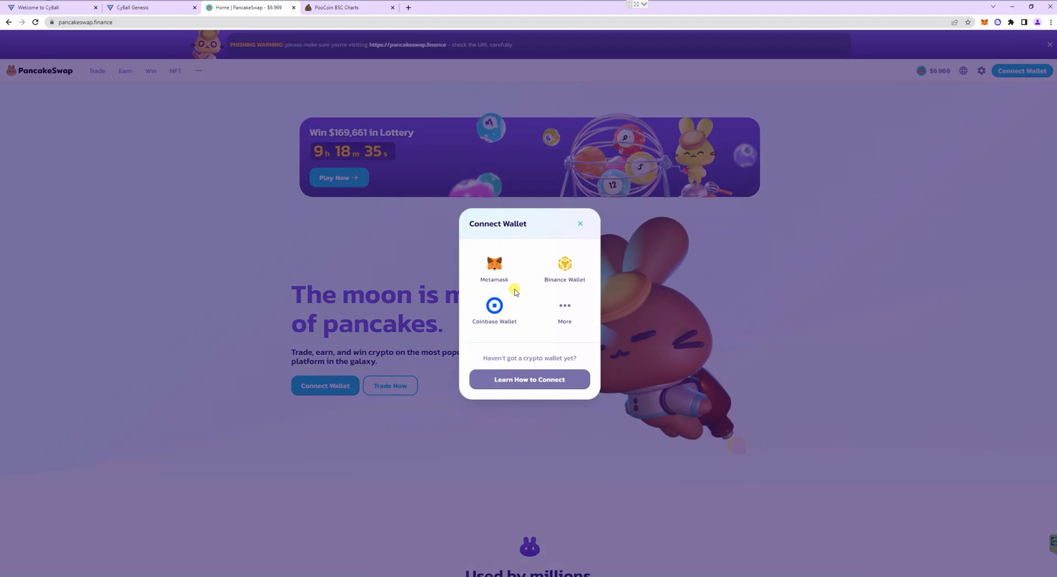
pyautogui.click(580, 223)
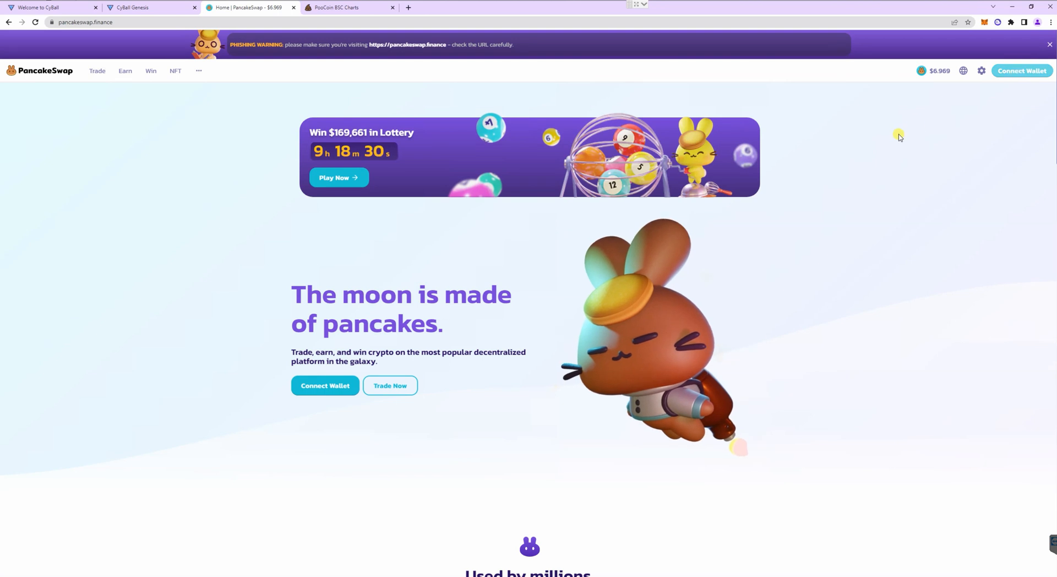
pyautogui.click(1021, 71)
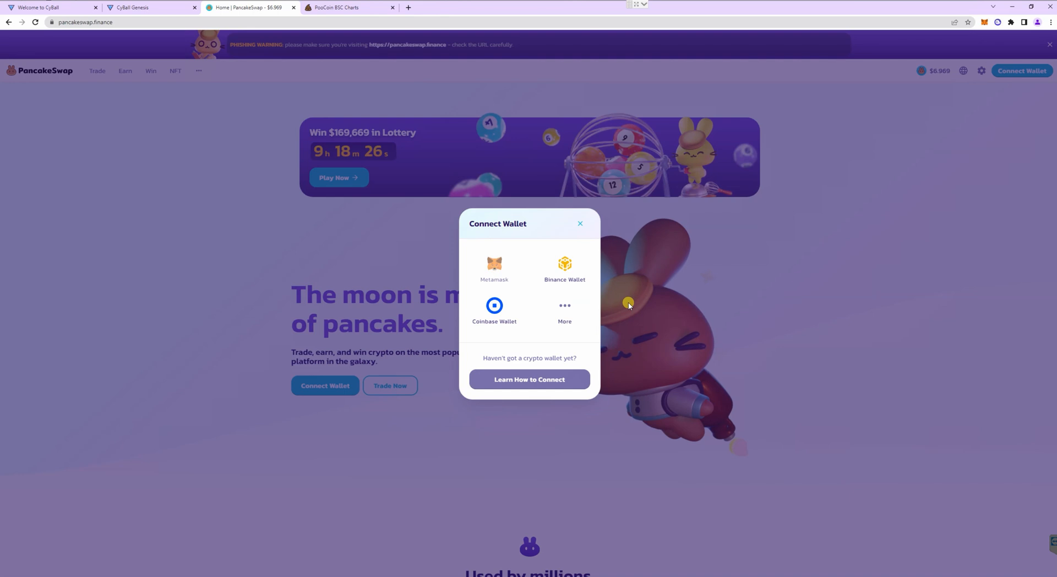
pyautogui.click(495, 266)
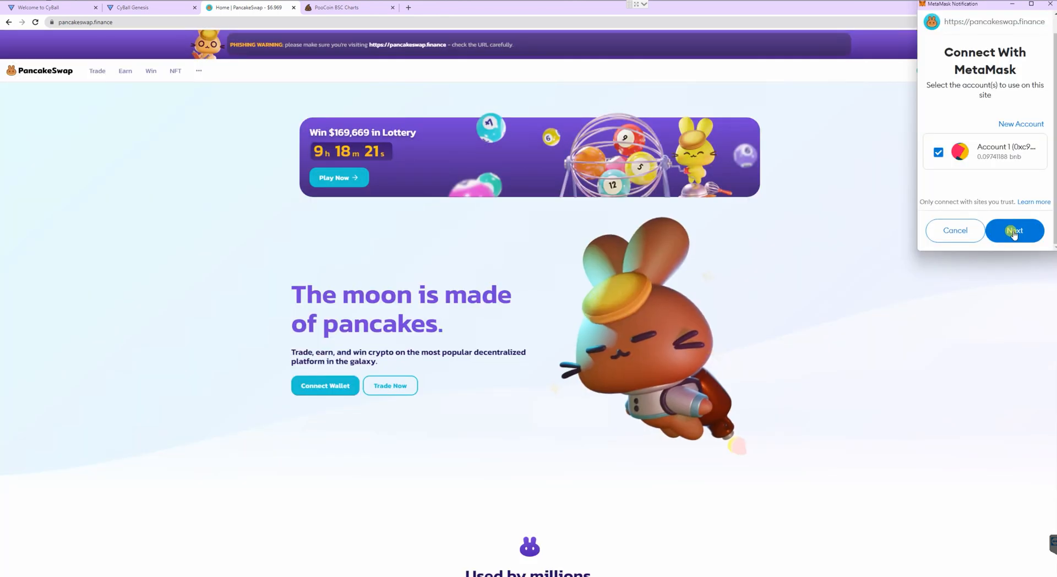
pyautogui.click(1014, 230)
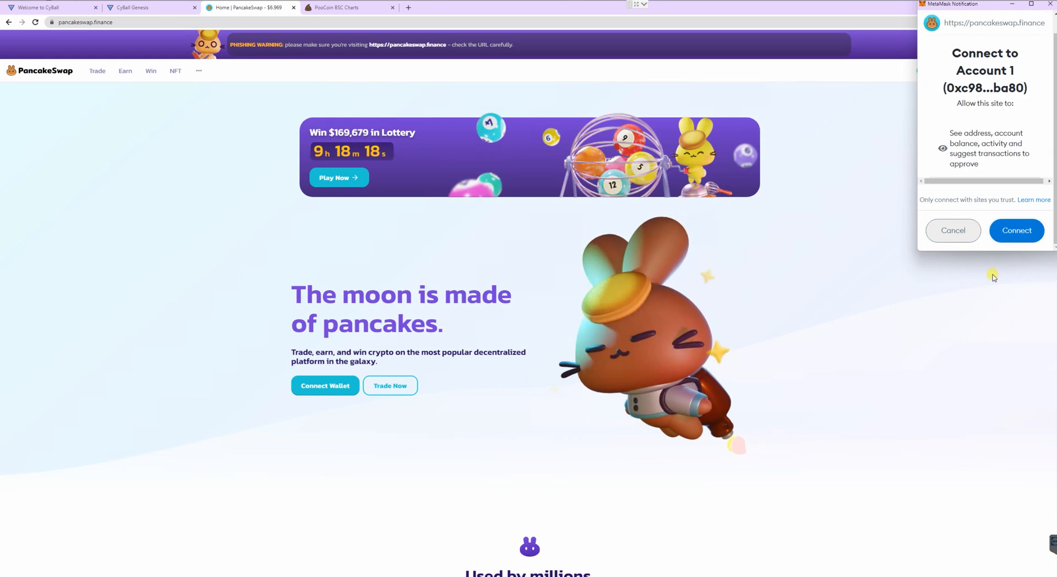
pyautogui.click(1016, 230)
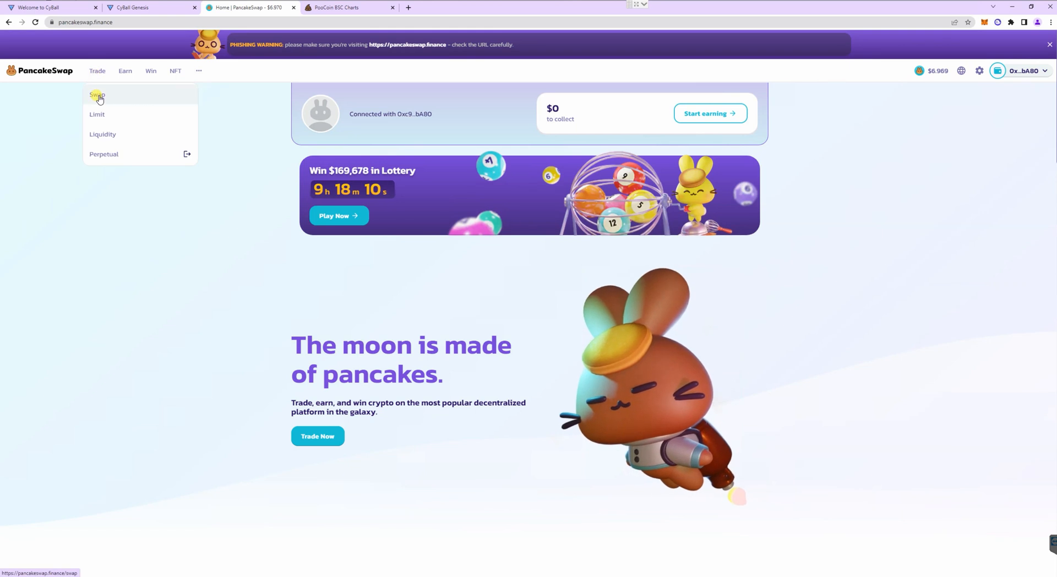
pyautogui.click(97, 94)
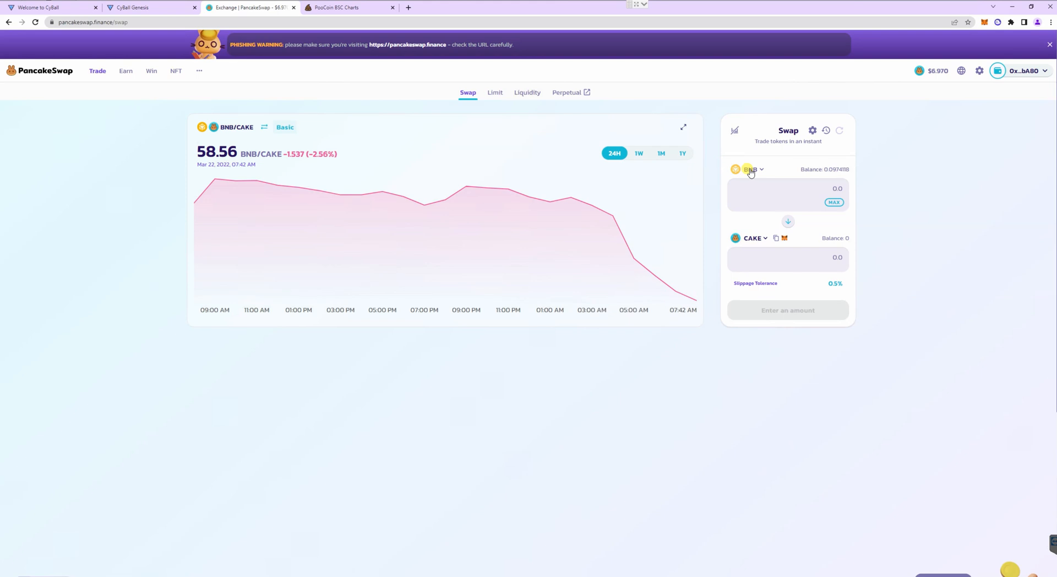
# - Search 'cbt' in the sell-token picker, listing four importable CBT tokens
pyautogui.click(750, 170)
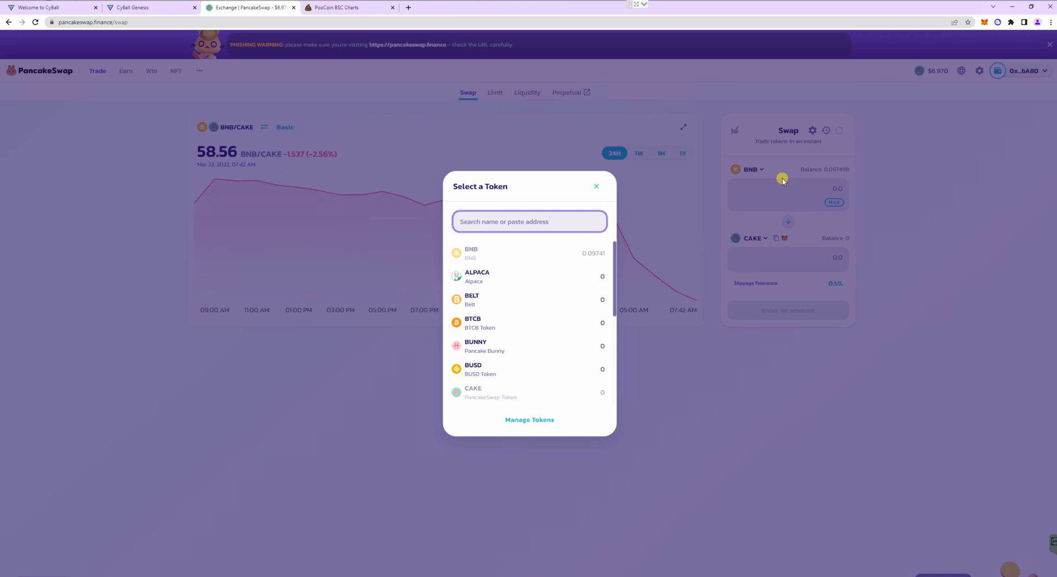
pyautogui.write('c')
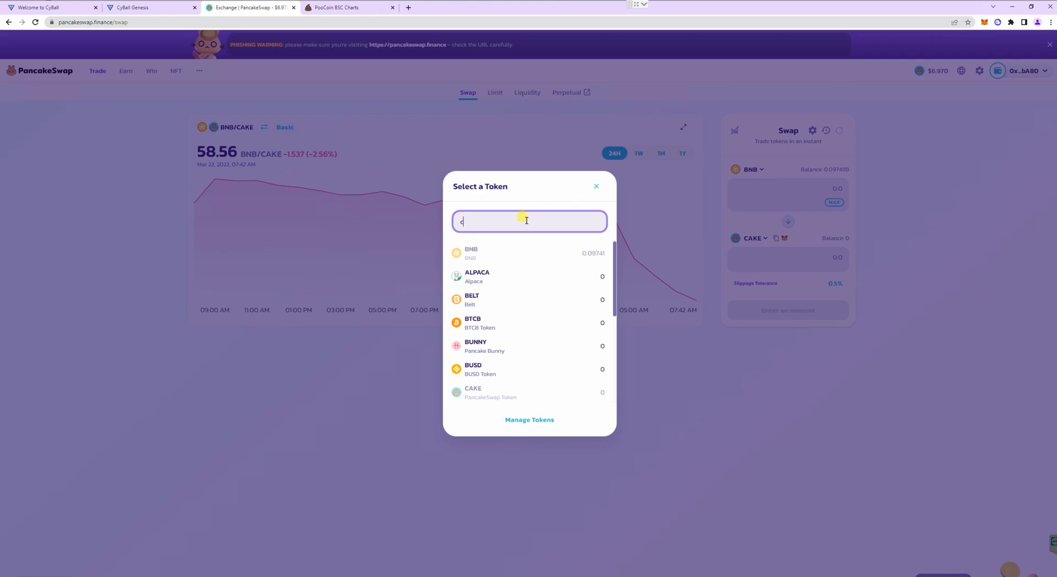
pyautogui.write('bt')
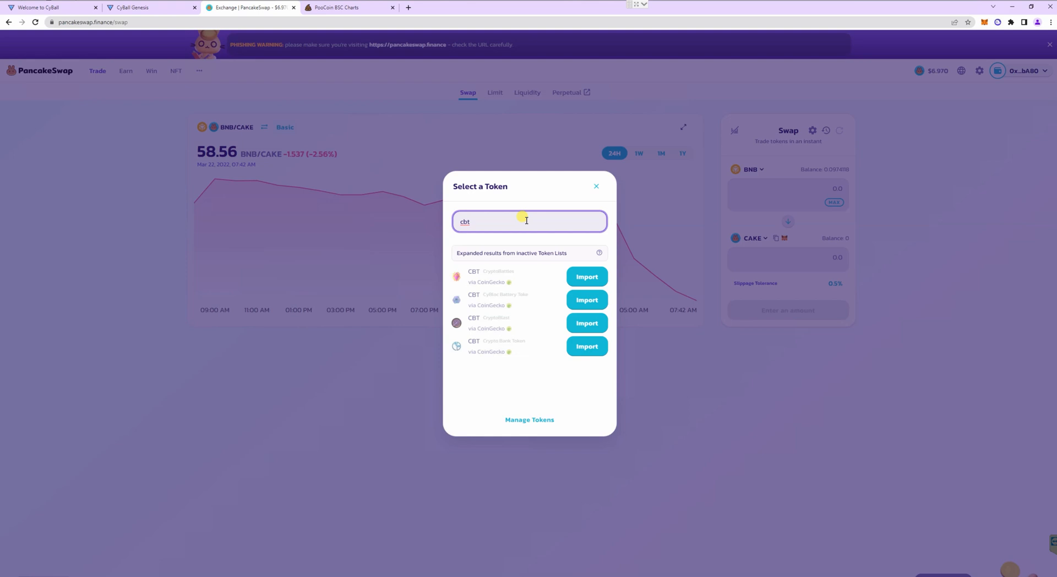
pyautogui.moveTo(518, 292)
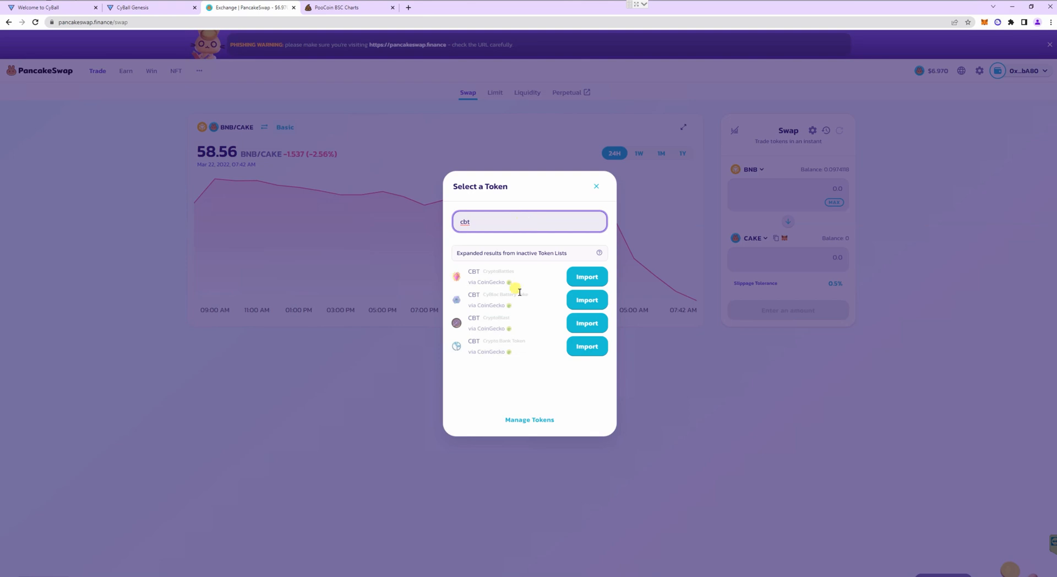
pyautogui.moveTo(409, 42)
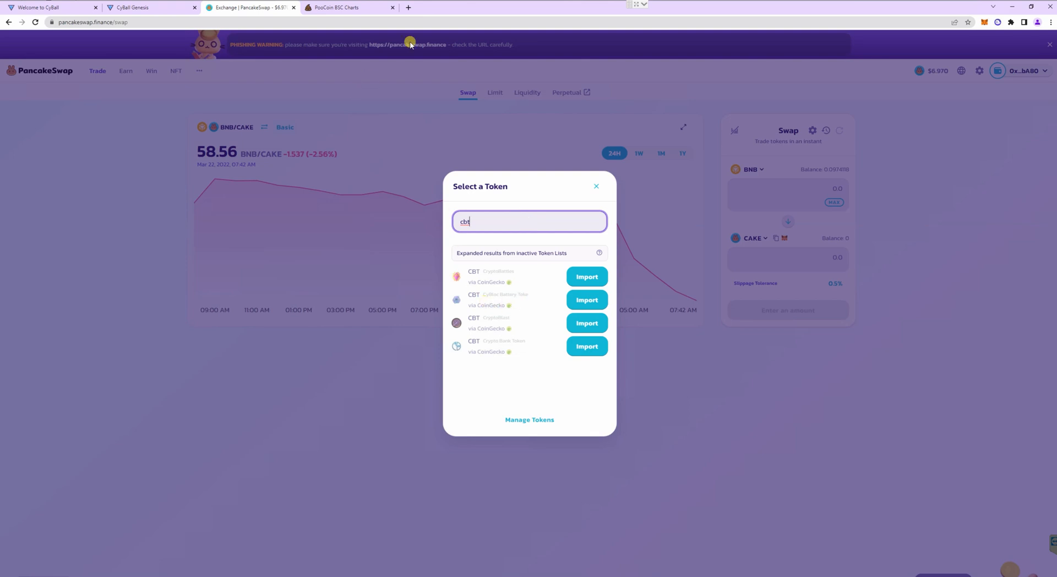
# - Search 'cbt token', copy the CyBloc Battery Token contract address from CoinGecko and return to PancakeSwap
pyautogui.click(506, 8)
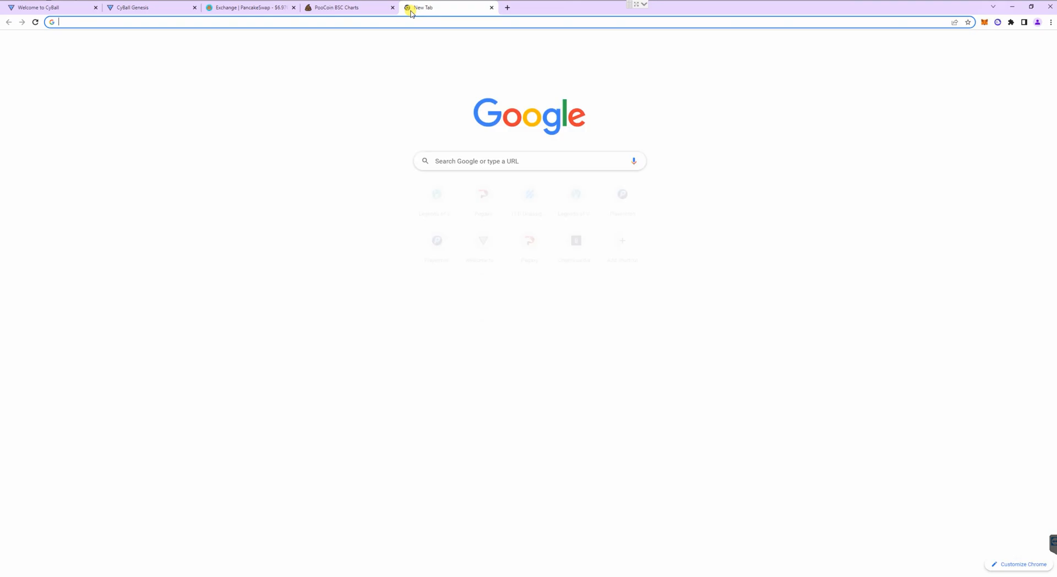
pyautogui.write('cbt token')
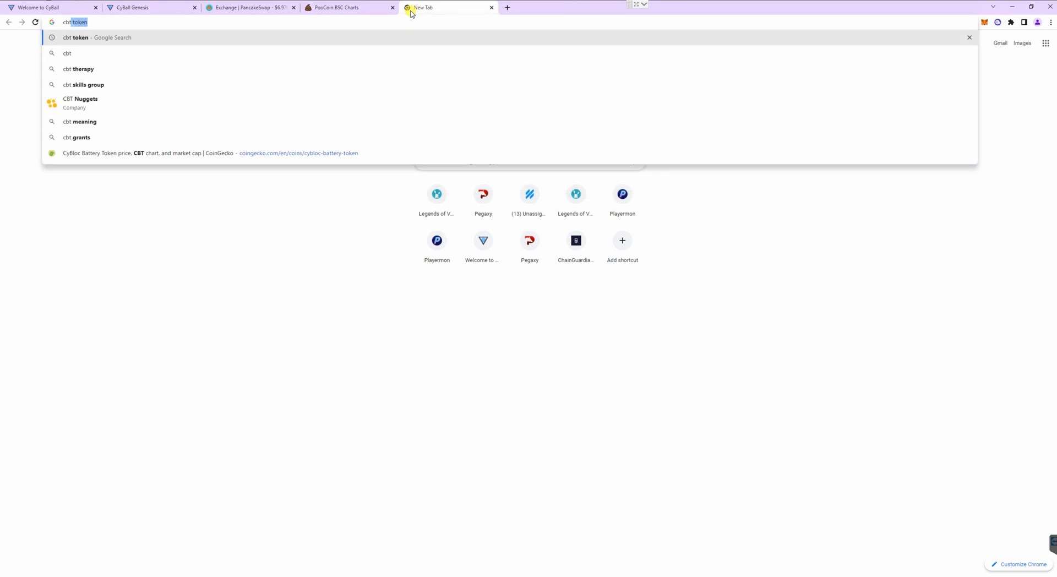
pyautogui.click(202, 153)
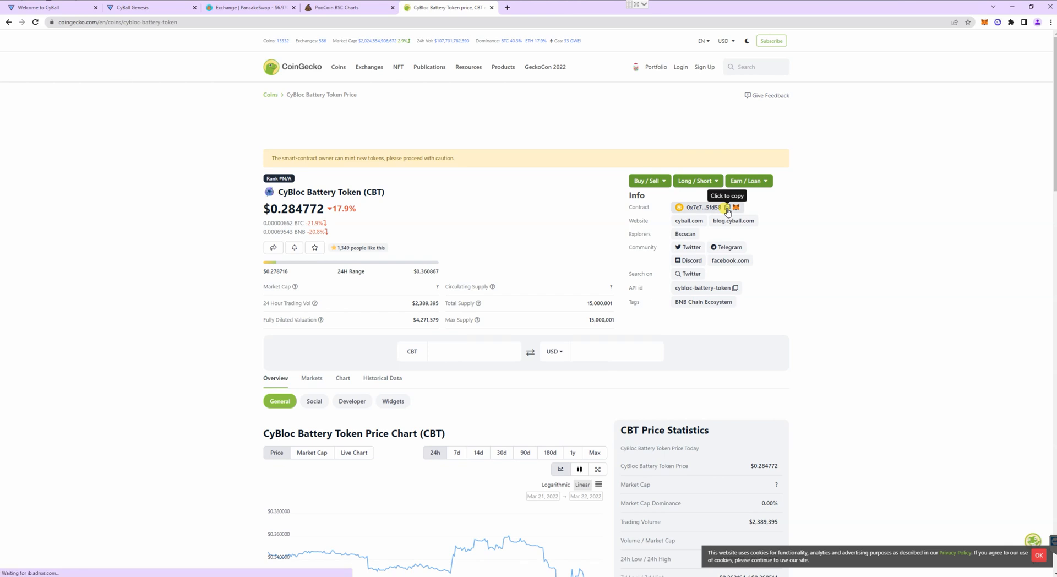
pyautogui.click(727, 207)
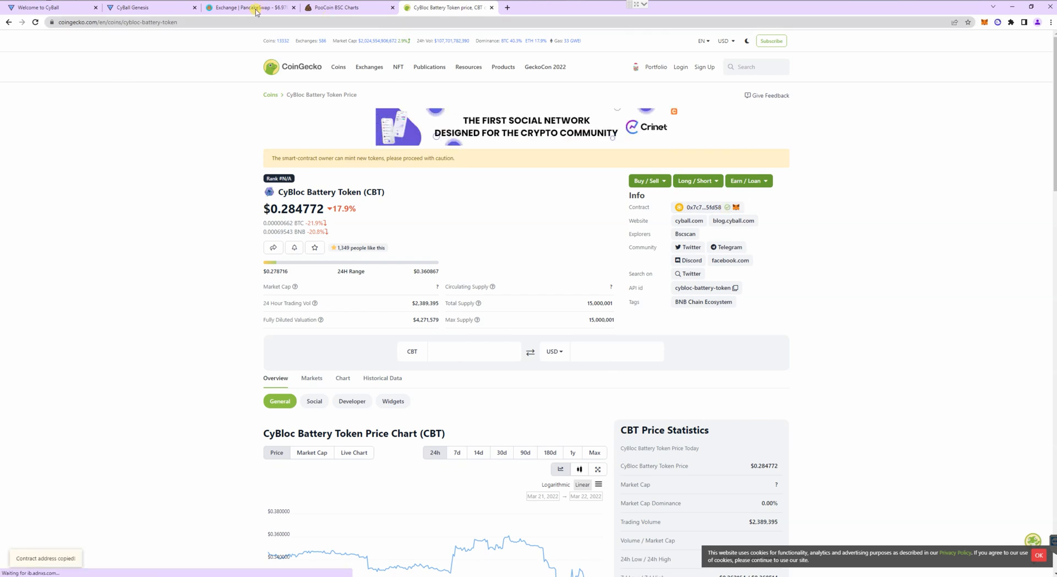
pyautogui.click(250, 8)
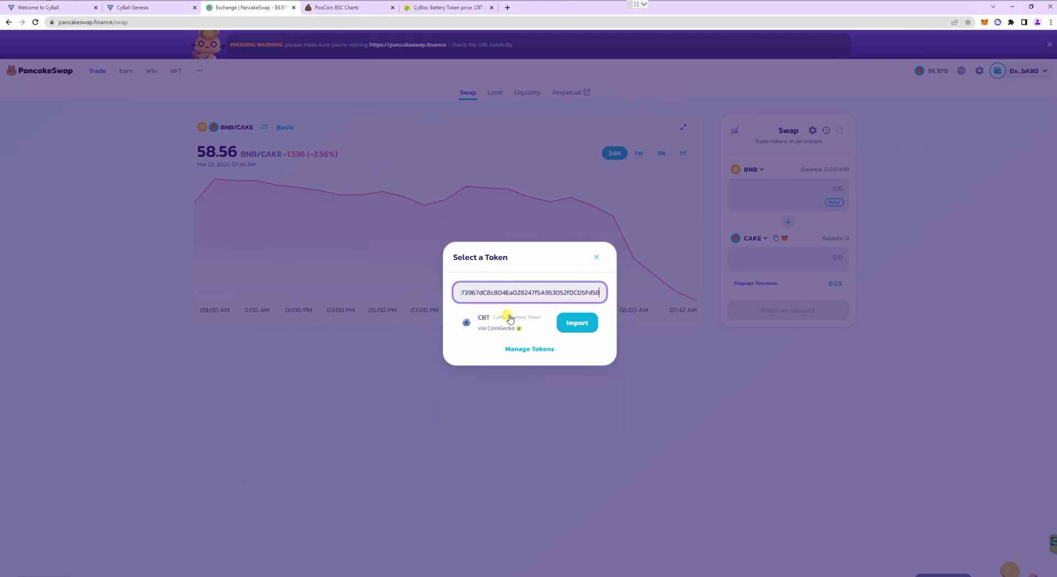
# - Import CyBloc Battery Token found by address, acknowledging the warning, making CBT the token to sell
pyautogui.click(575, 322)
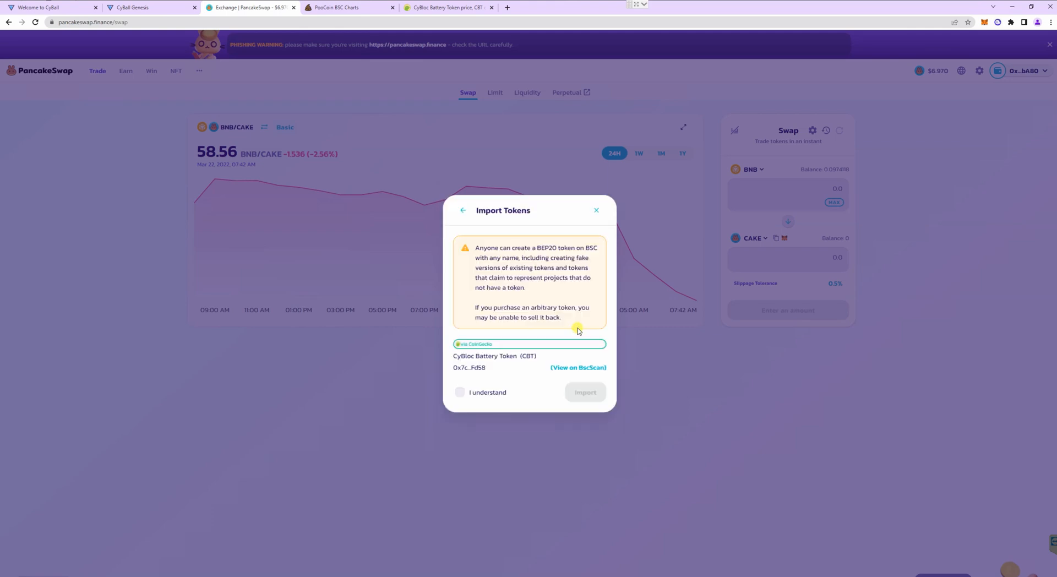
pyautogui.click(459, 392)
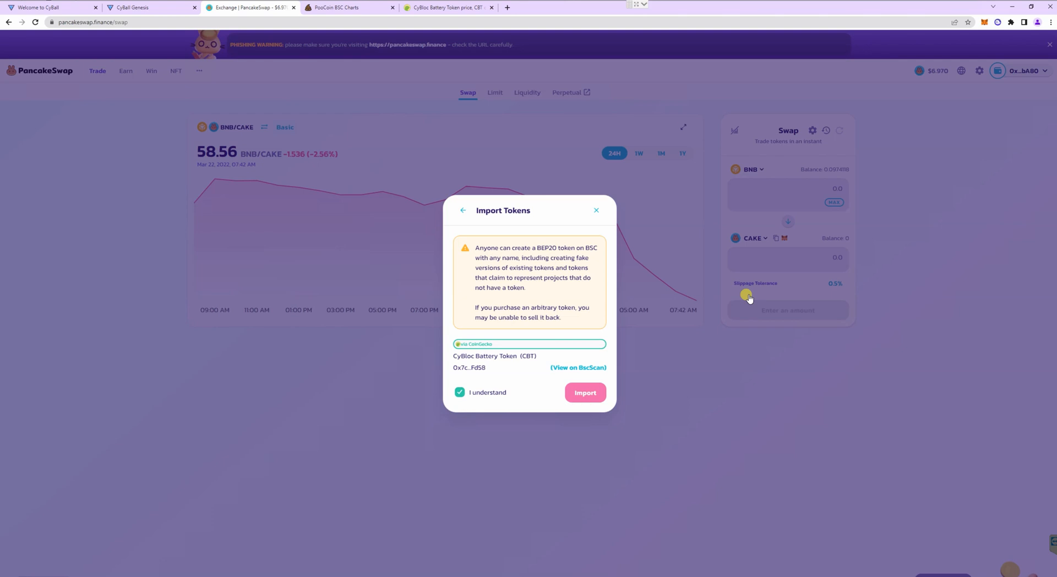
pyautogui.click(583, 392)
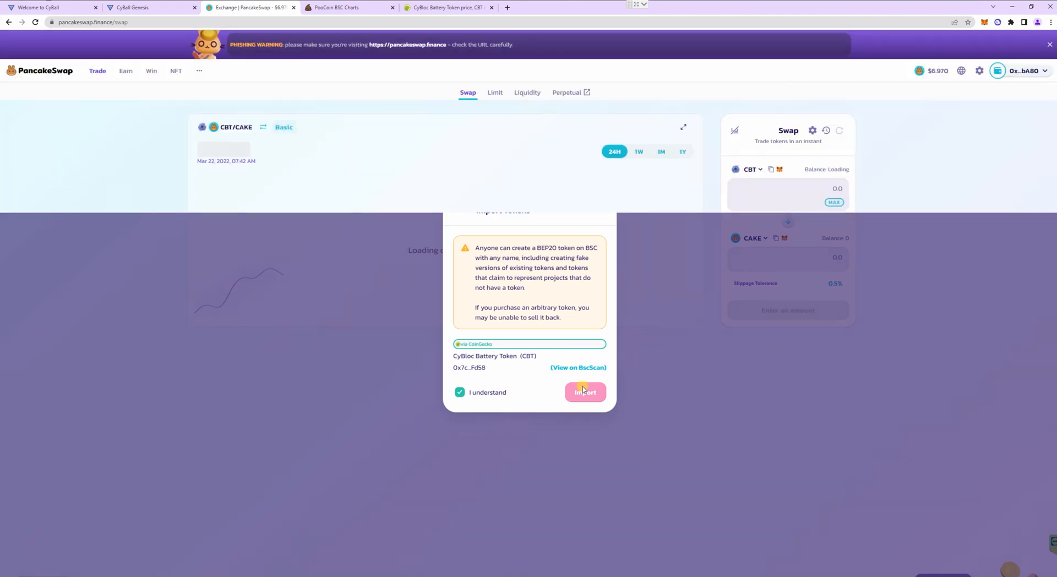
pyautogui.click(585, 392)
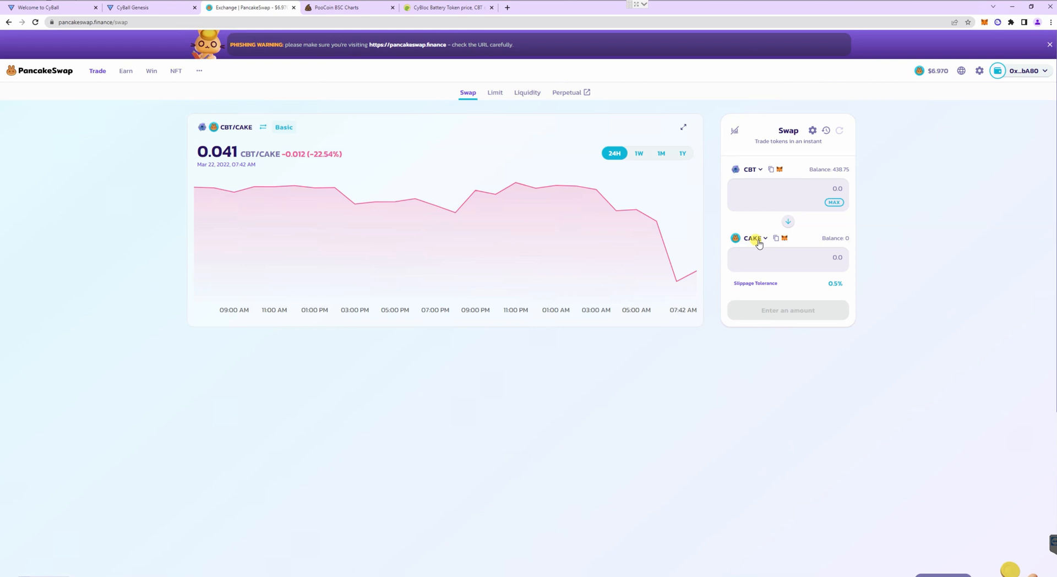
# - Receive BUSD instead of CAKE and enter 3 CBT, quoted at about 0.85 BUSD
pyautogui.click(751, 238)
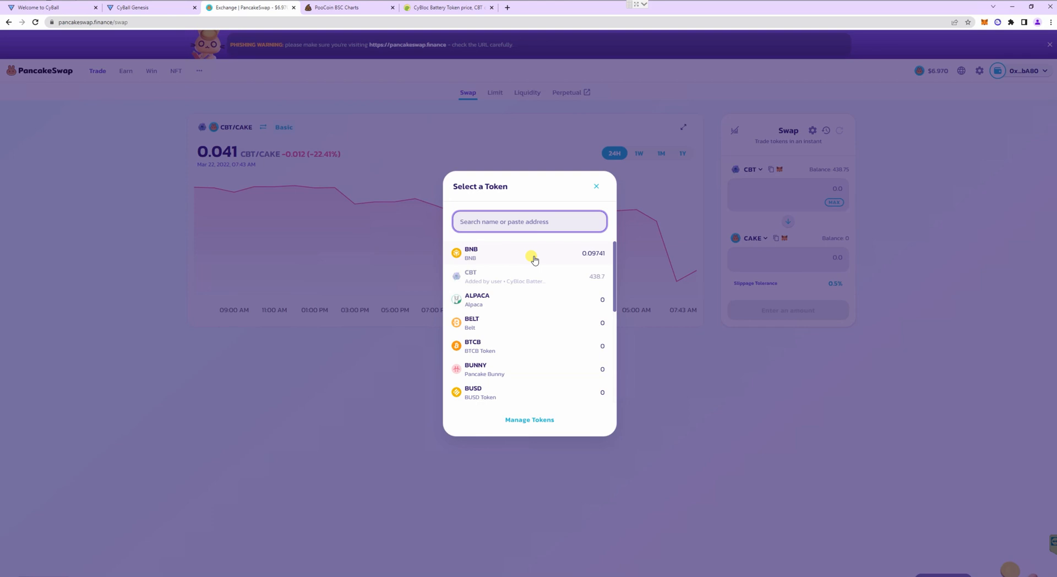
pyautogui.moveTo(536, 257)
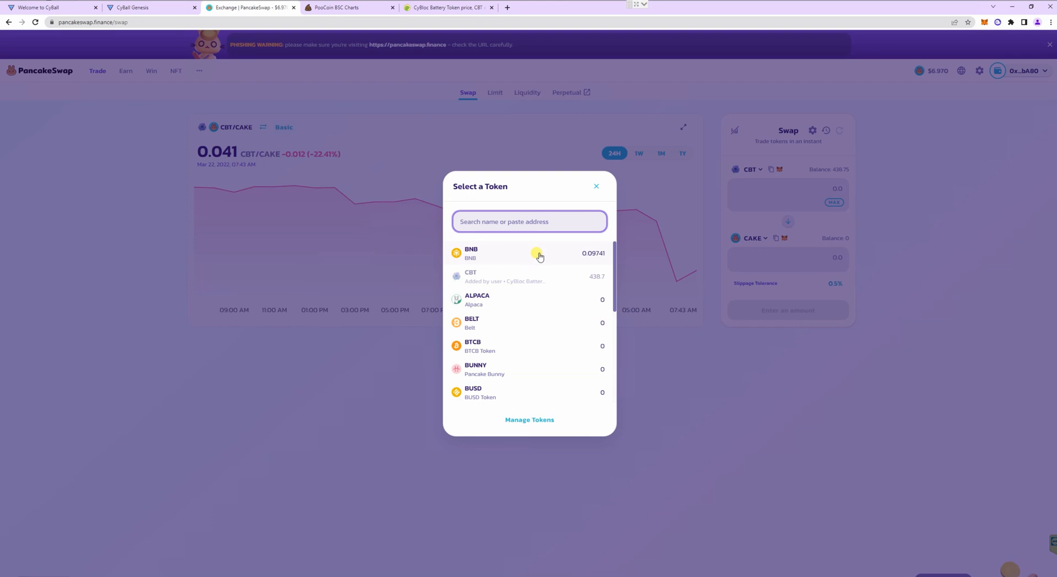
pyautogui.moveTo(555, 257)
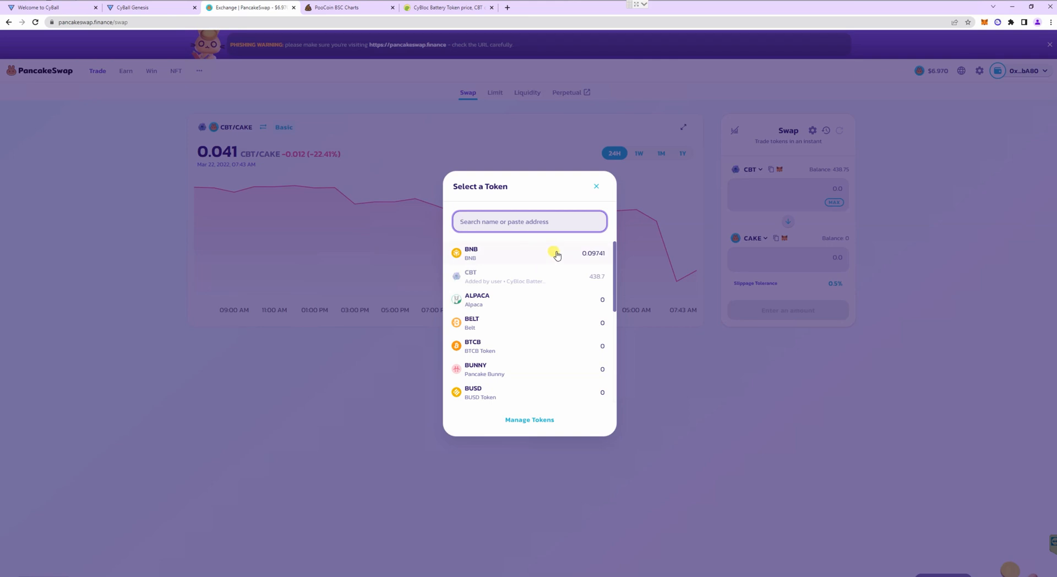
pyautogui.moveTo(566, 260)
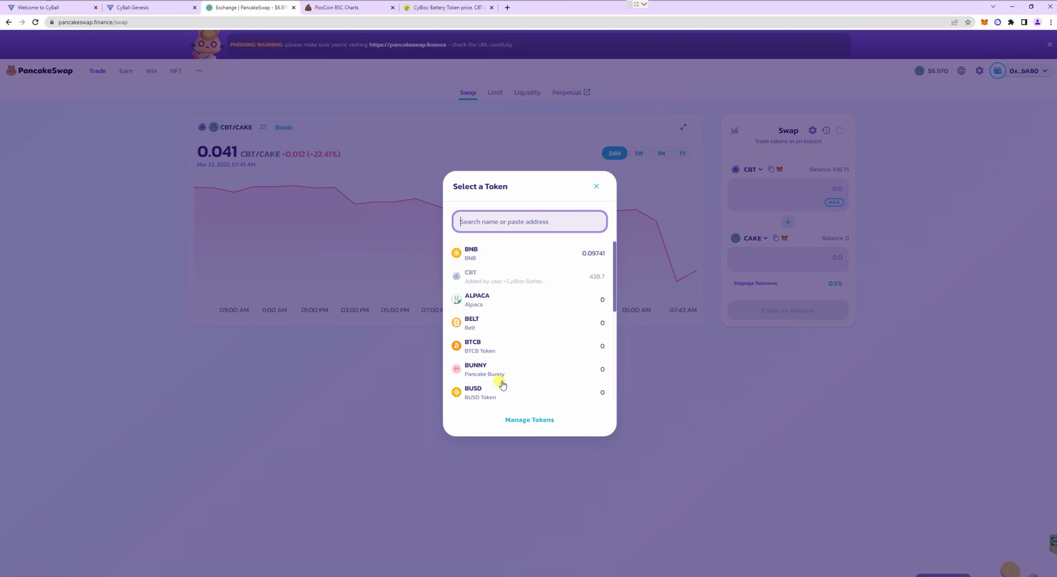
pyautogui.click(472, 392)
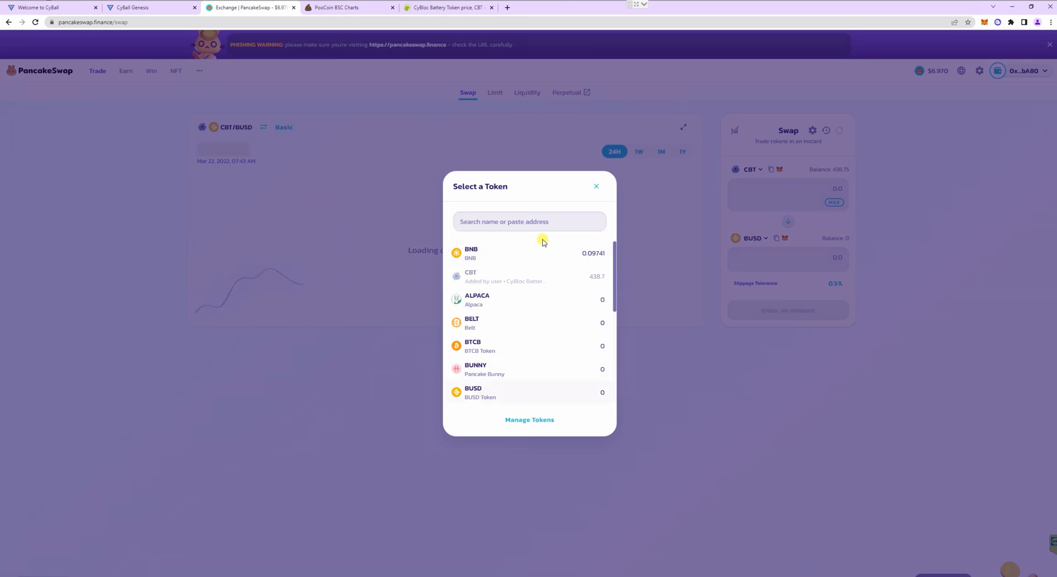
pyautogui.click(596, 186)
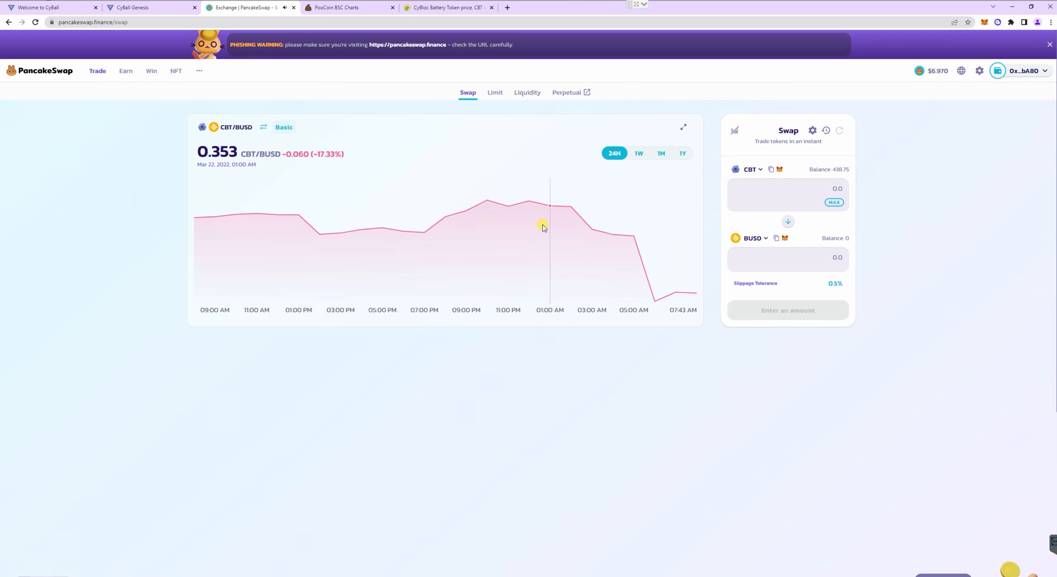
pyautogui.moveTo(767, 202)
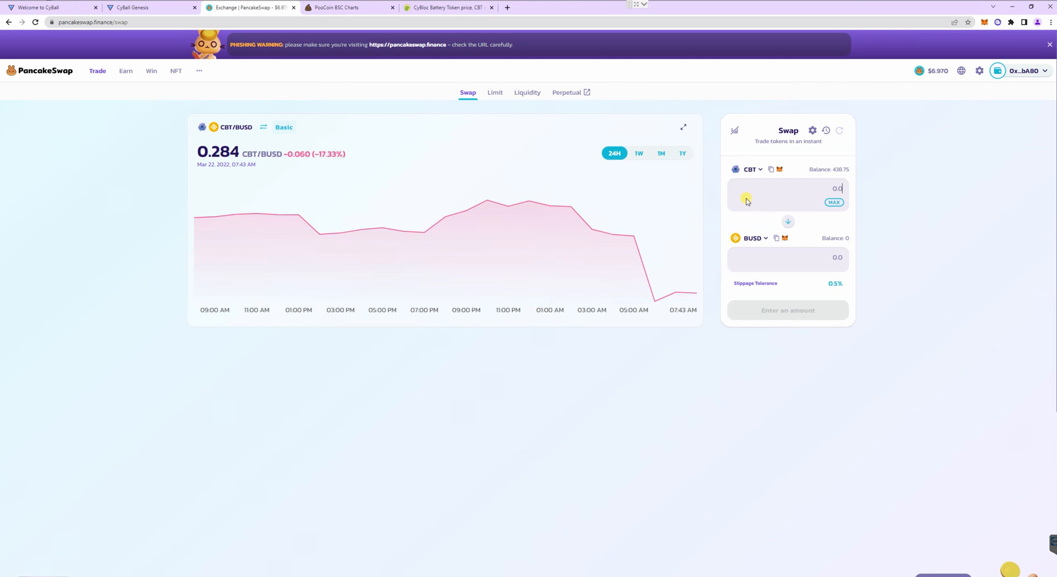
pyautogui.write('3')
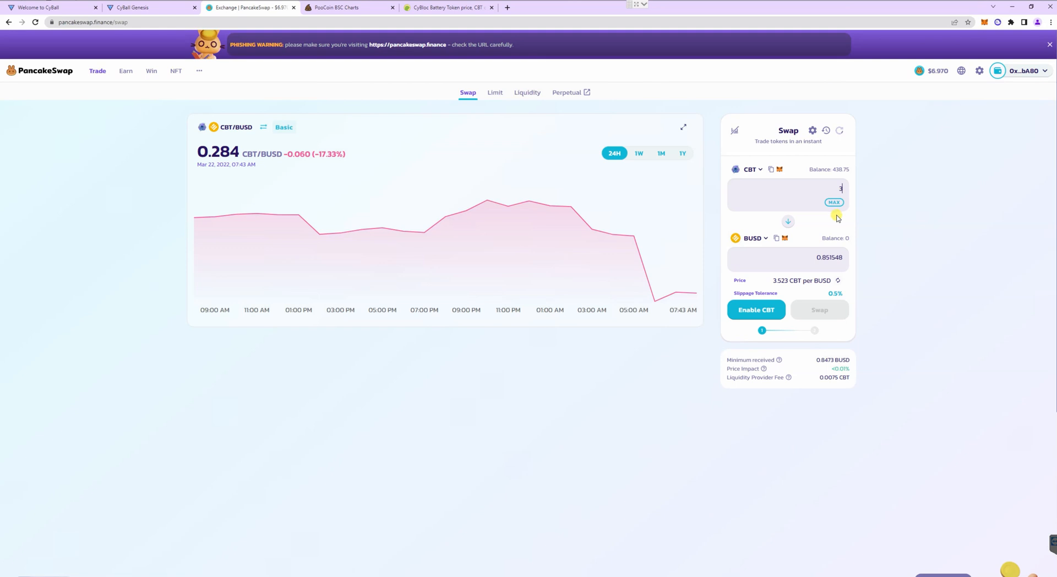
pyautogui.moveTo(779, 257)
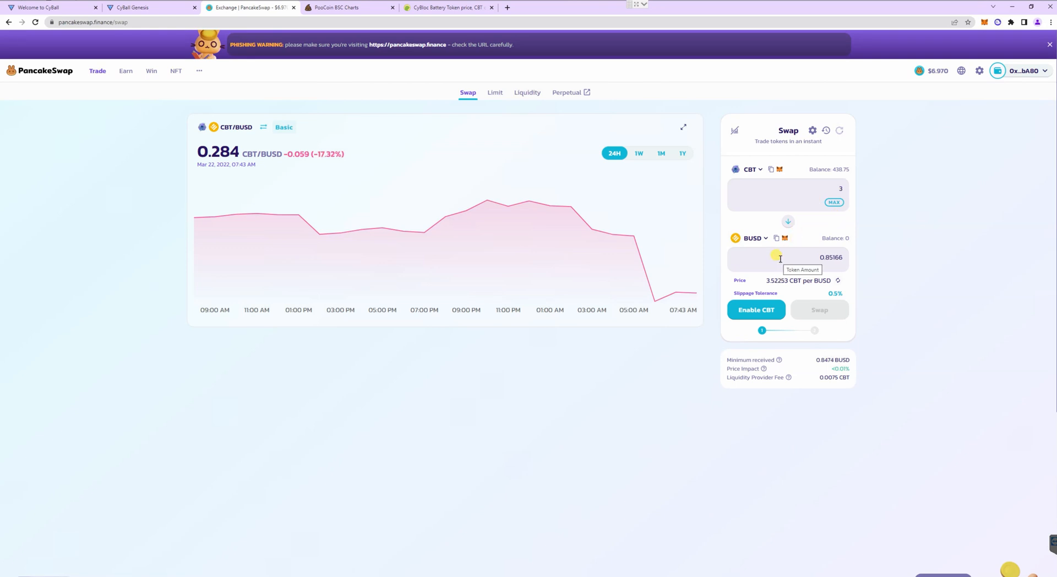
pyautogui.moveTo(758, 247)
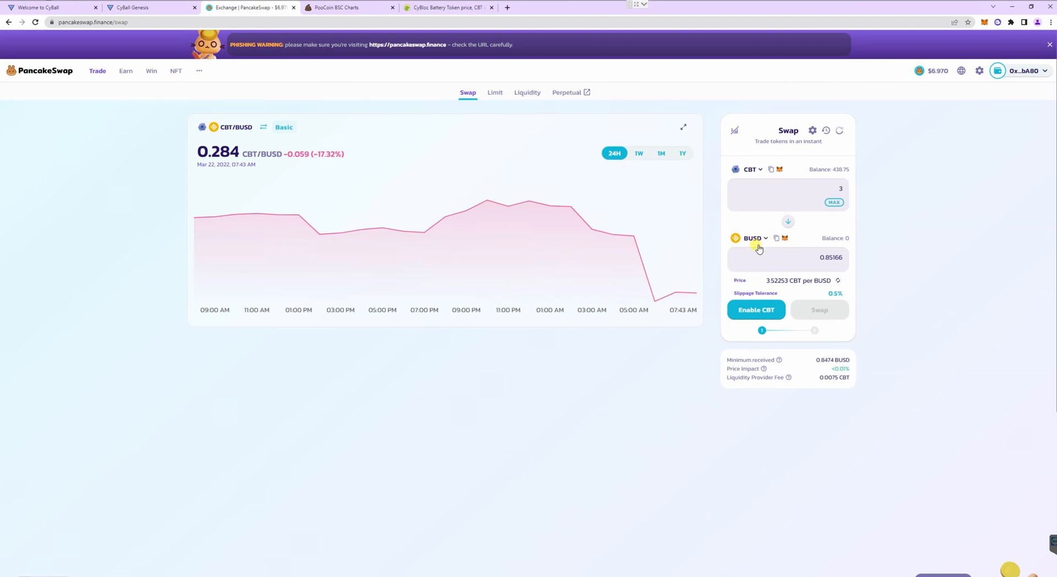
# - Switch the received token to USDT and enter 4 CBT, quoted at about 1.13 USDT
pyautogui.click(752, 237)
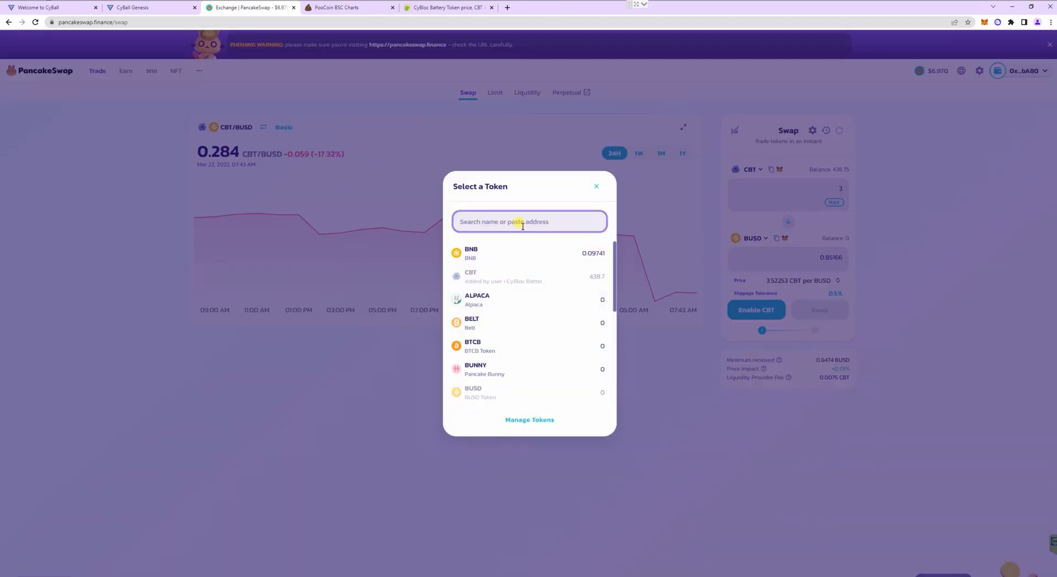
pyautogui.write('usdt')
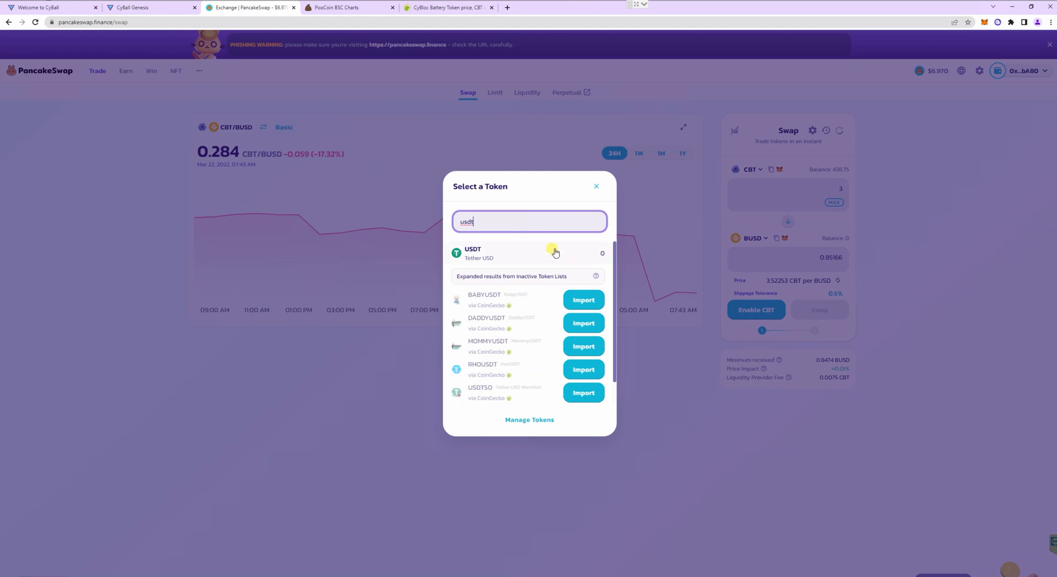
pyautogui.click(529, 253)
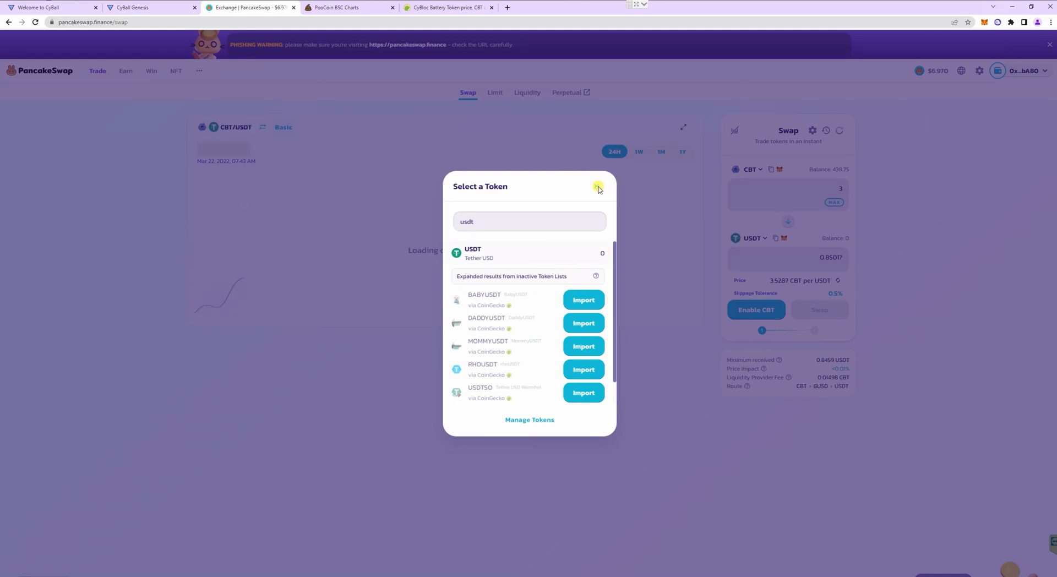
pyautogui.click(596, 188)
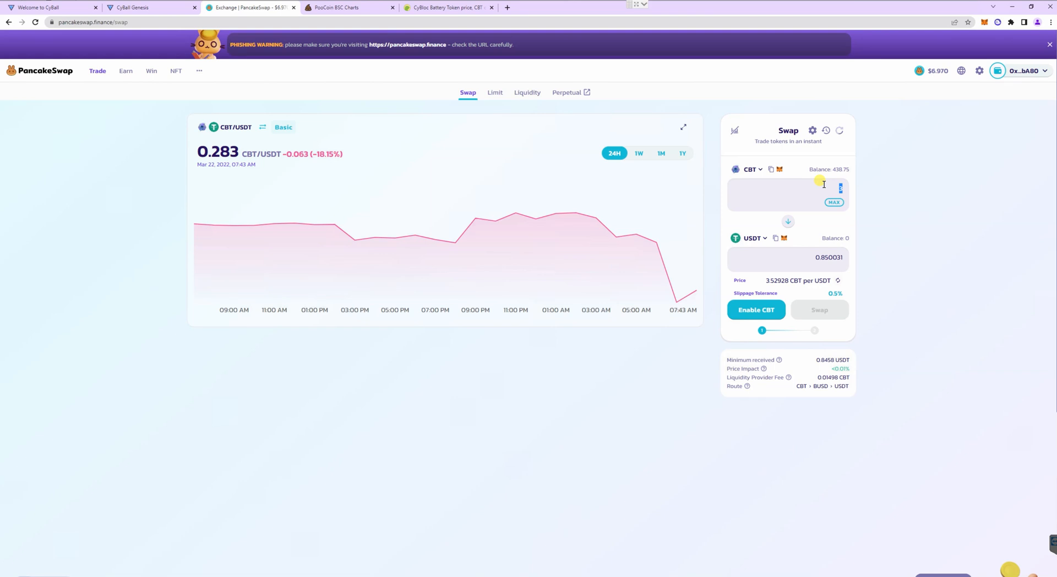
pyautogui.write('4')
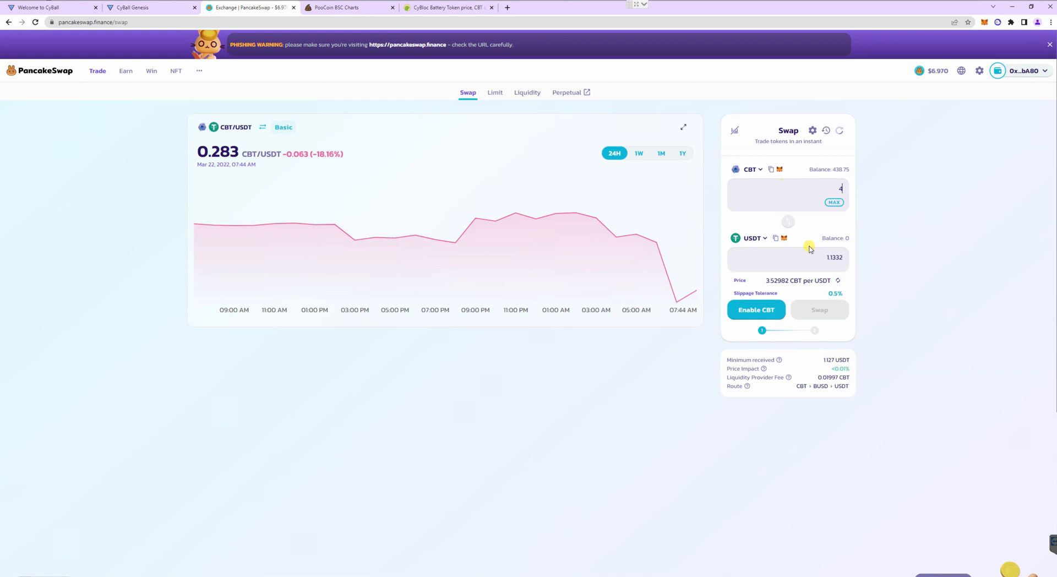
# - Enable CBT for trading and confirm the spending permission in MetaMask
pyautogui.click(755, 309)
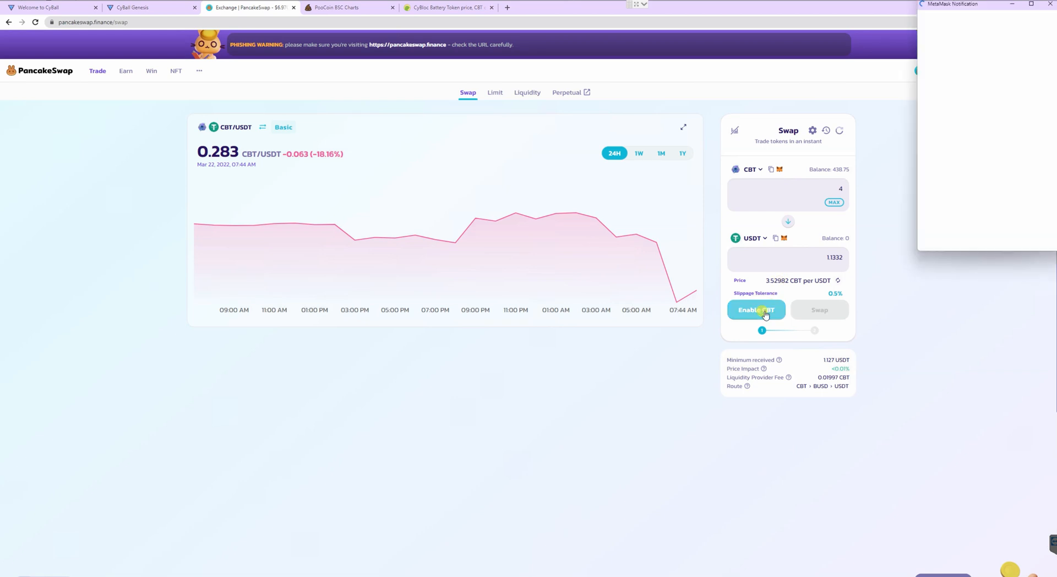
pyautogui.click(755, 309)
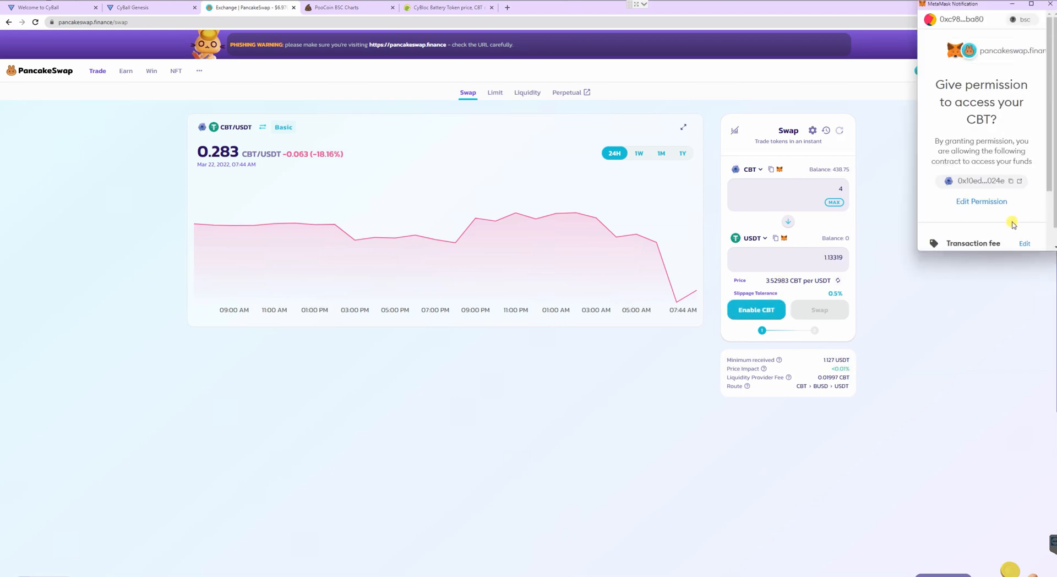
pyautogui.scroll(-3)
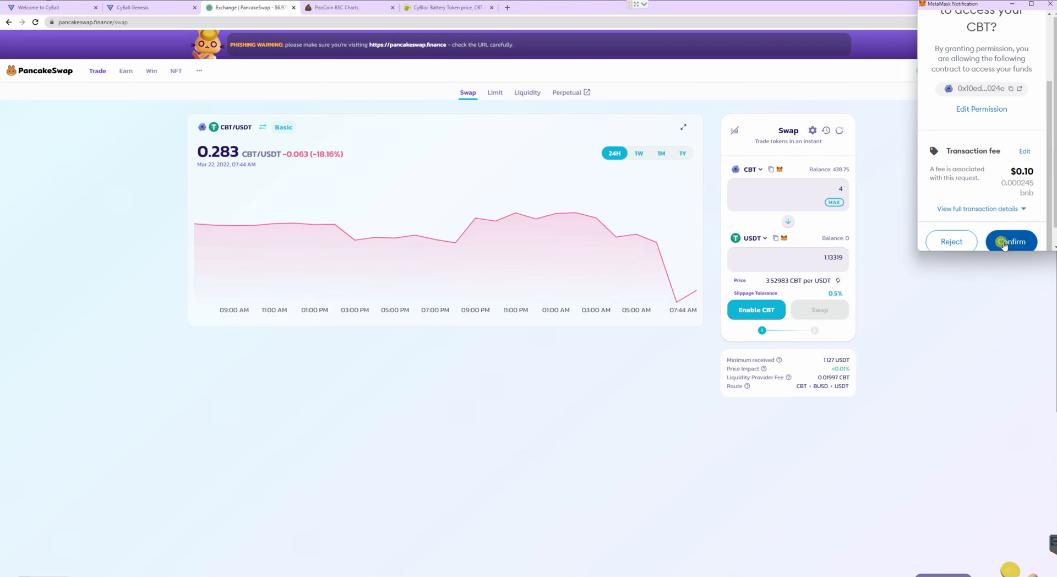
pyautogui.click(1010, 241)
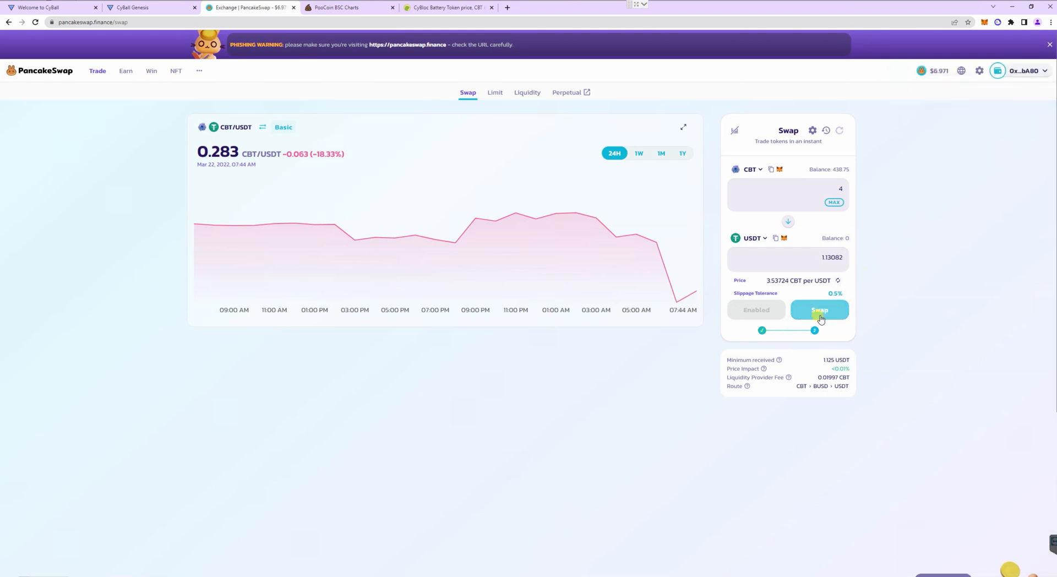
# - Swap 4 CBT for about 1.13 USDT, confirming the transaction in MetaMask
pyautogui.click(818, 309)
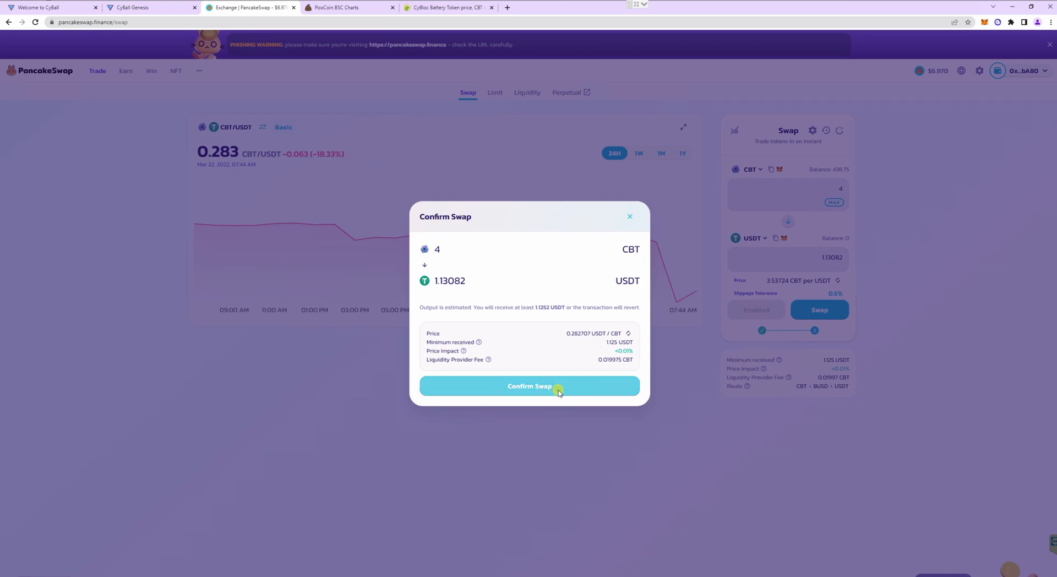
pyautogui.click(530, 385)
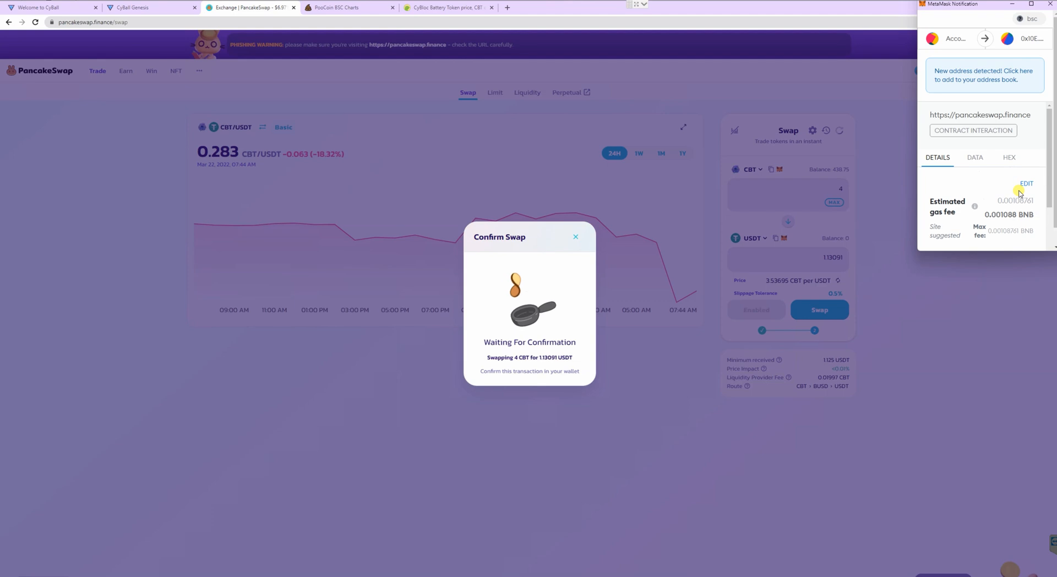
pyautogui.scroll(-3)
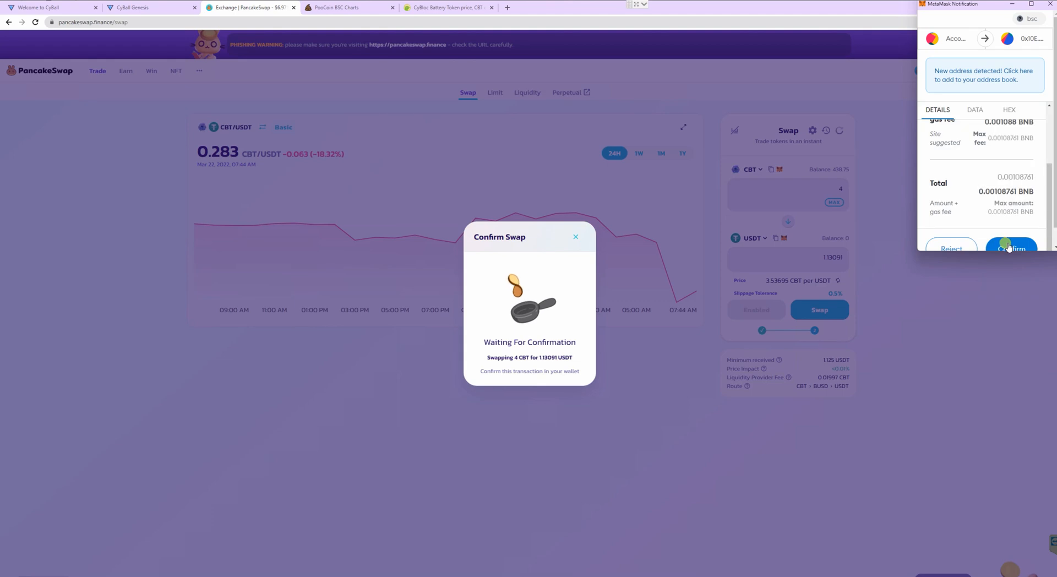
pyautogui.click(1010, 246)
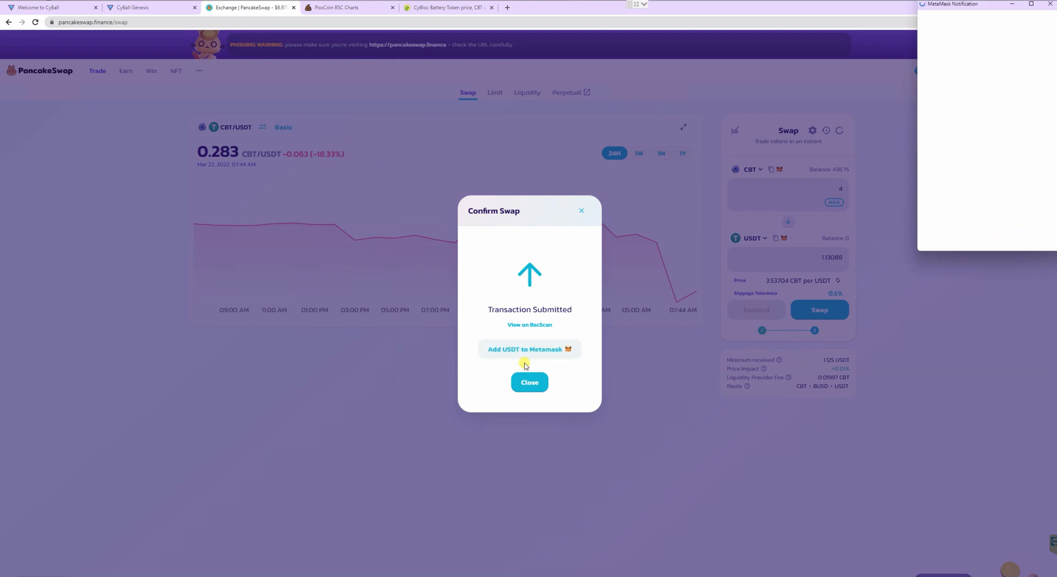
# - Add USDT to the MetaMask wallet's token list
pyautogui.click(529, 349)
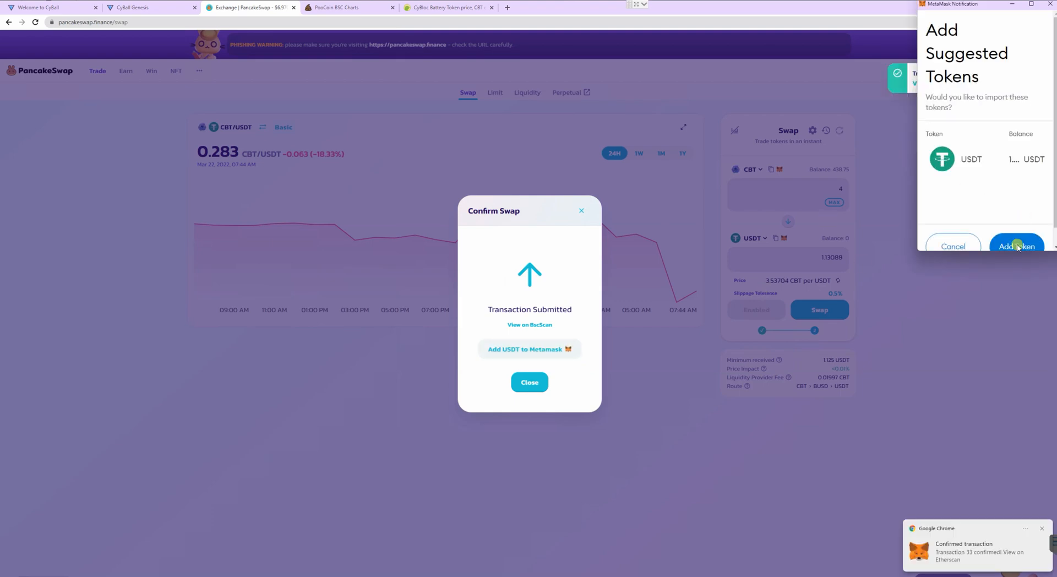
pyautogui.click(1016, 245)
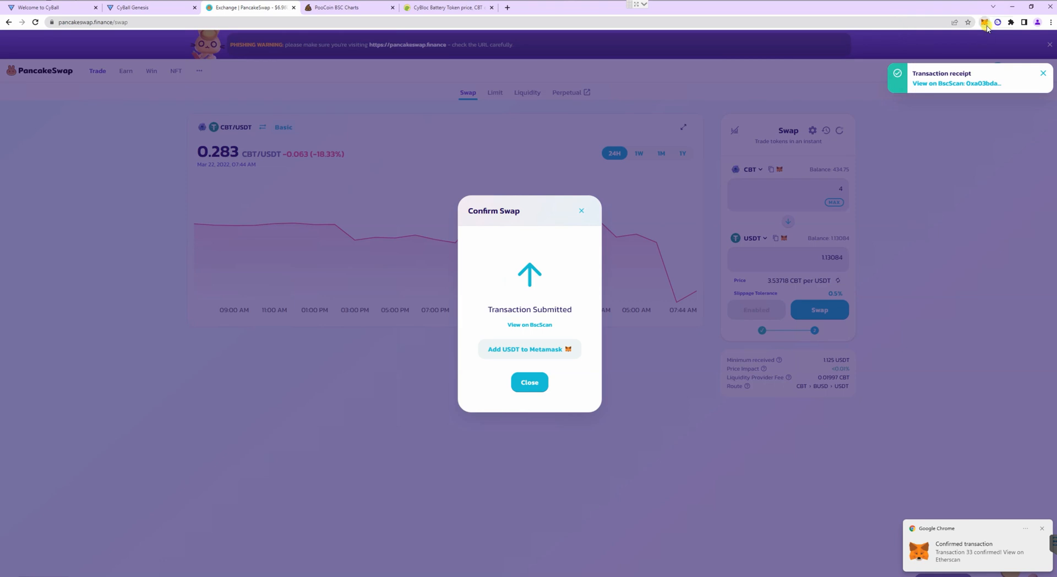
# - View MetaMask's asset balances showing 0.0963 BNB and 434.75 CBT
pyautogui.click(984, 22)
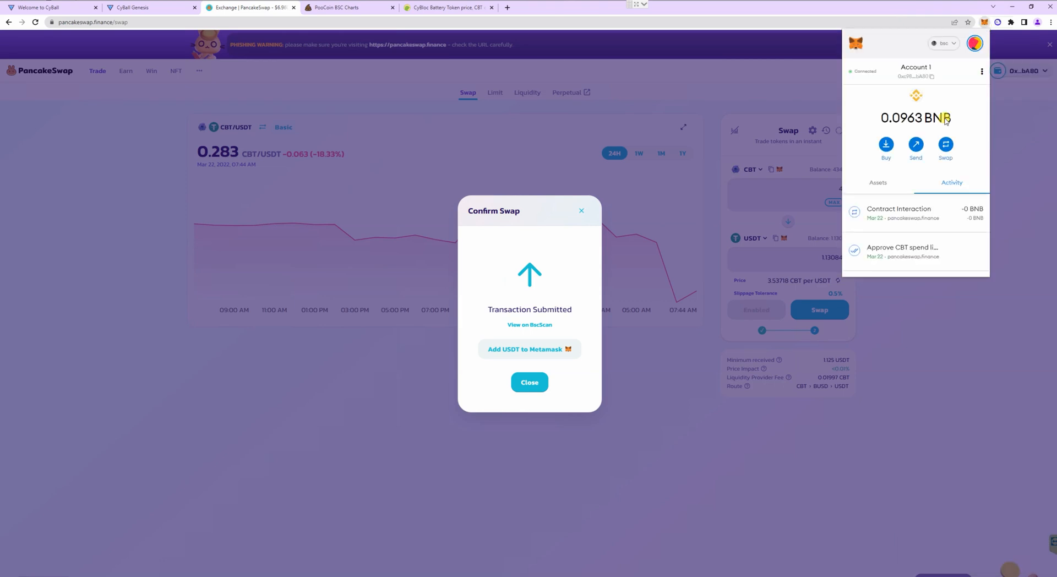
pyautogui.click(877, 183)
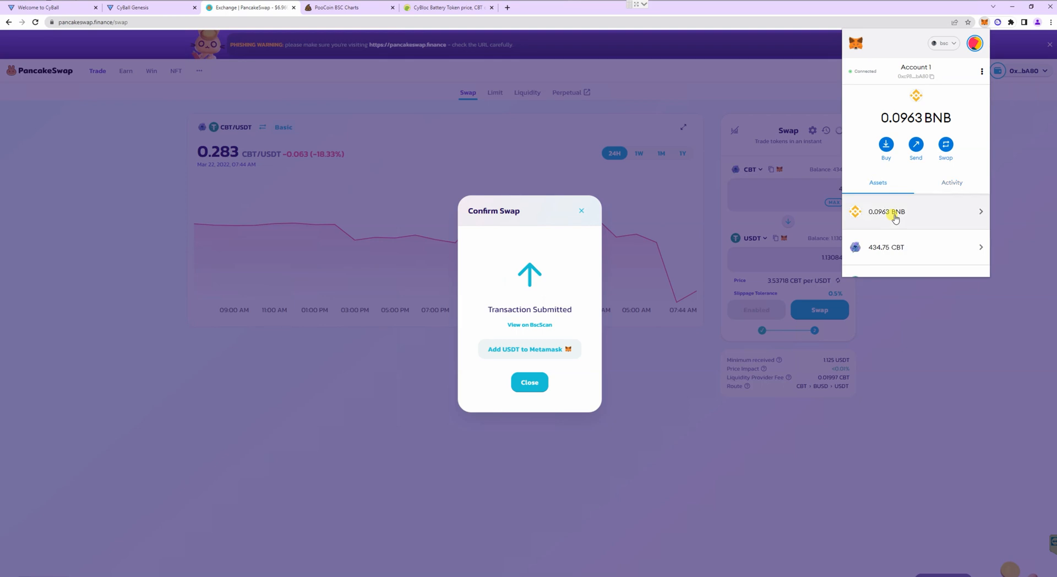
pyautogui.click(915, 211)
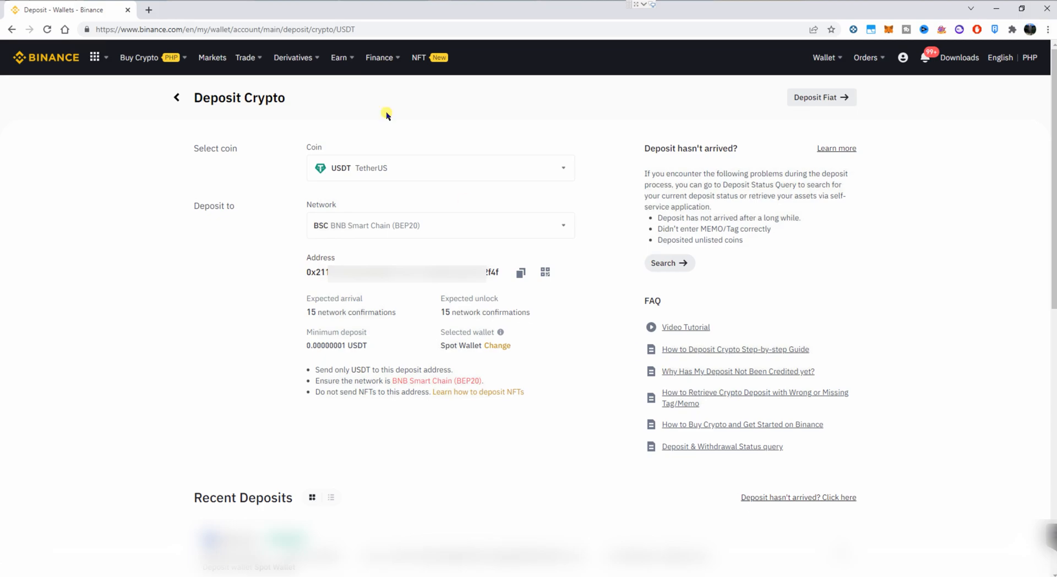
pyautogui.moveTo(353, 170)
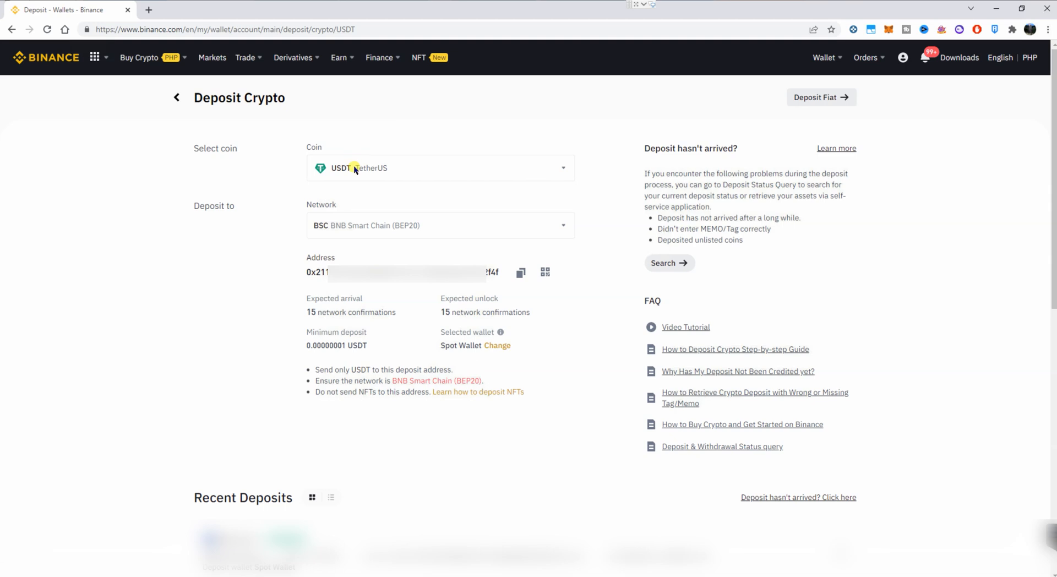
# - Select the BSC (BEP20) network for the USDT deposit and copy the deposit address
pyautogui.click(440, 224)
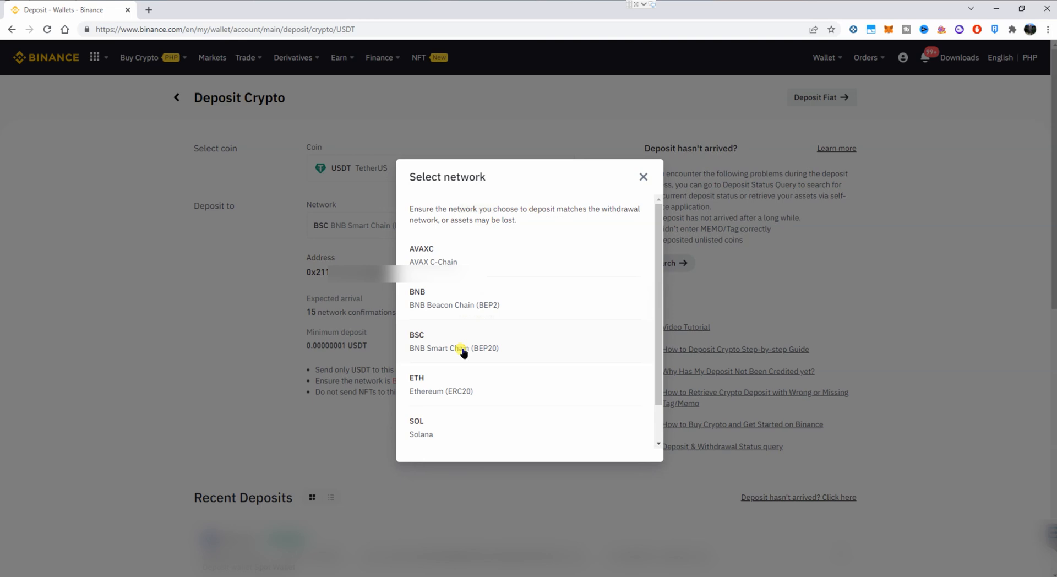
pyautogui.moveTo(486, 353)
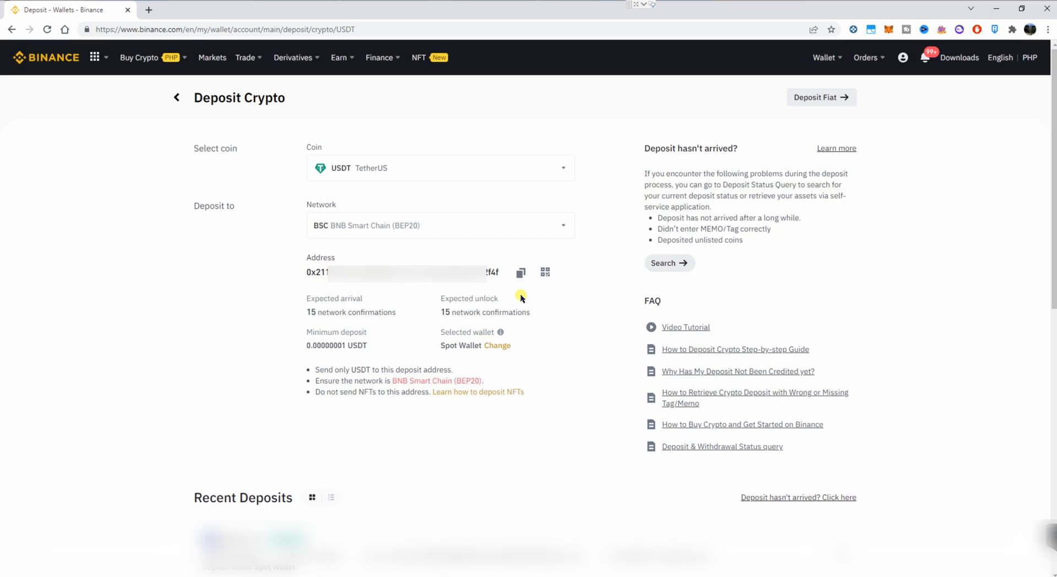
pyautogui.click(521, 271)
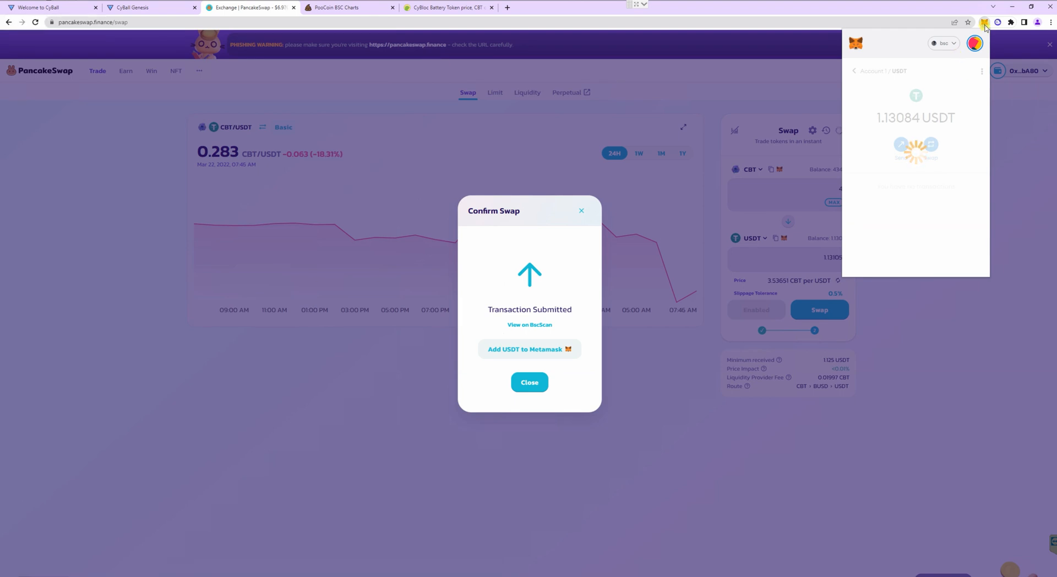
# - Send the full 1.13084 USDT balance from MetaMask to the Binance deposit address and confirm
pyautogui.click(984, 22)
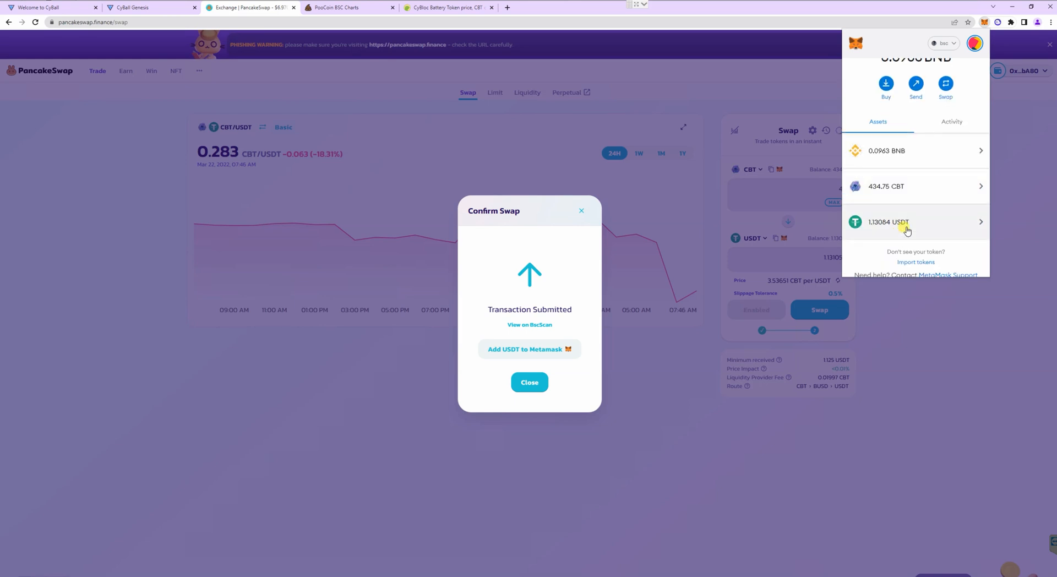
pyautogui.click(889, 221)
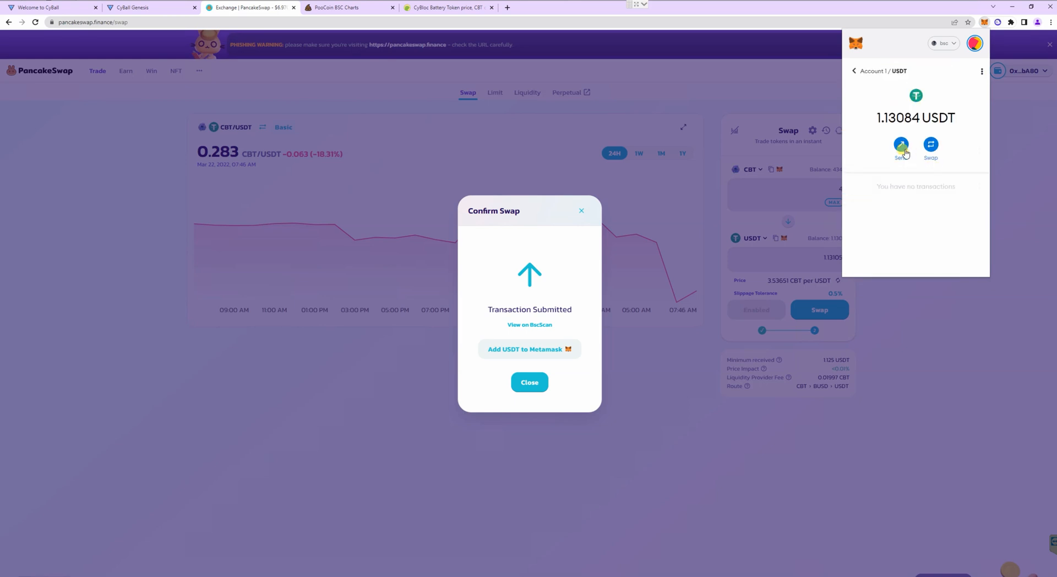
pyautogui.click(901, 144)
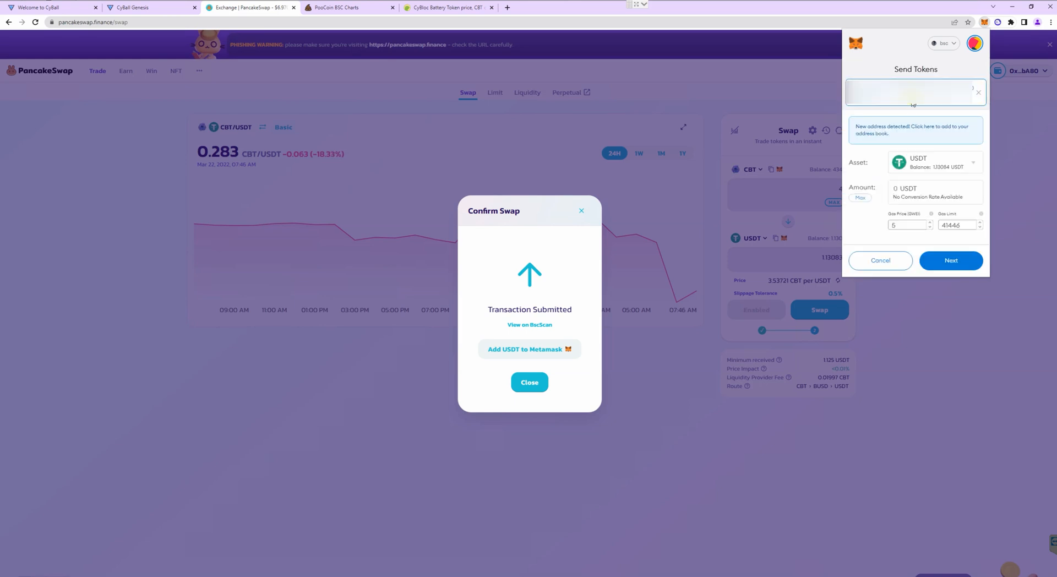
pyautogui.click(860, 197)
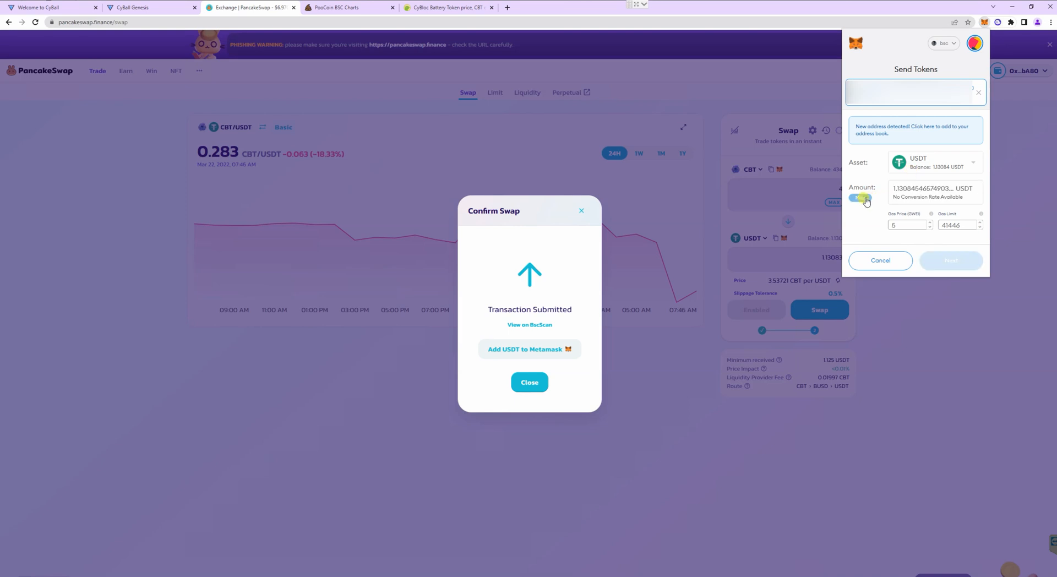
pyautogui.click(859, 197)
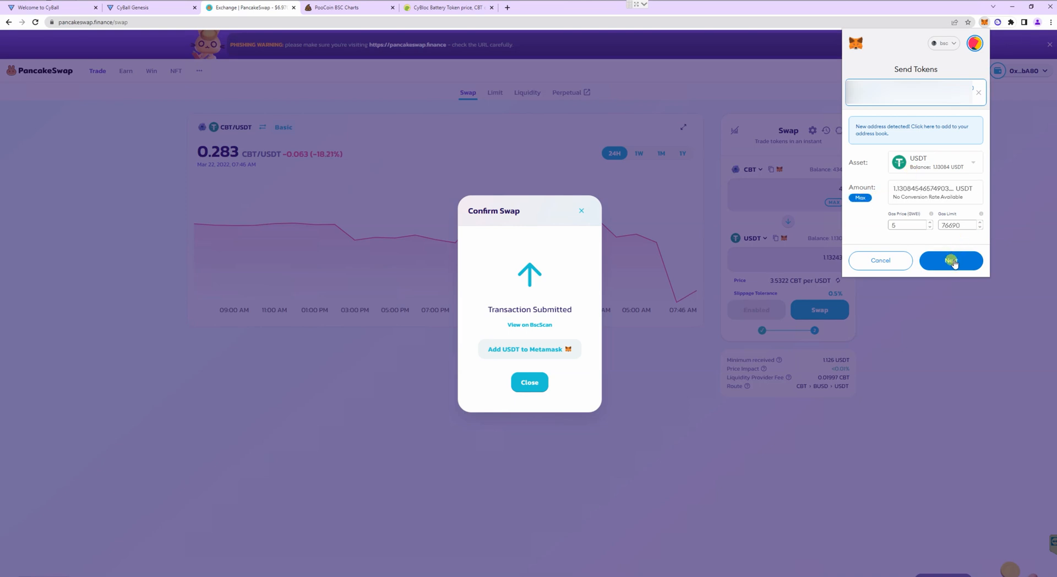
pyautogui.click(950, 259)
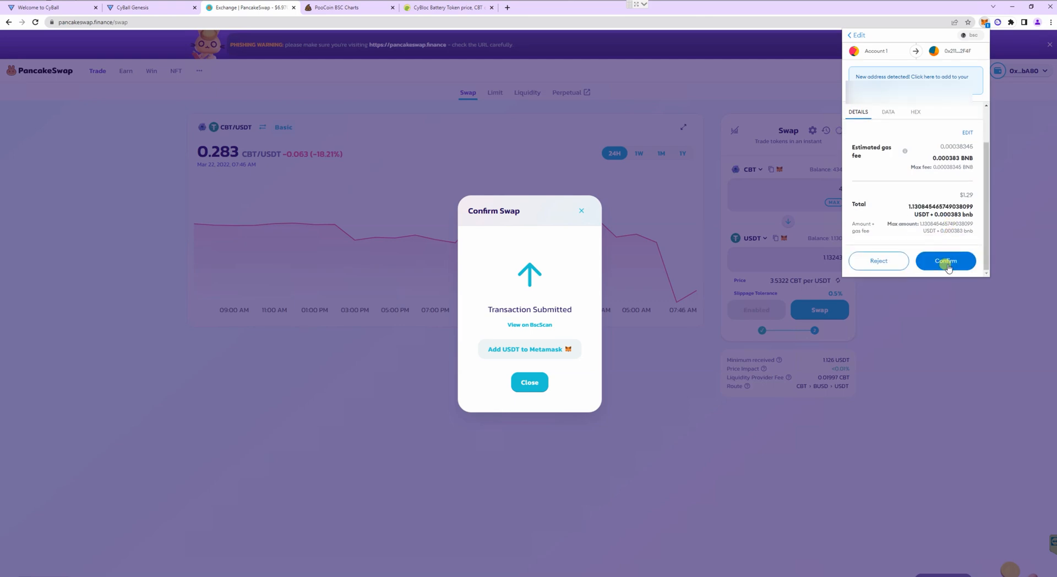
pyautogui.click(944, 261)
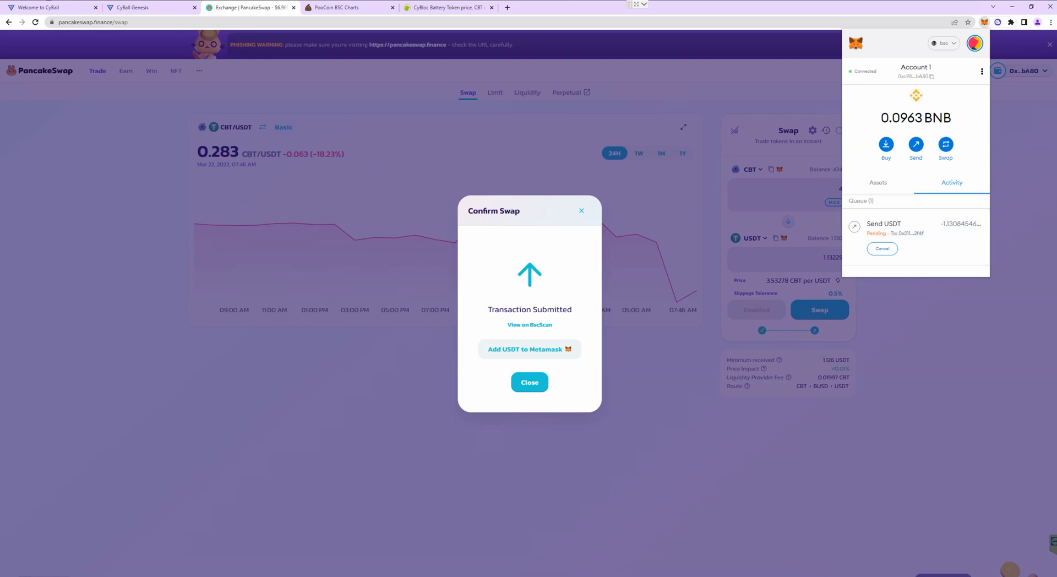
pyautogui.click(53, 7)
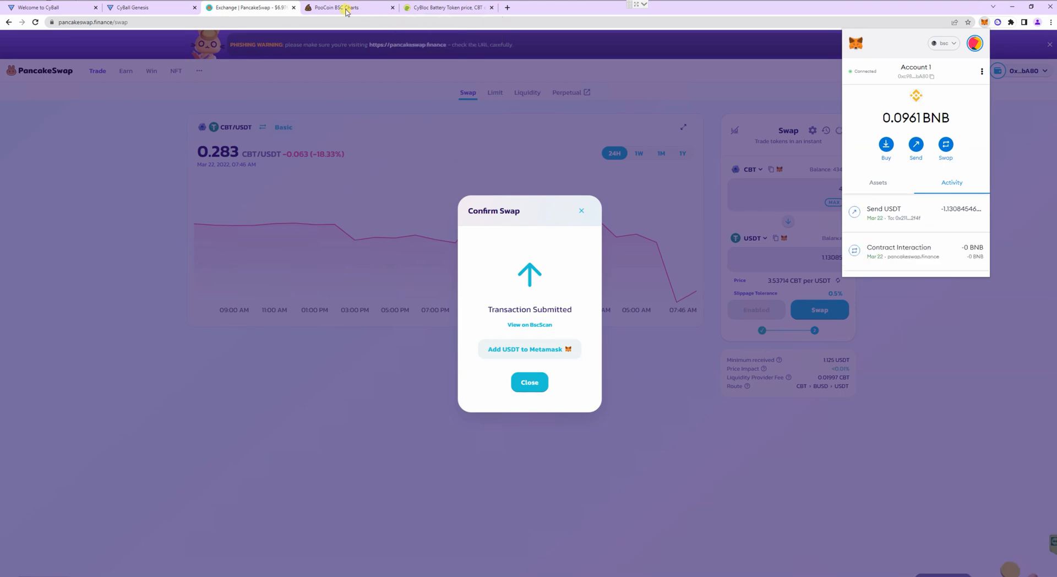
# - Copy the CBT contract address from CoinGecko and bring it back to PooCoin's charts page
pyautogui.click(340, 8)
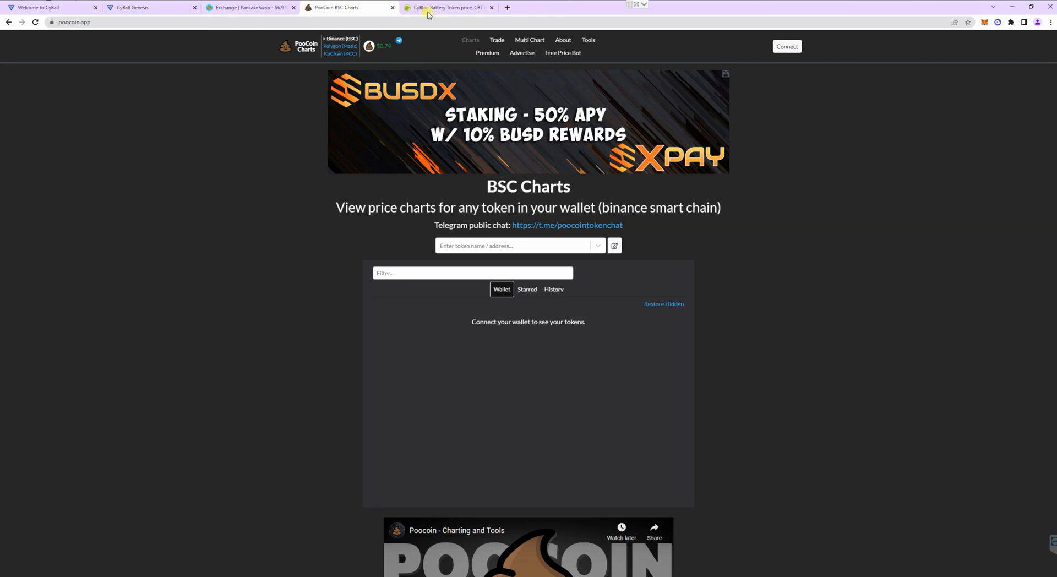
pyautogui.click(446, 8)
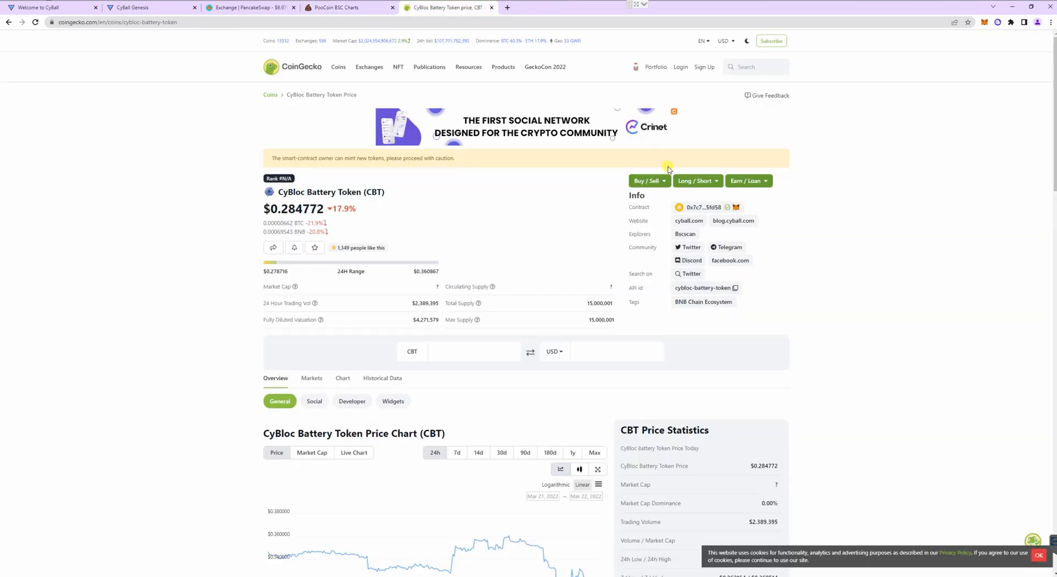
pyautogui.click(701, 207)
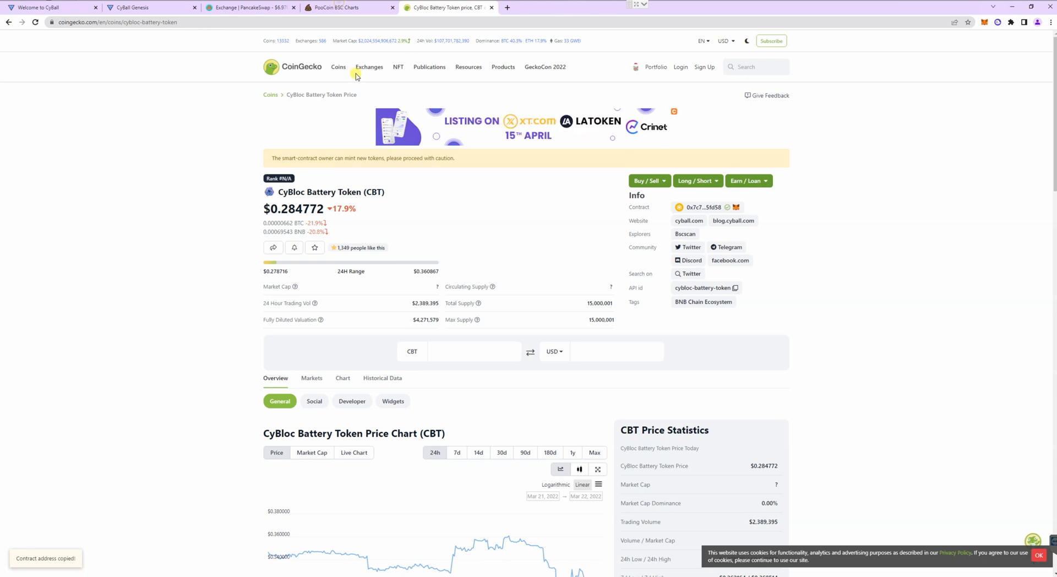
pyautogui.click(349, 8)
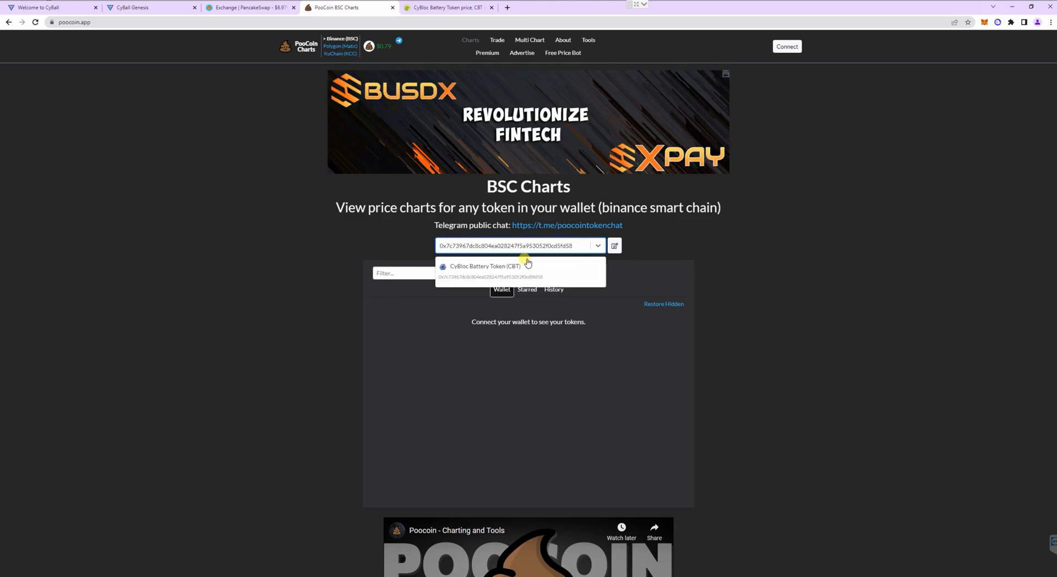
# - Open the CBT chart, connect MetaMask Account 1 to PooCoin and show the swap panel
pyautogui.click(481, 267)
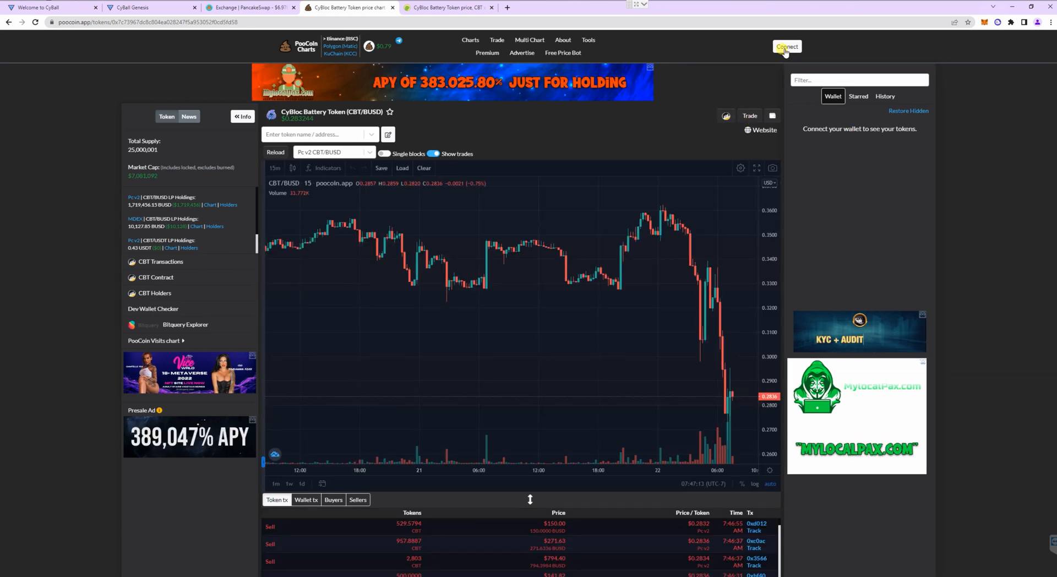
pyautogui.click(785, 46)
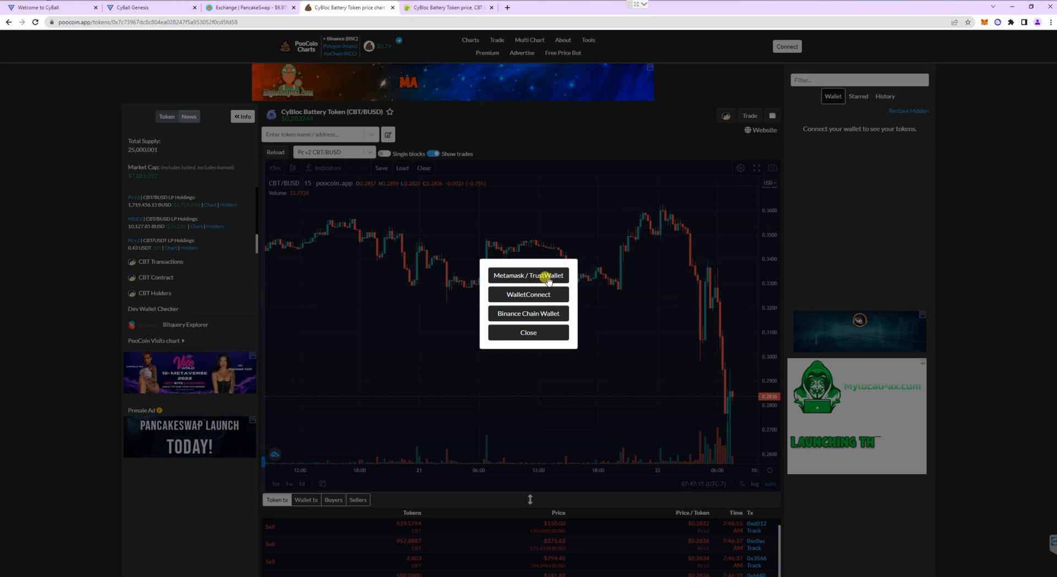
pyautogui.moveTo(527, 275)
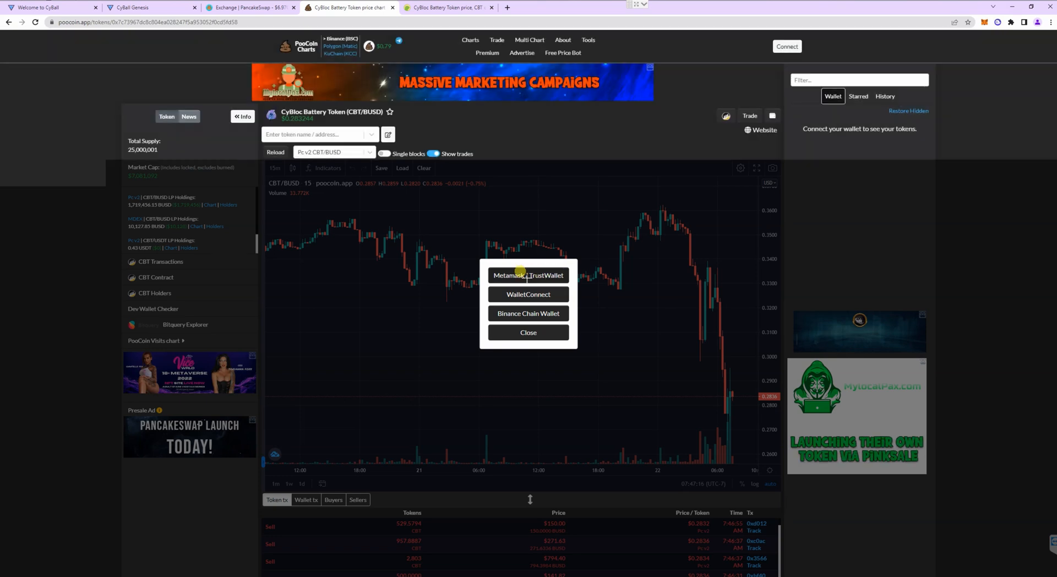
pyautogui.click(527, 275)
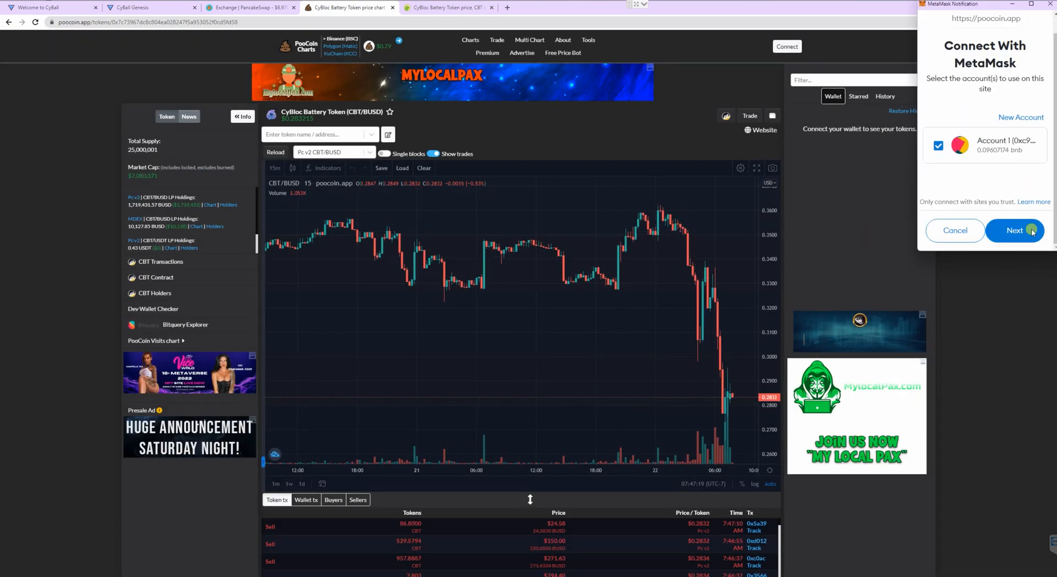
pyautogui.click(1014, 230)
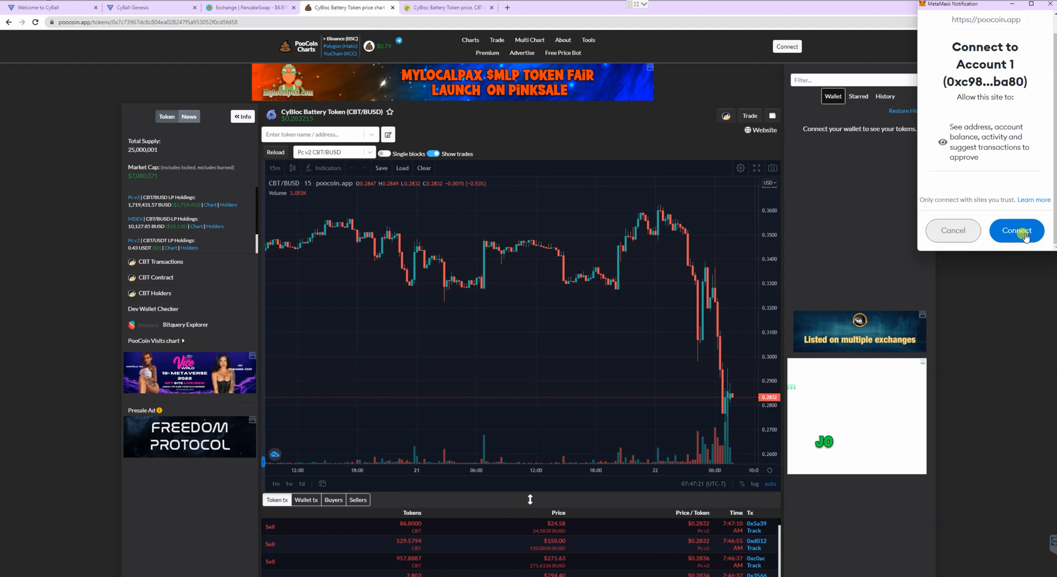
pyautogui.click(1015, 230)
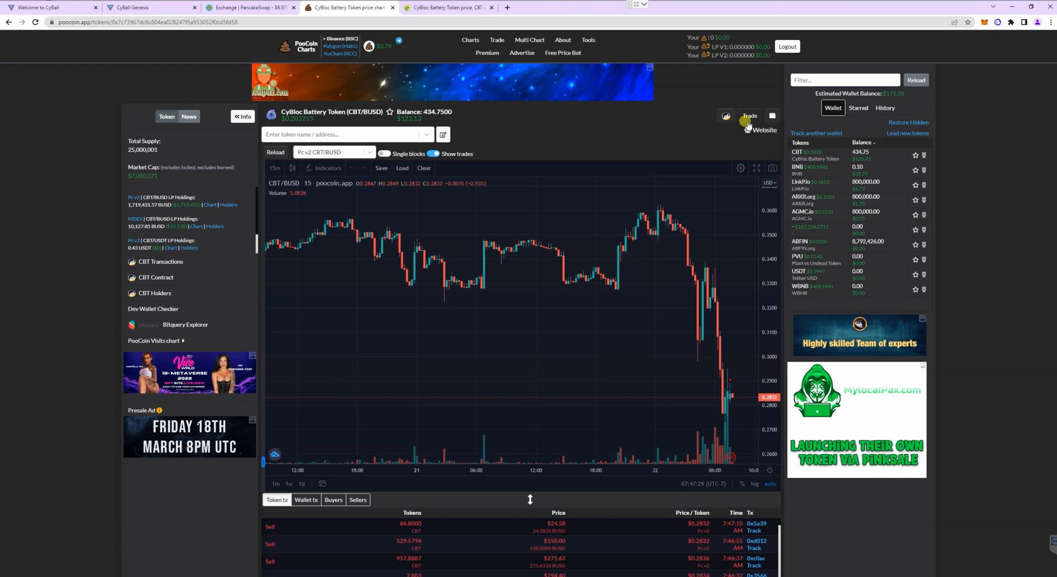
pyautogui.click(749, 116)
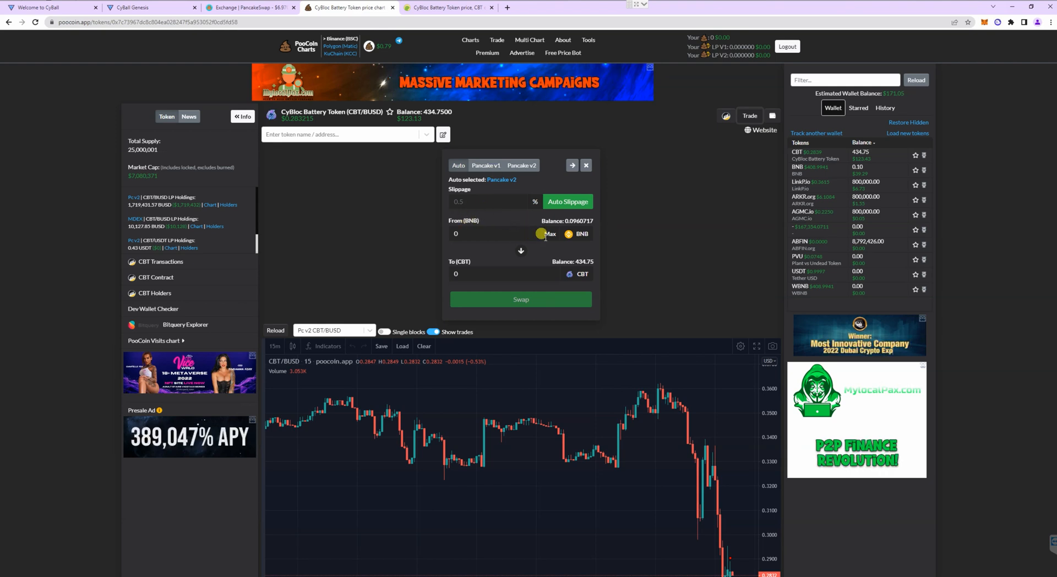
# - Swap 4 CBT for BUSD and confirm the transaction in MetaMask
pyautogui.click(577, 233)
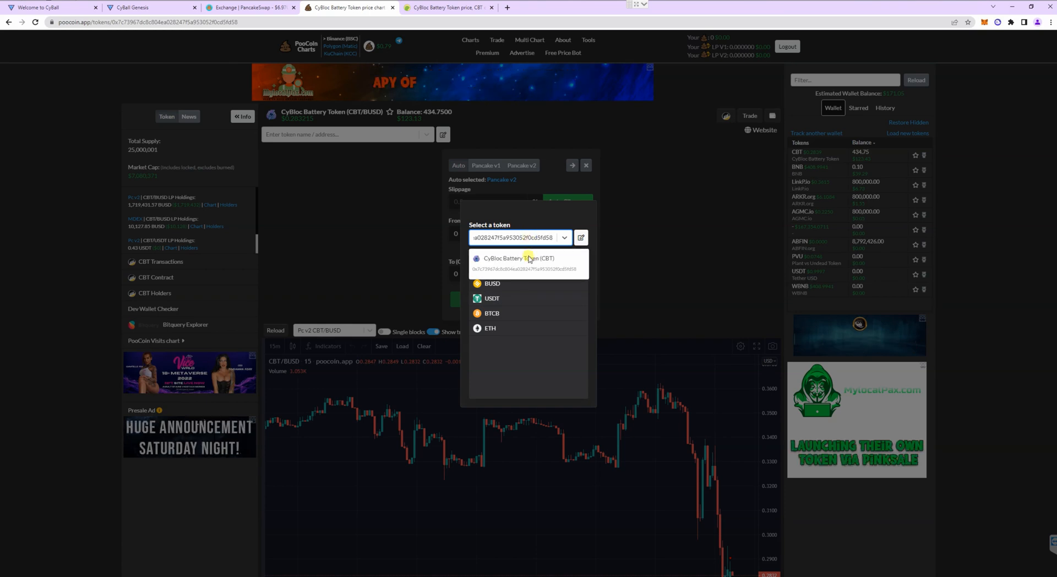
pyautogui.click(518, 263)
pyautogui.write('4')
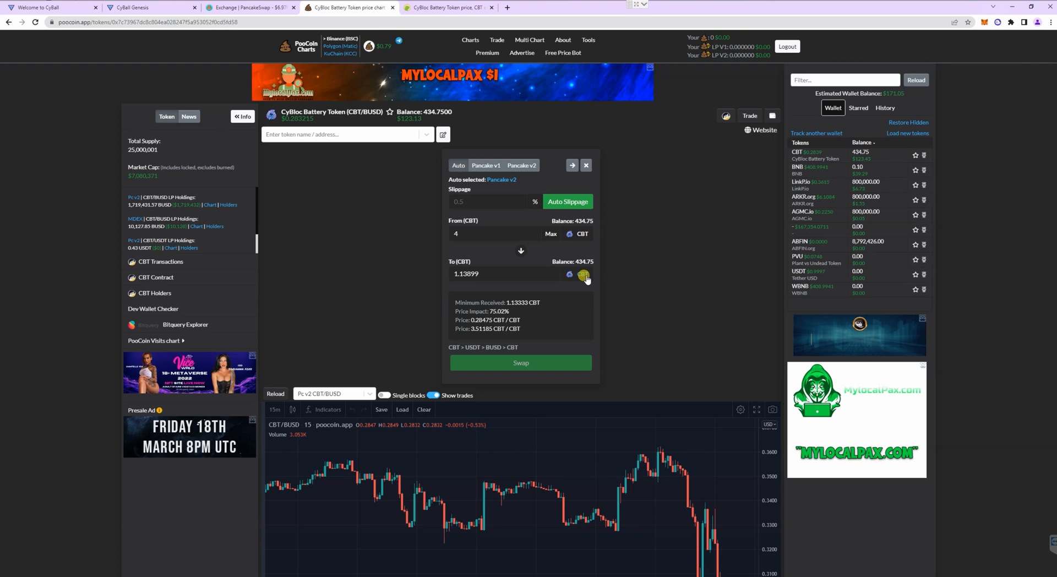
pyautogui.click(582, 276)
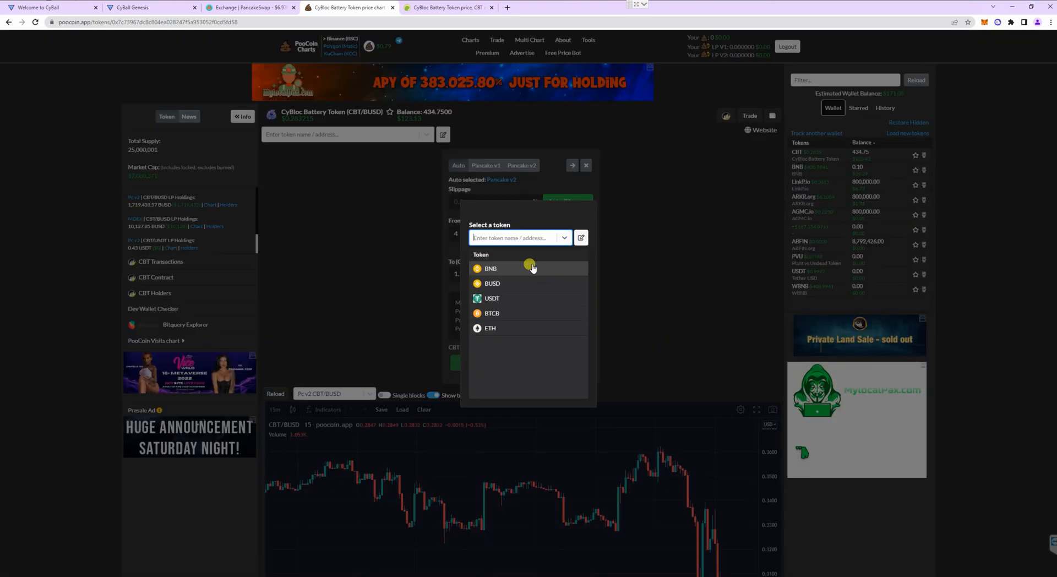
pyautogui.moveTo(564, 282)
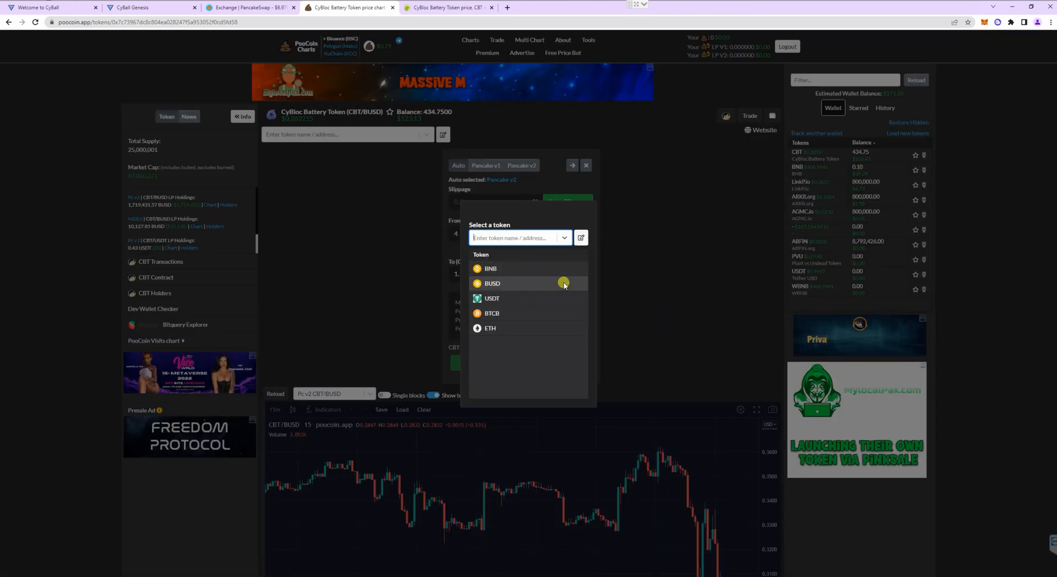
pyautogui.click(492, 283)
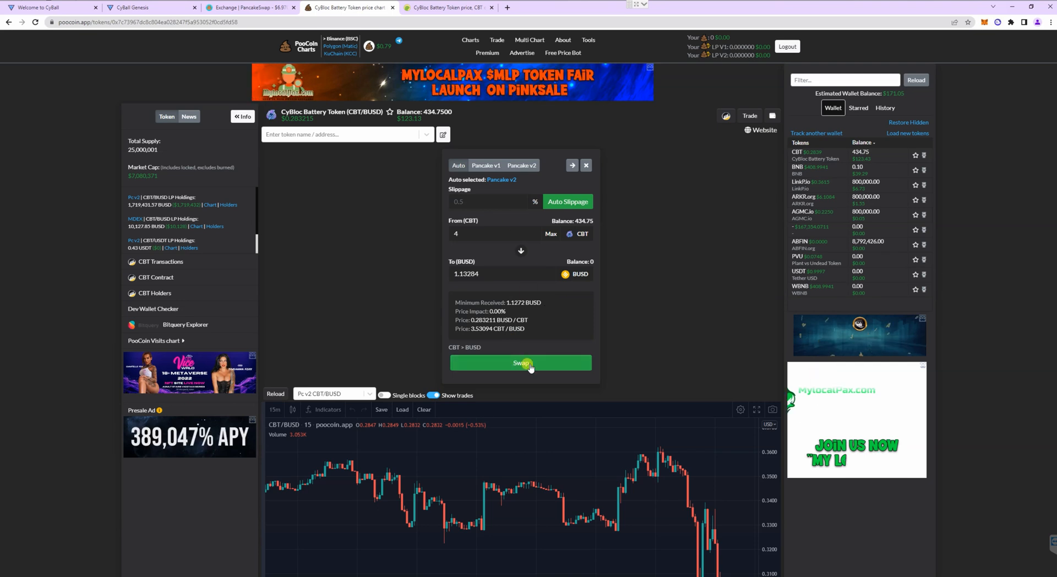
pyautogui.click(520, 362)
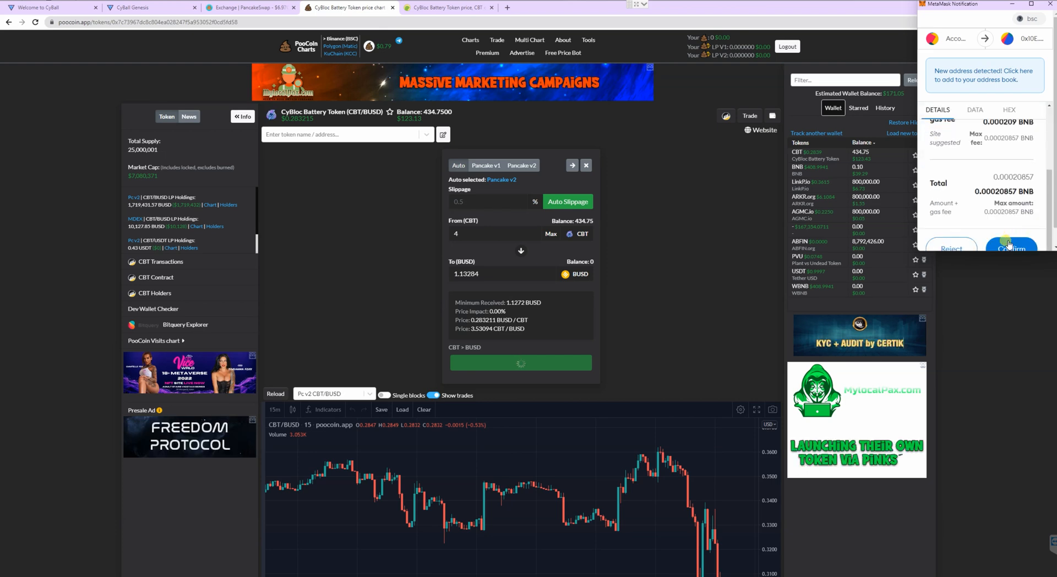
pyautogui.click(1009, 248)
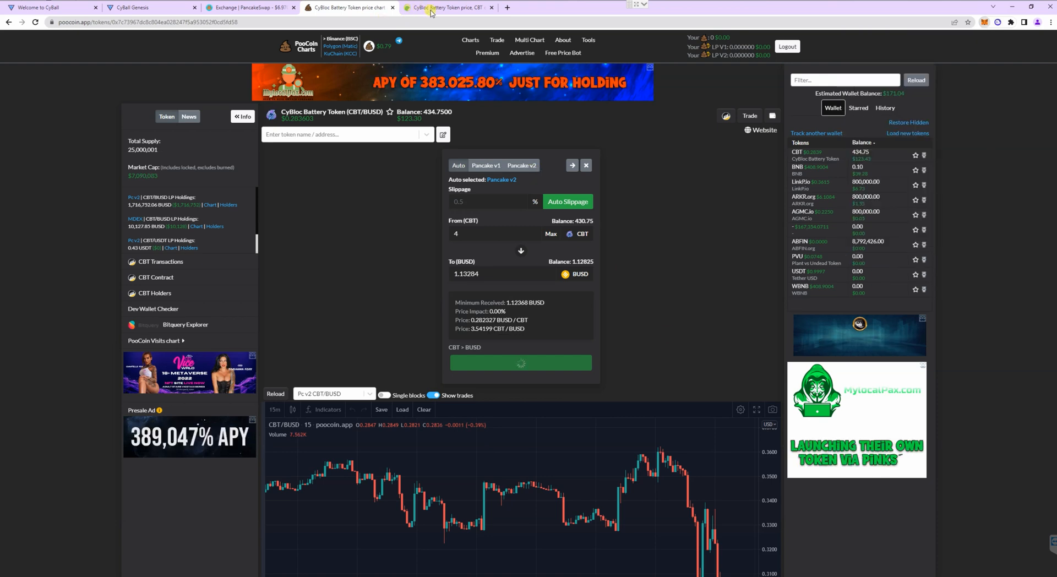
# - Find Binance USD on CoinGecko, copy its BNB Smart Chain contract address and return to PooCoin
pyautogui.click(448, 8)
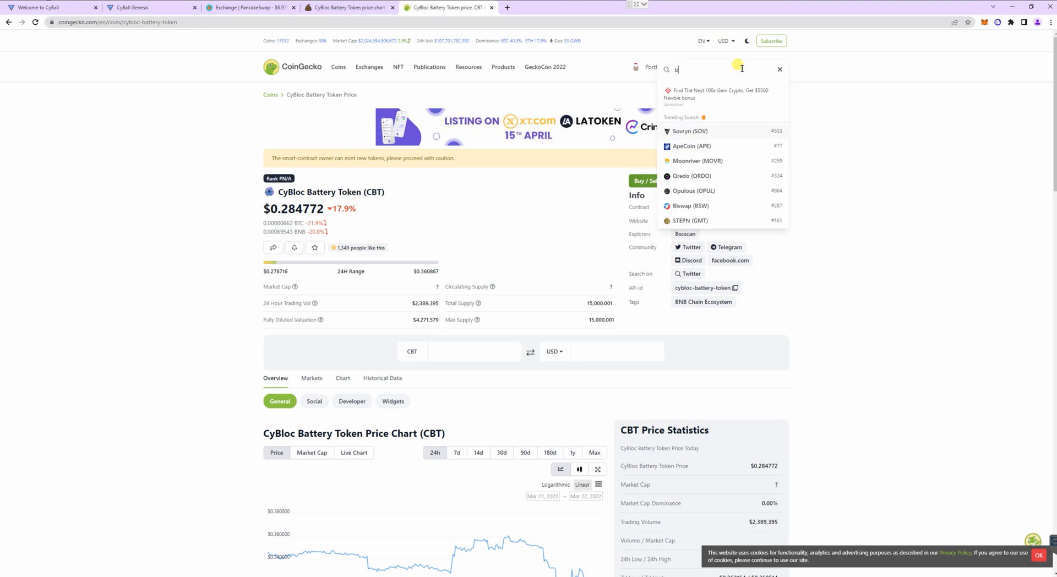
pyautogui.write('usd')
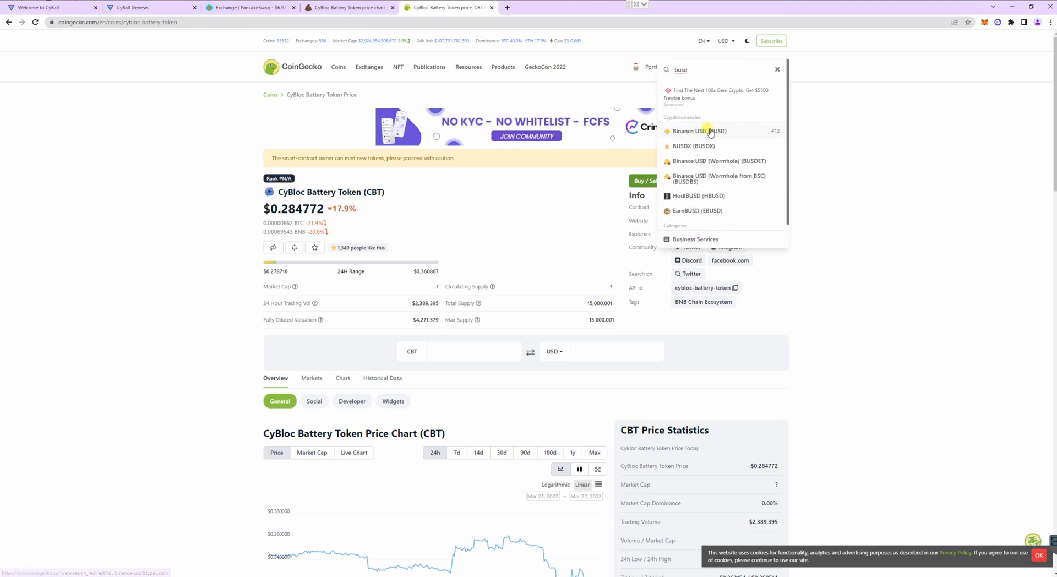
pyautogui.click(698, 131)
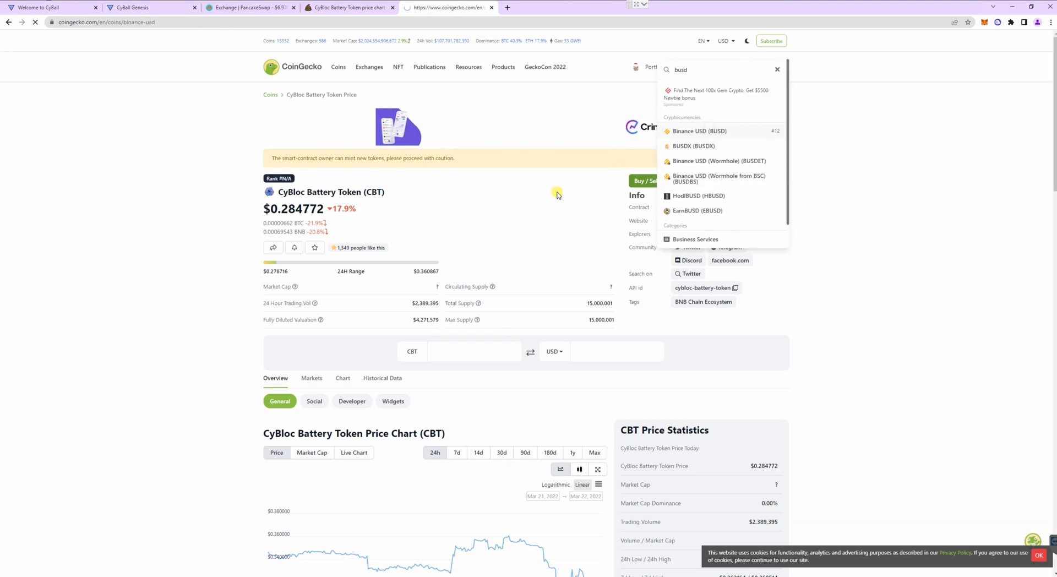
pyautogui.click(699, 131)
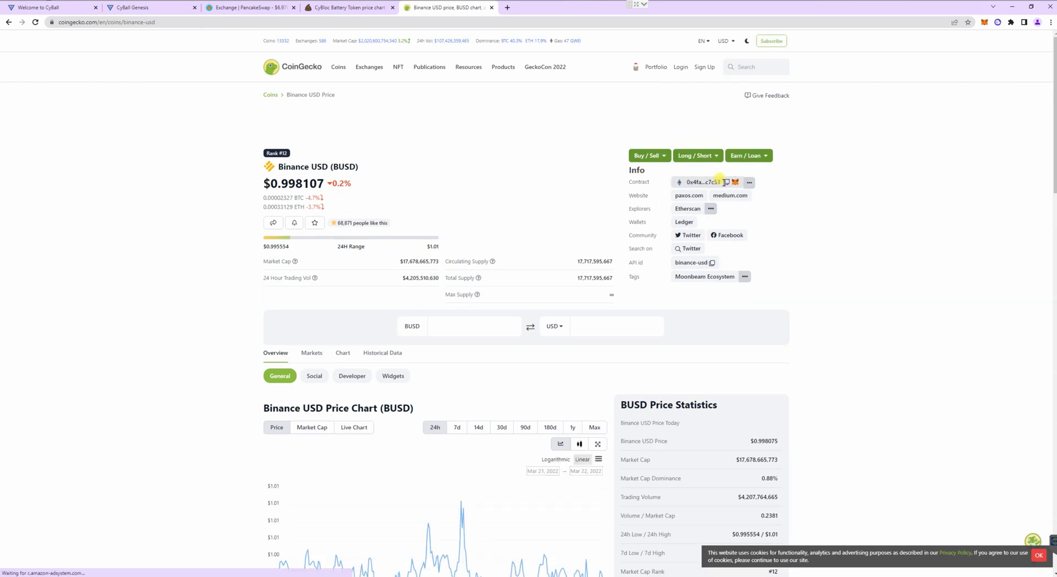
pyautogui.click(748, 182)
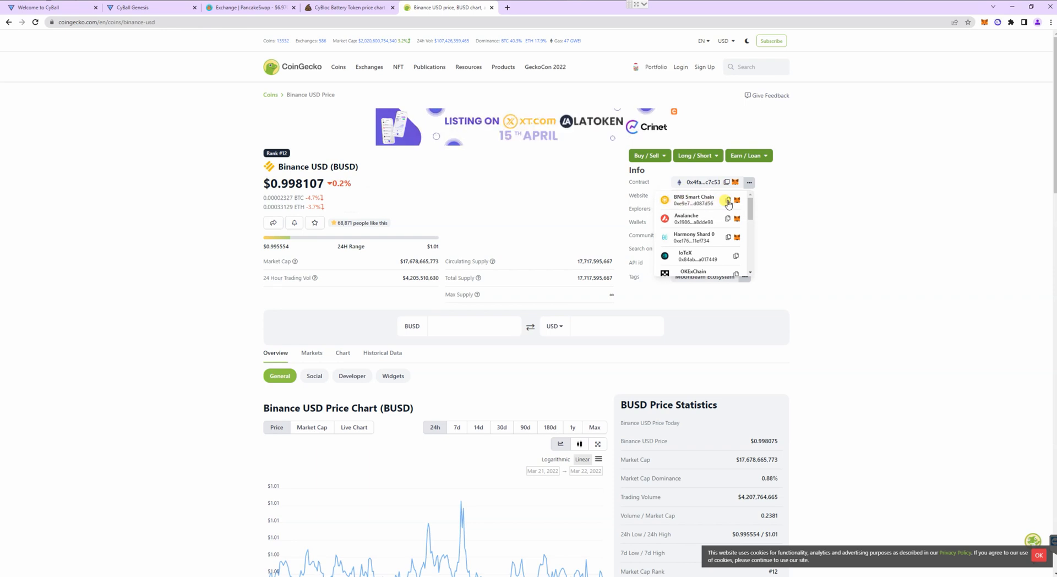
pyautogui.click(728, 202)
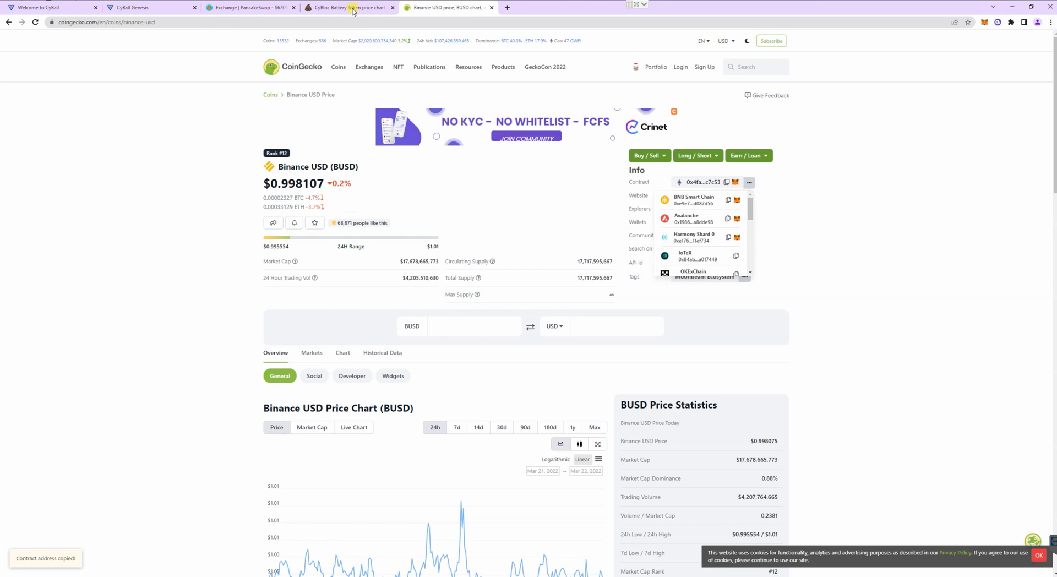
pyautogui.click(348, 8)
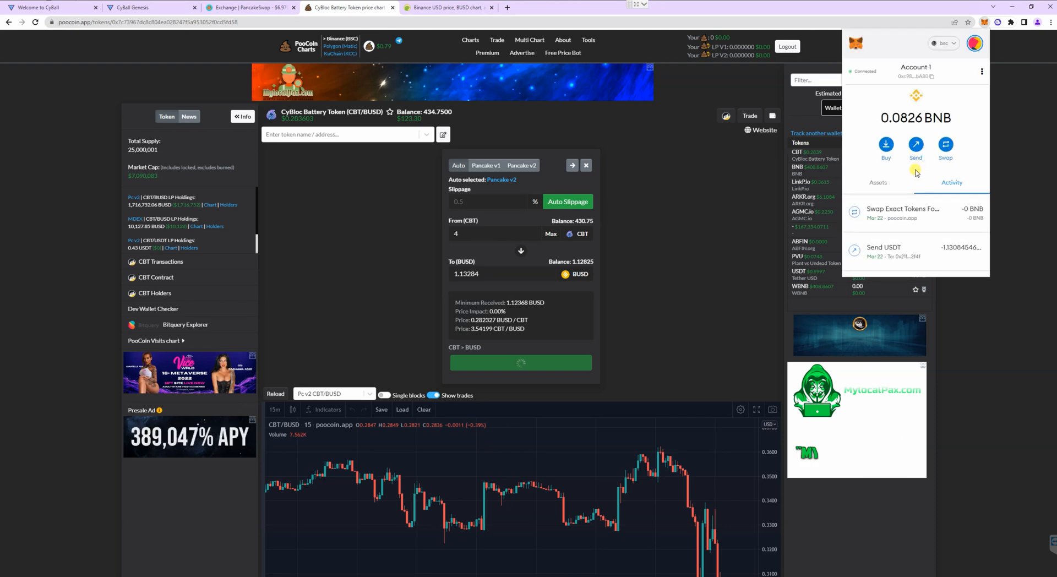
# - Show the wallet's tokens with the 1.12824 BUSD balance and start sending BUSD
pyautogui.click(877, 182)
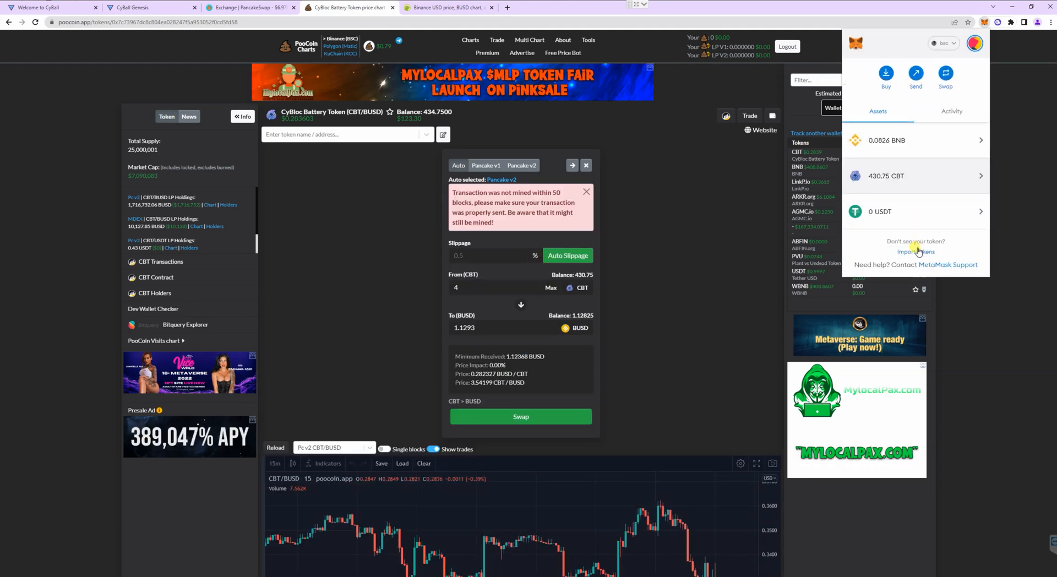
pyautogui.moveTo(960, 218)
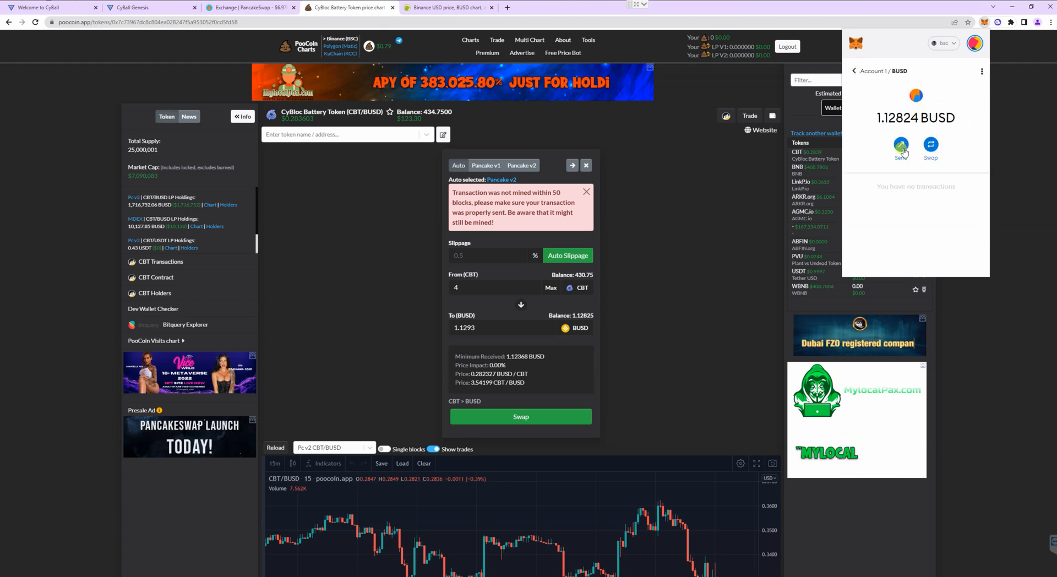
pyautogui.click(901, 144)
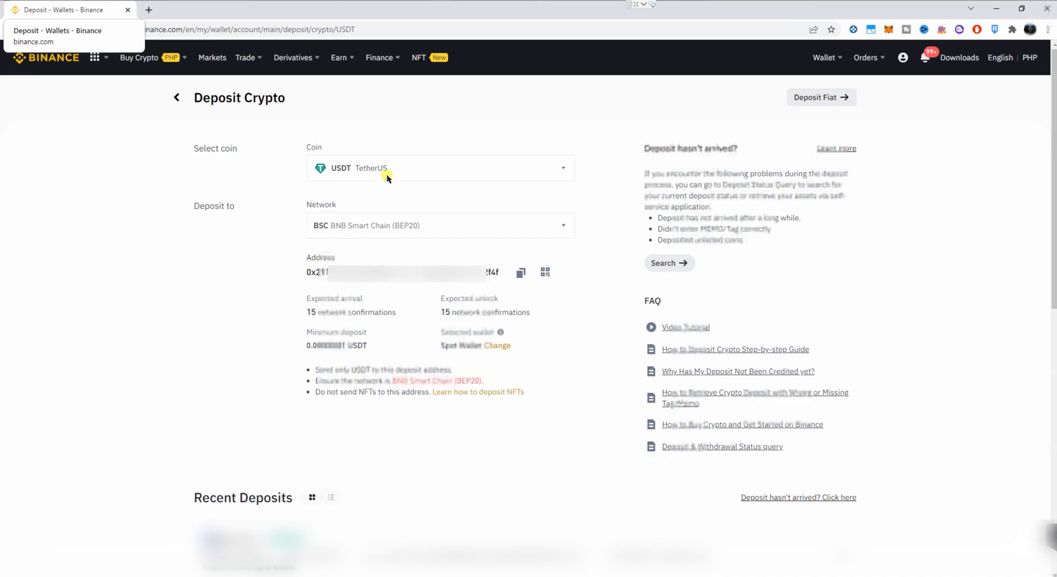
# - Select BUSD on BNB Smart Chain (BEP20) in Binance Deposit Crypto and copy the deposit address
pyautogui.click(439, 167)
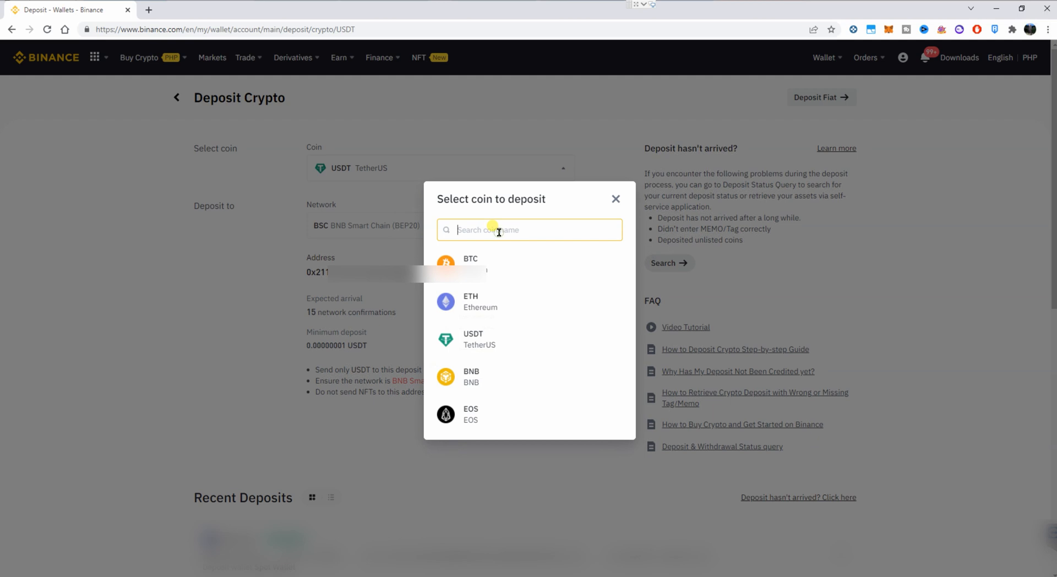
pyautogui.write('busd')
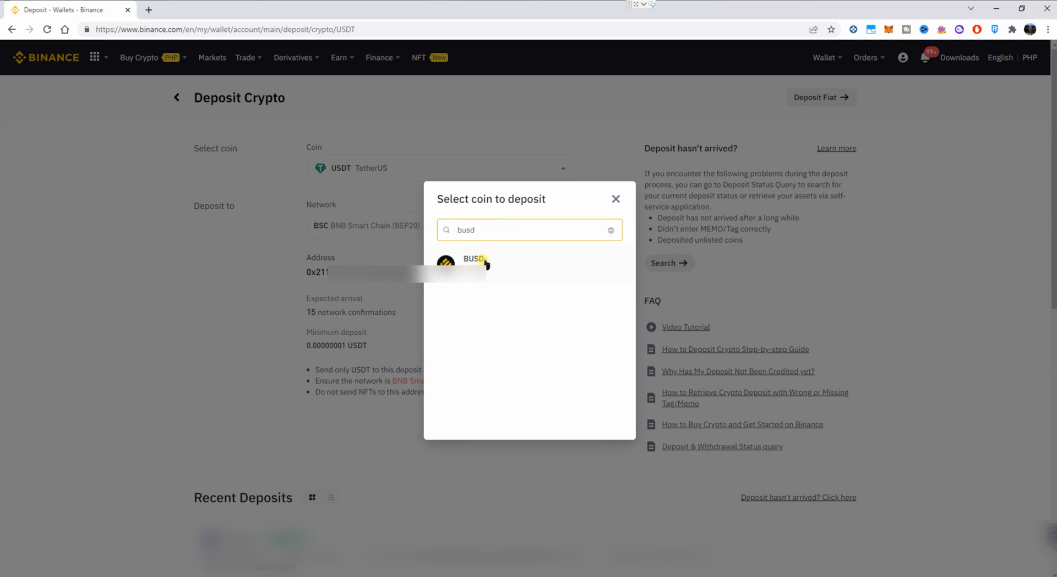
pyautogui.click(474, 259)
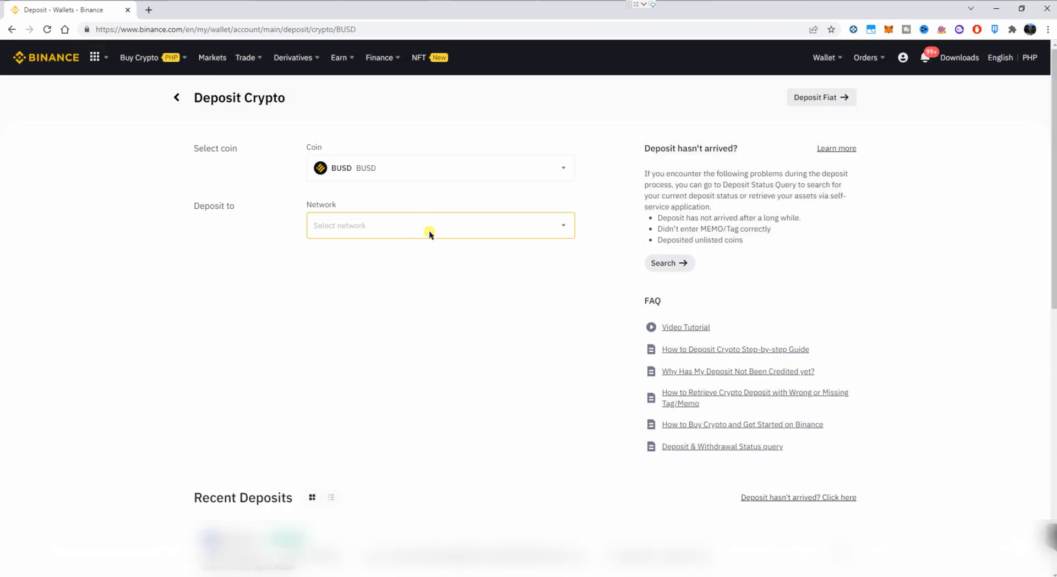
pyautogui.click(440, 224)
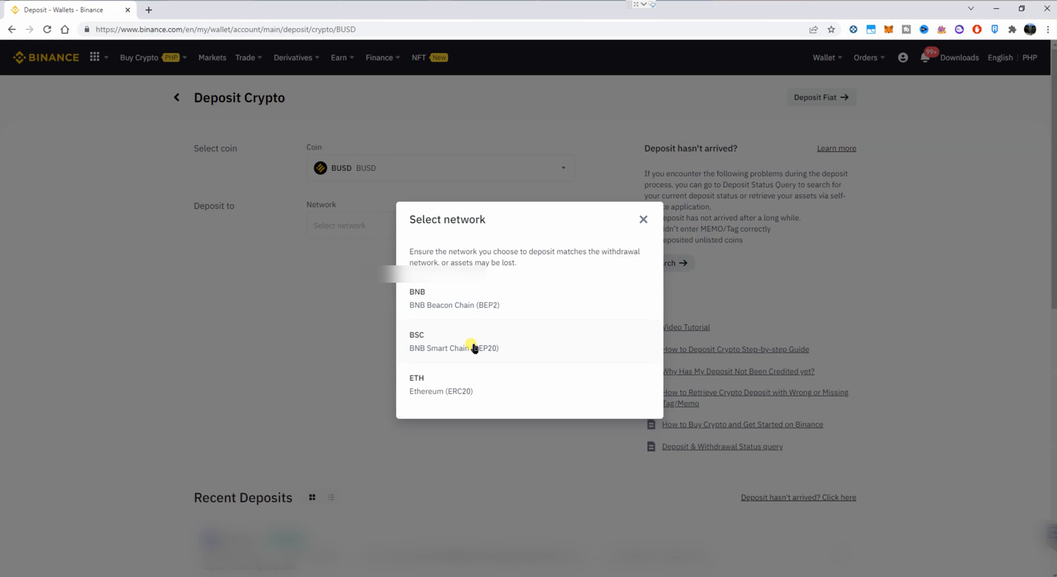
pyautogui.click(452, 341)
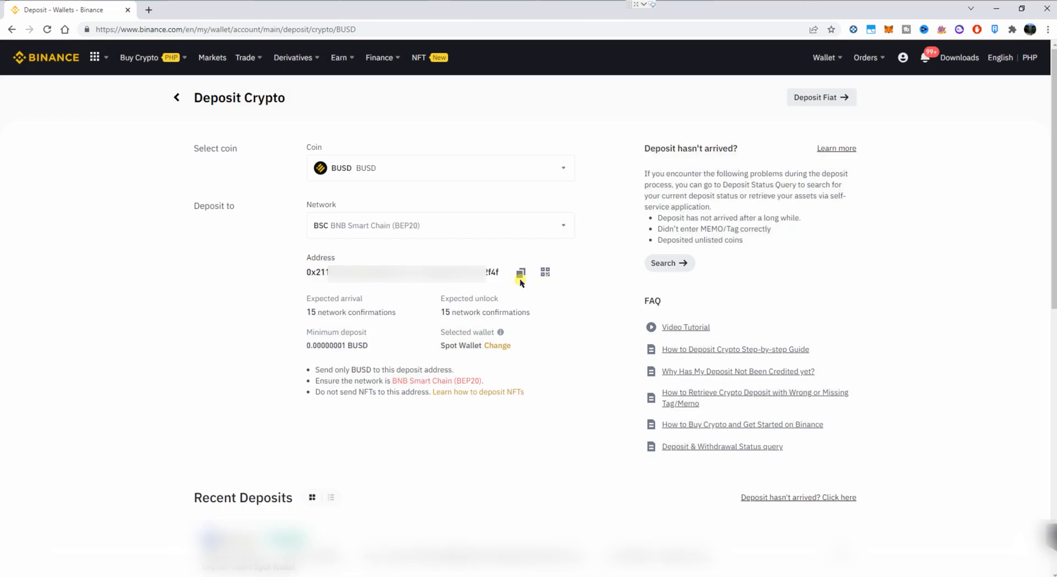
pyautogui.click(521, 272)
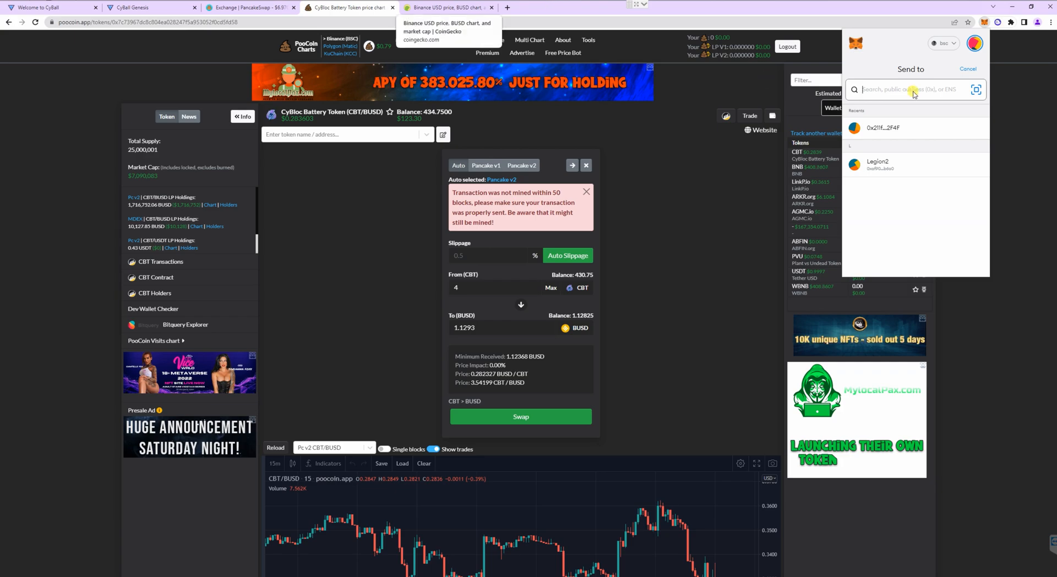
# - Send the full BUSD balance from MetaMask to the Binance deposit address and confirm
pyautogui.click(877, 164)
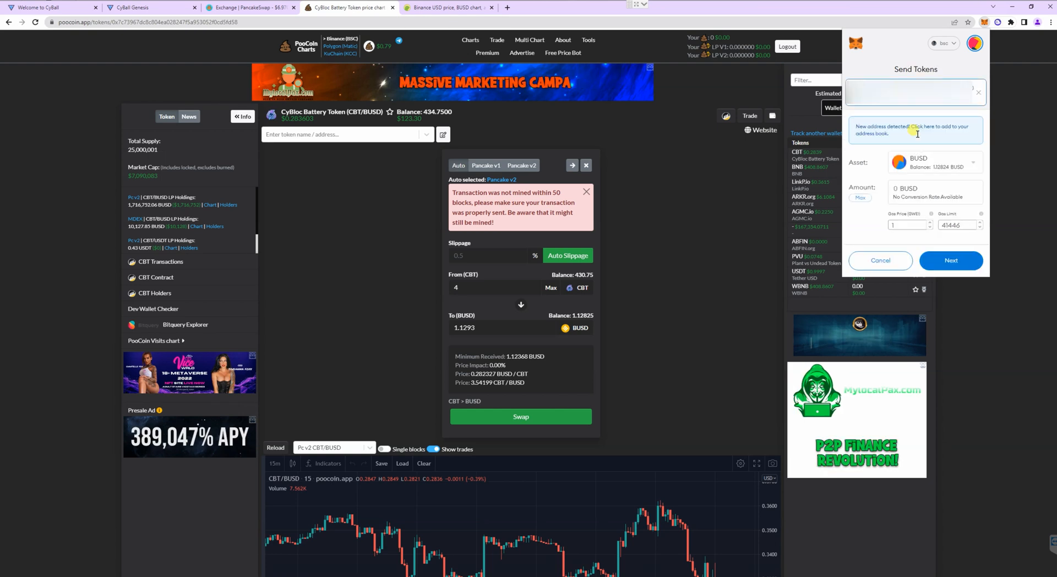
pyautogui.click(859, 197)
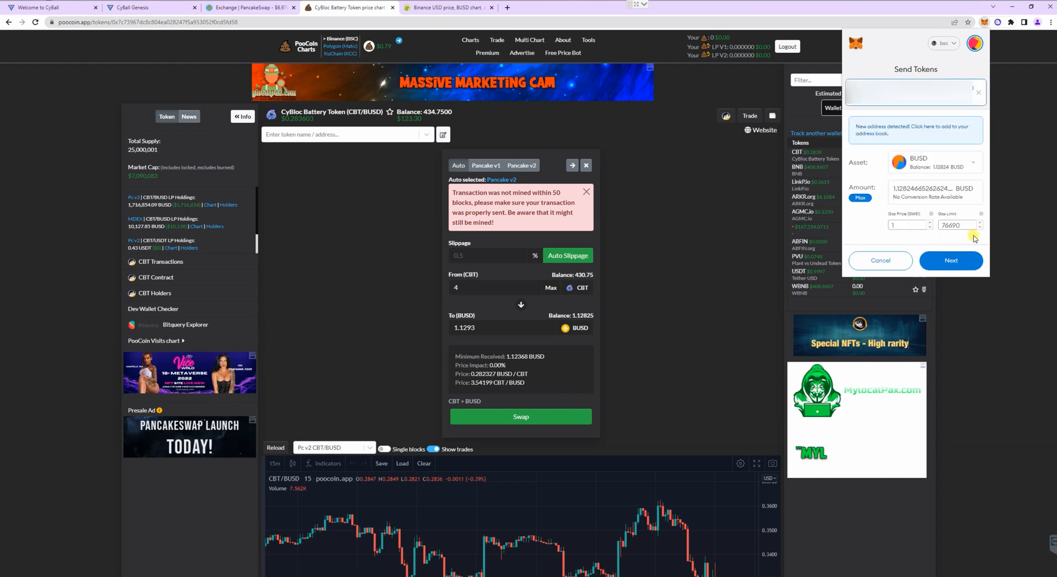
pyautogui.click(950, 260)
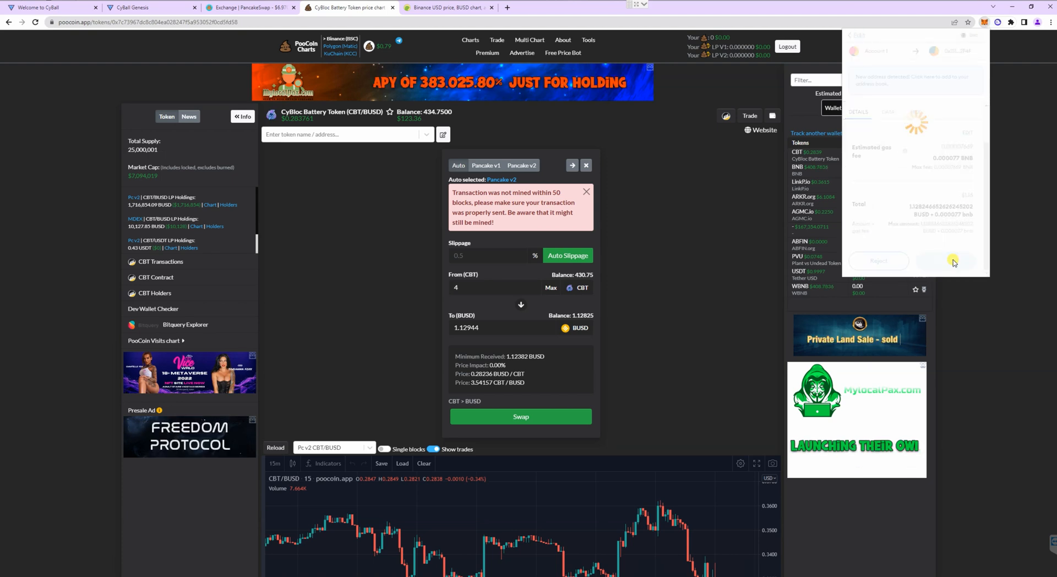
pyautogui.click(953, 262)
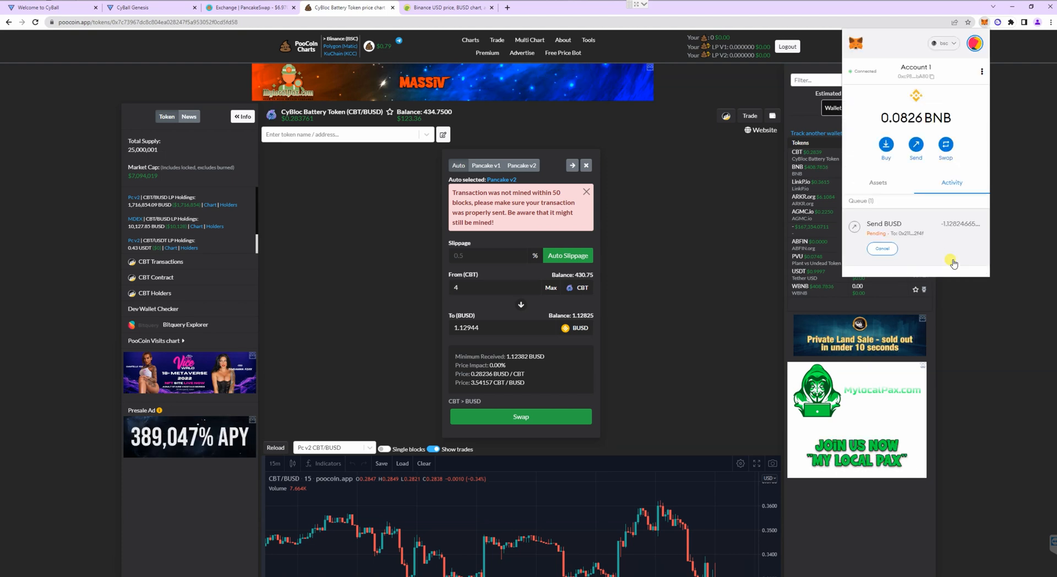